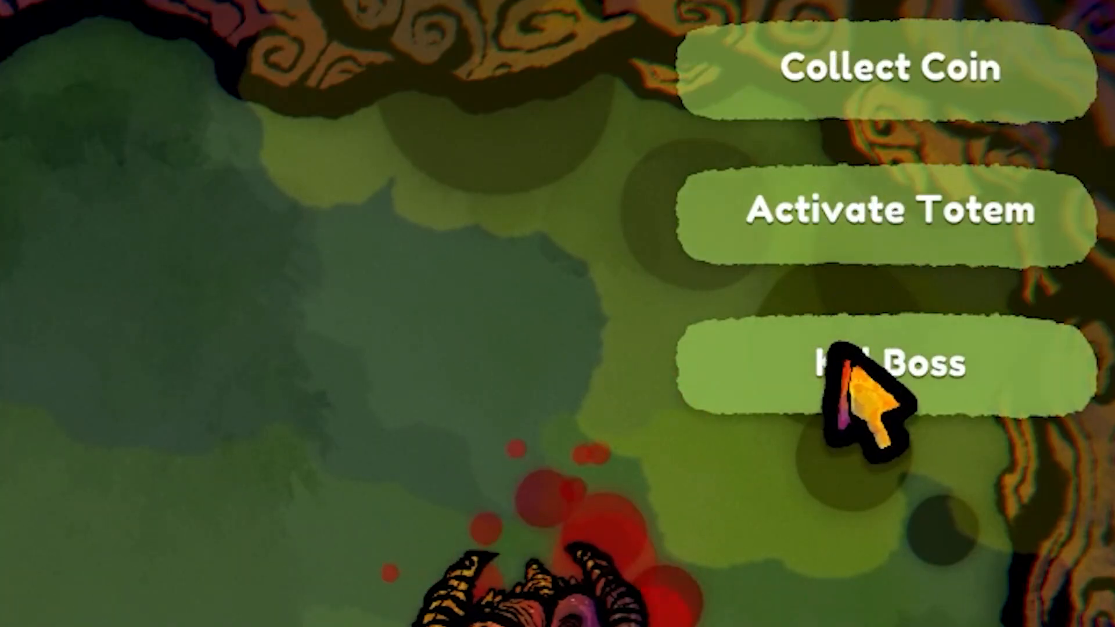
Select the Kill Boss quest in the running game, then view the completed Quest.cs.
click(858, 368)
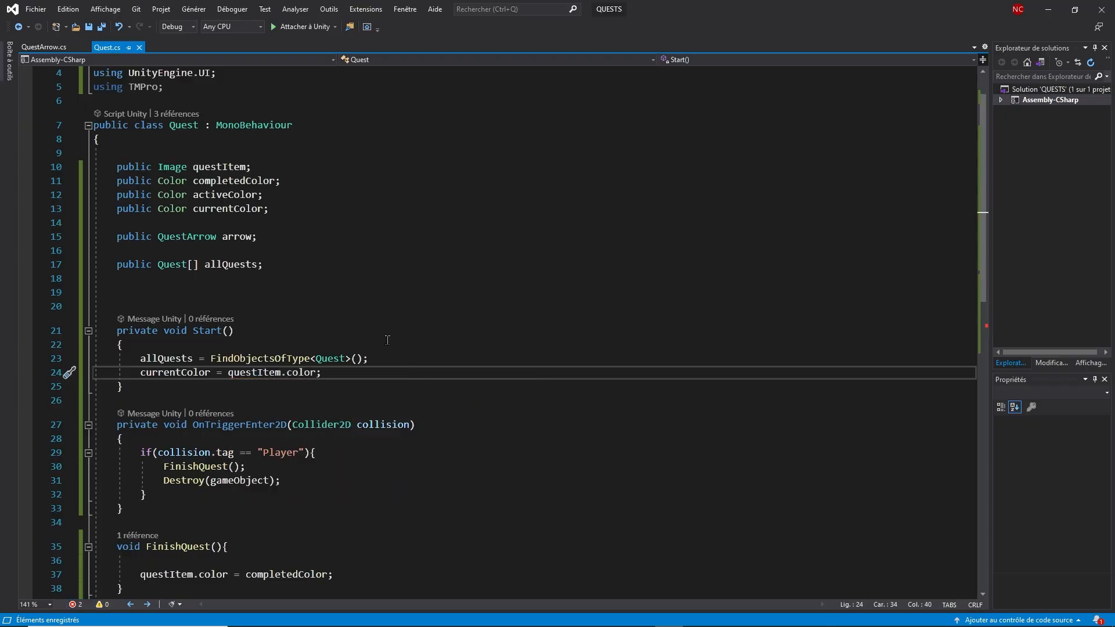
text(cu)
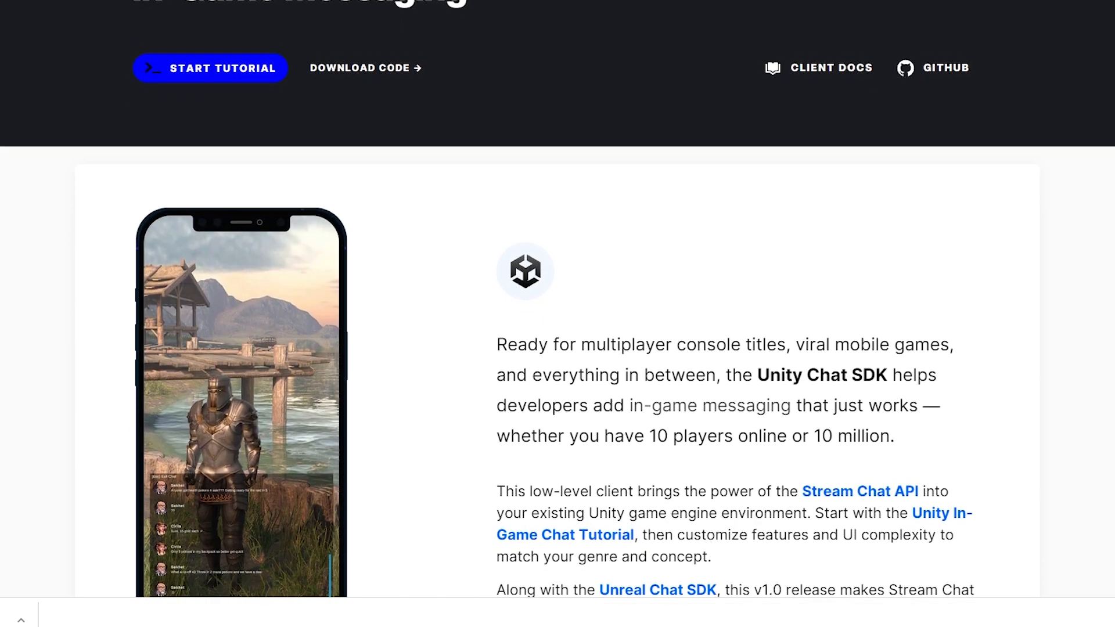
scroll(down, 3)
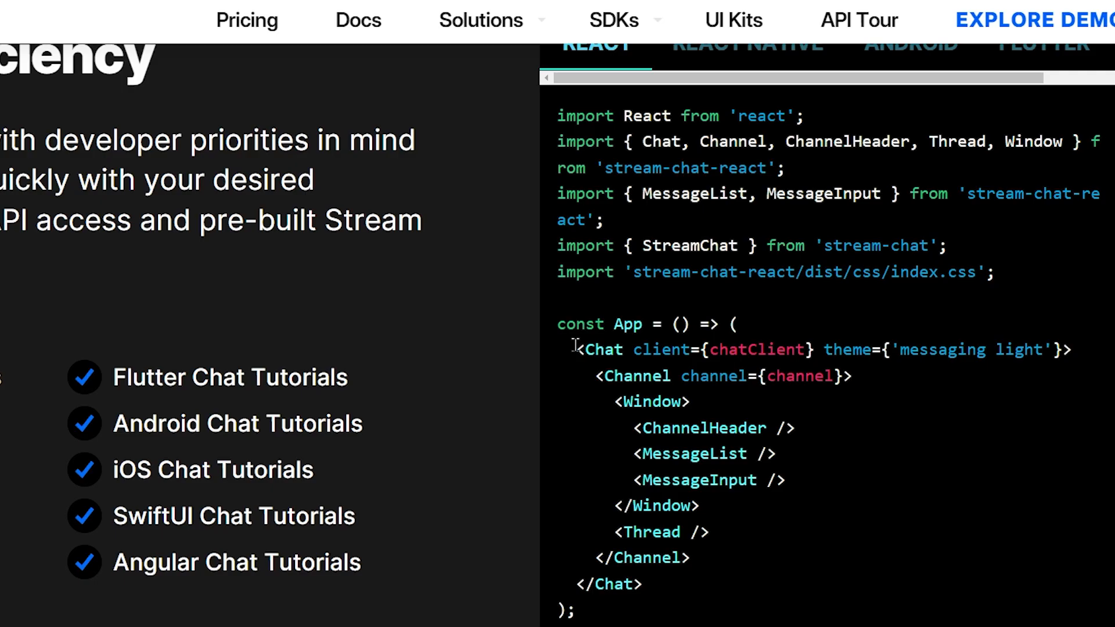
drag(576, 348, 700, 505)
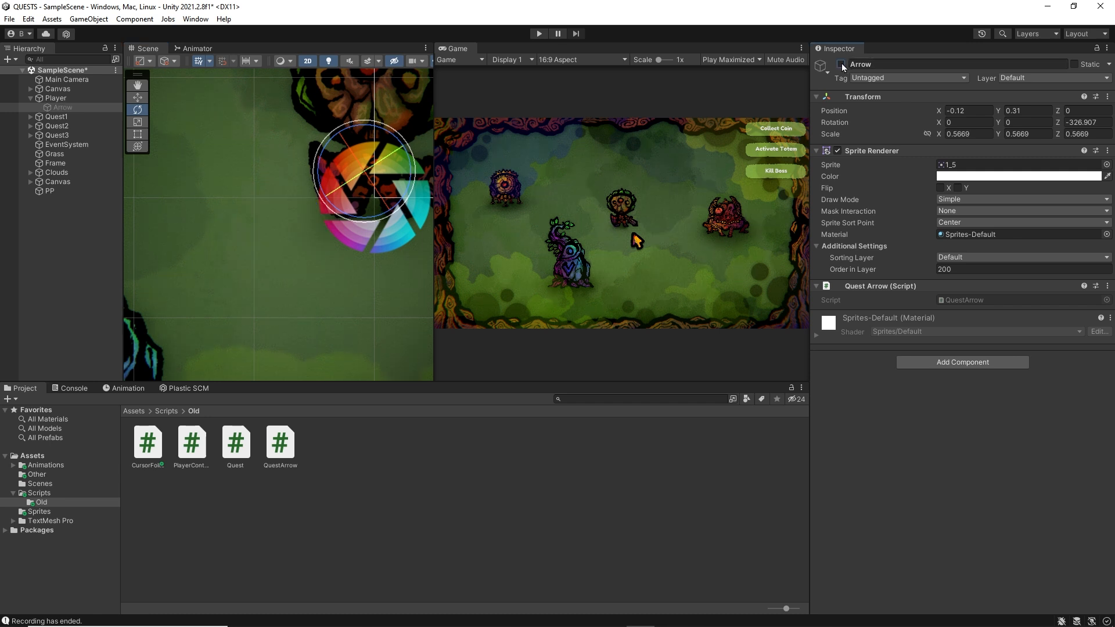
Expand the Canvas to the QuestMenu and inspect the second quest item button.
click(62, 116)
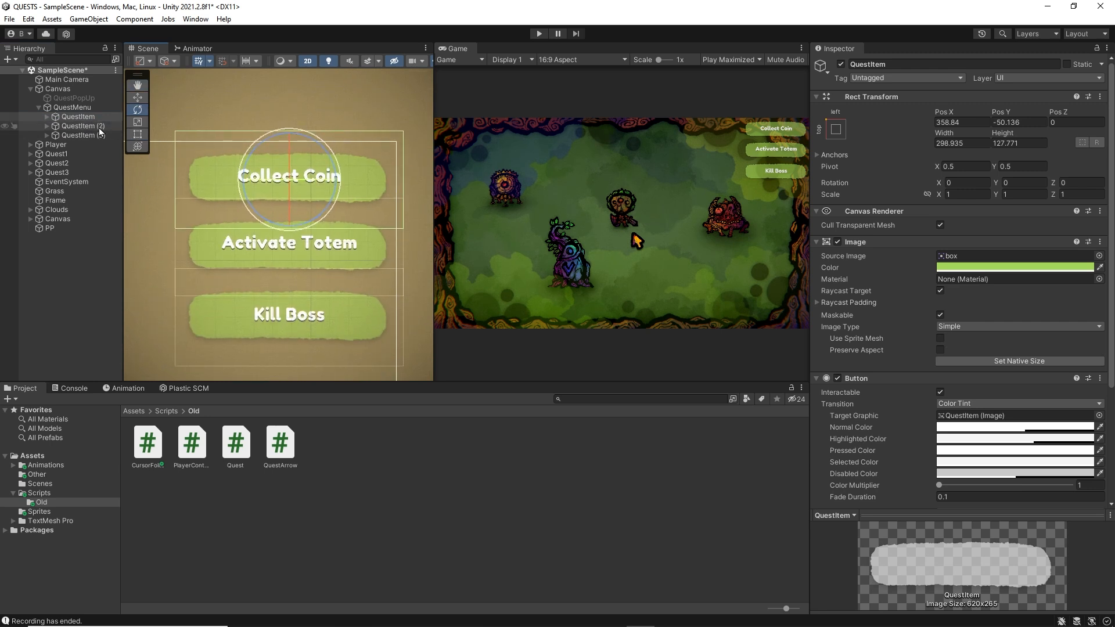
click(69, 135)
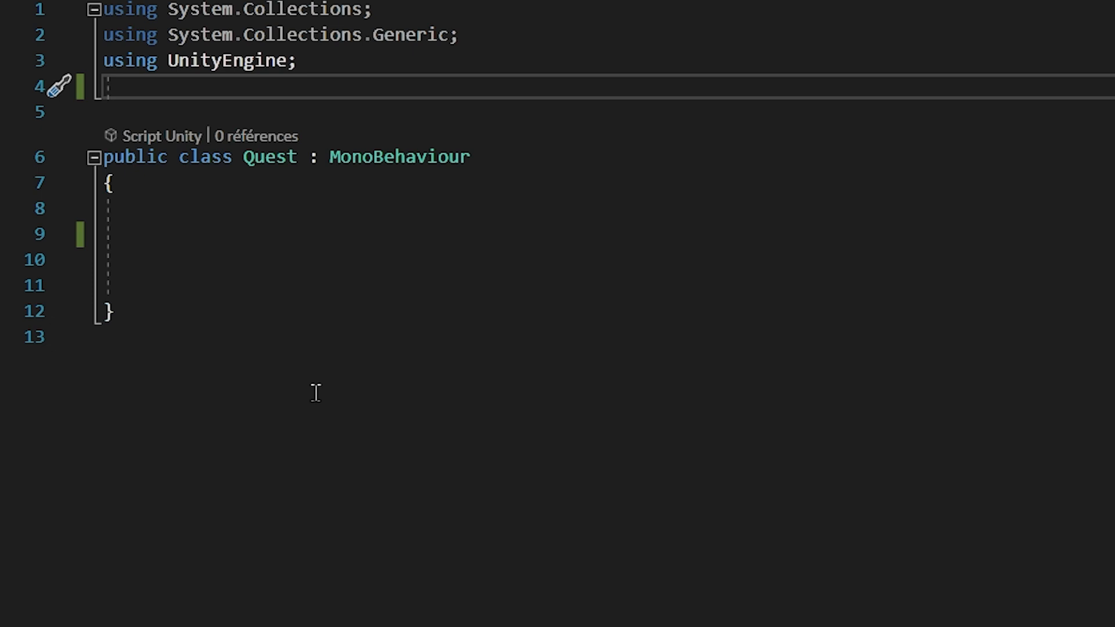
Add UnityEngine.UI and TMPro usings and a public Image questItem field.
text(using UnityEngine.UI;)
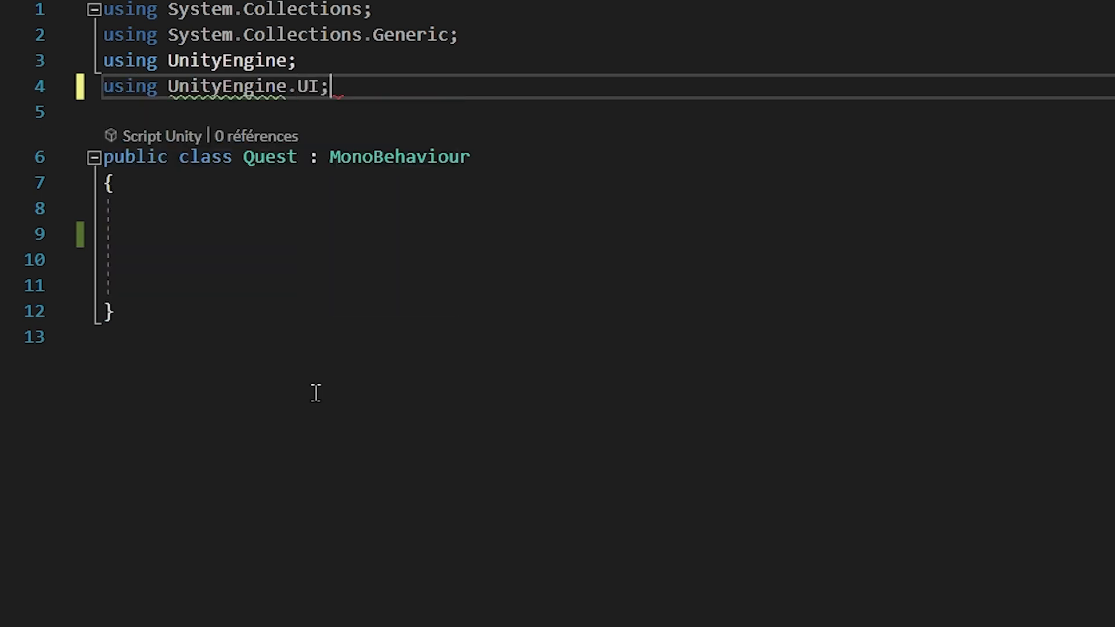
text(using TMp)
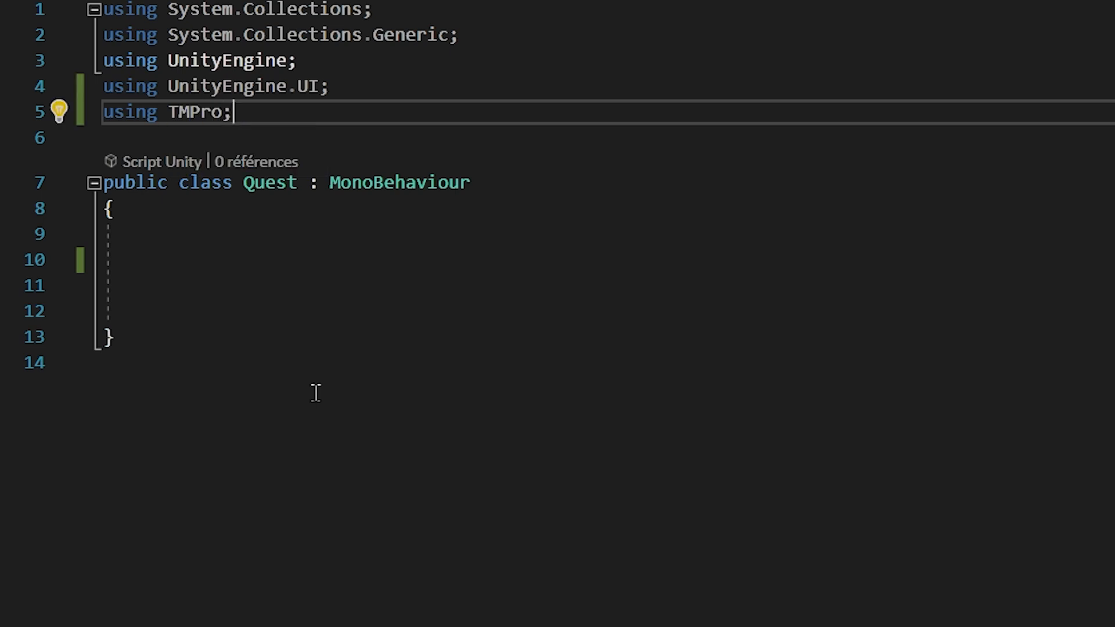
click(145, 260)
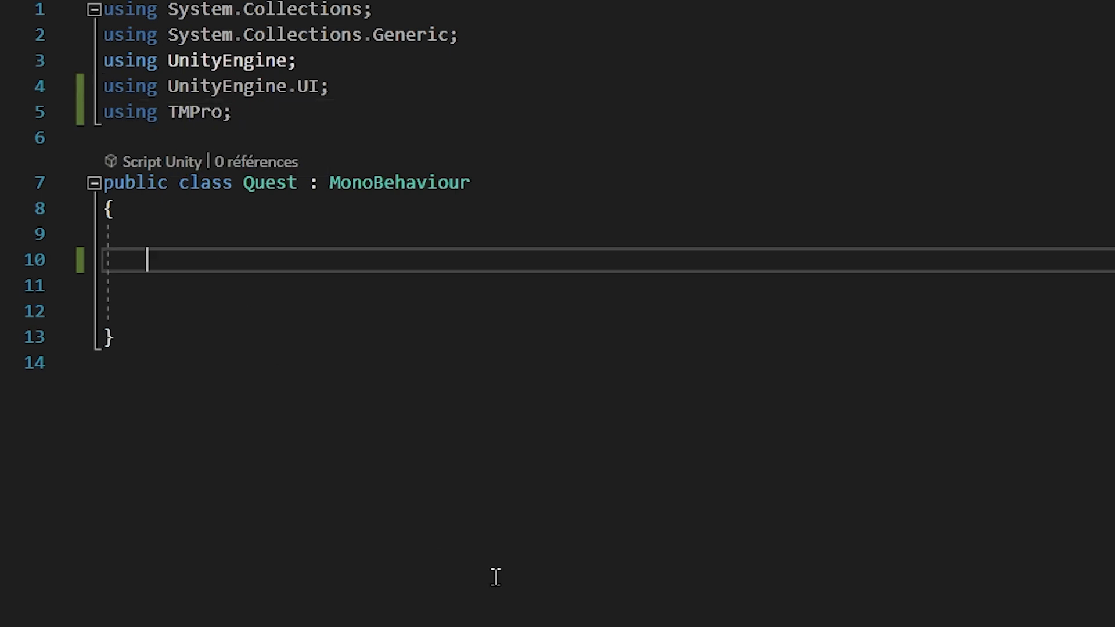
text(public Image)
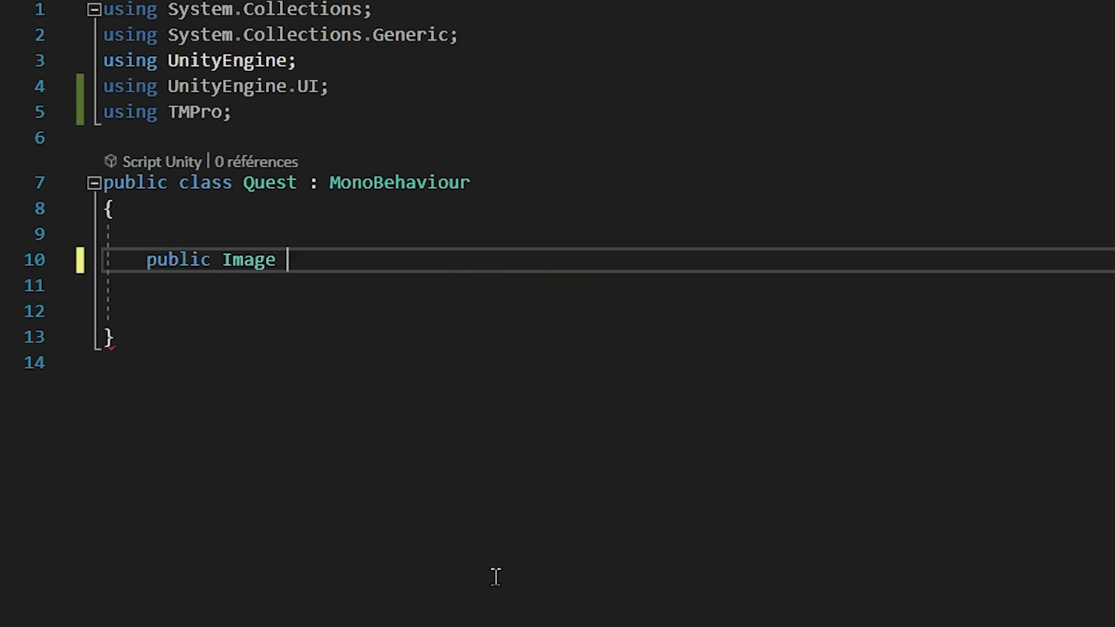
text(questItem;)
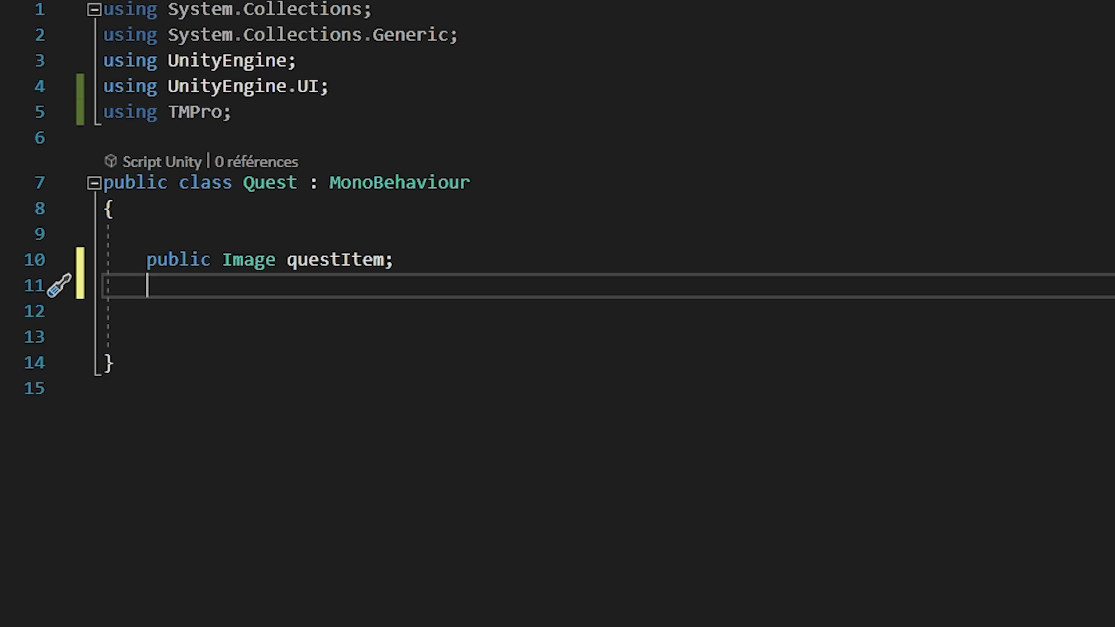
Declare public Color completedColor and activeColor, and a QuestArrow arrow field.
text(publ)
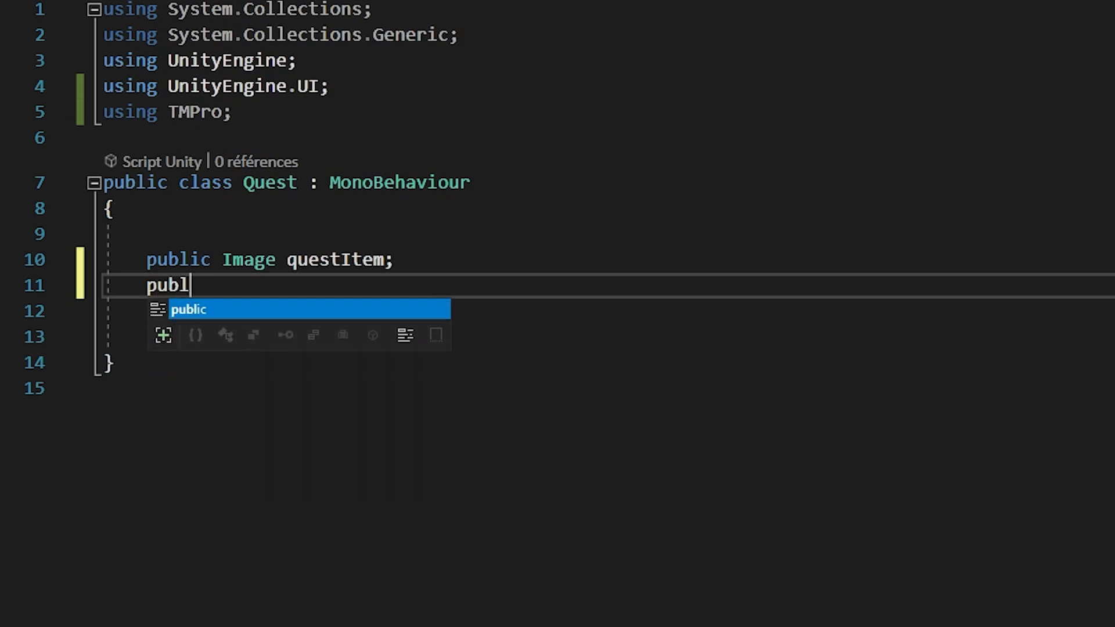
text(ic Color a)
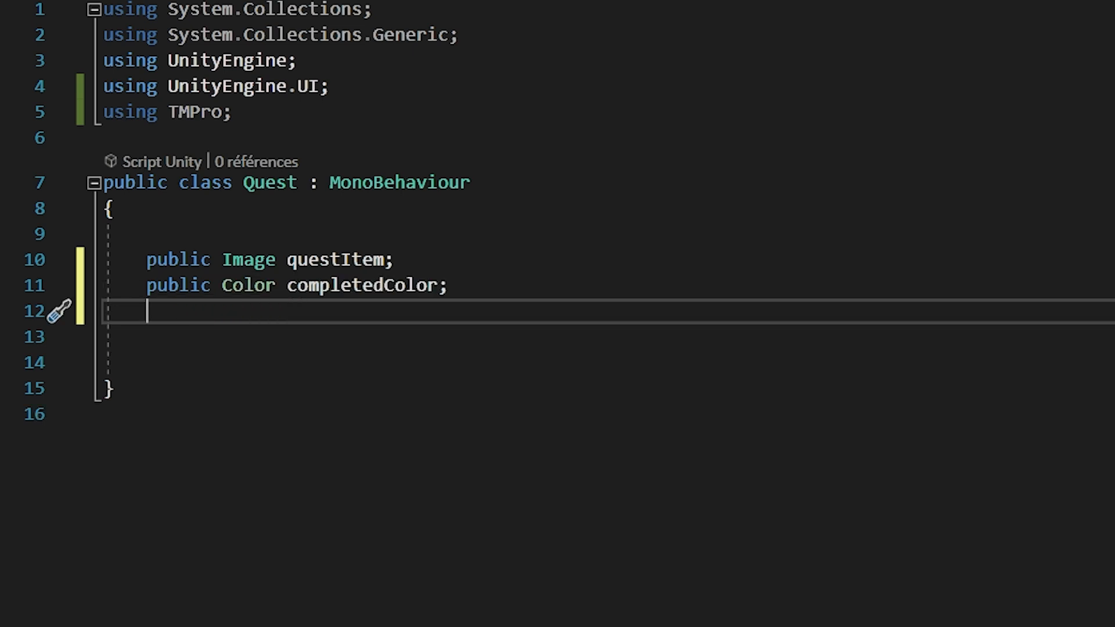
text(public Color activeColor;)
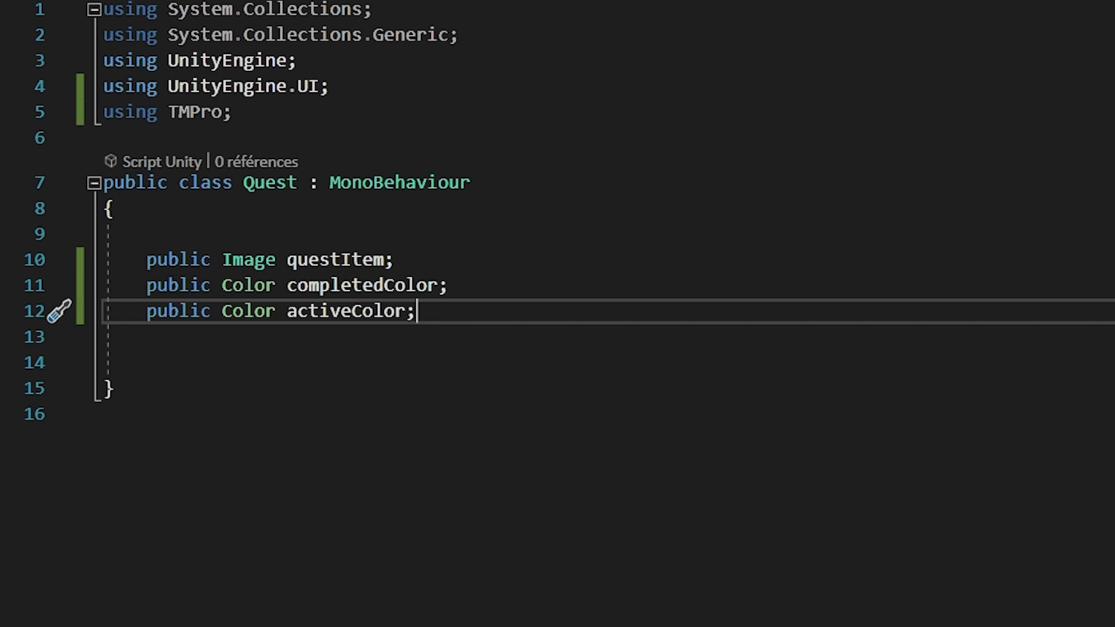
text(publi)
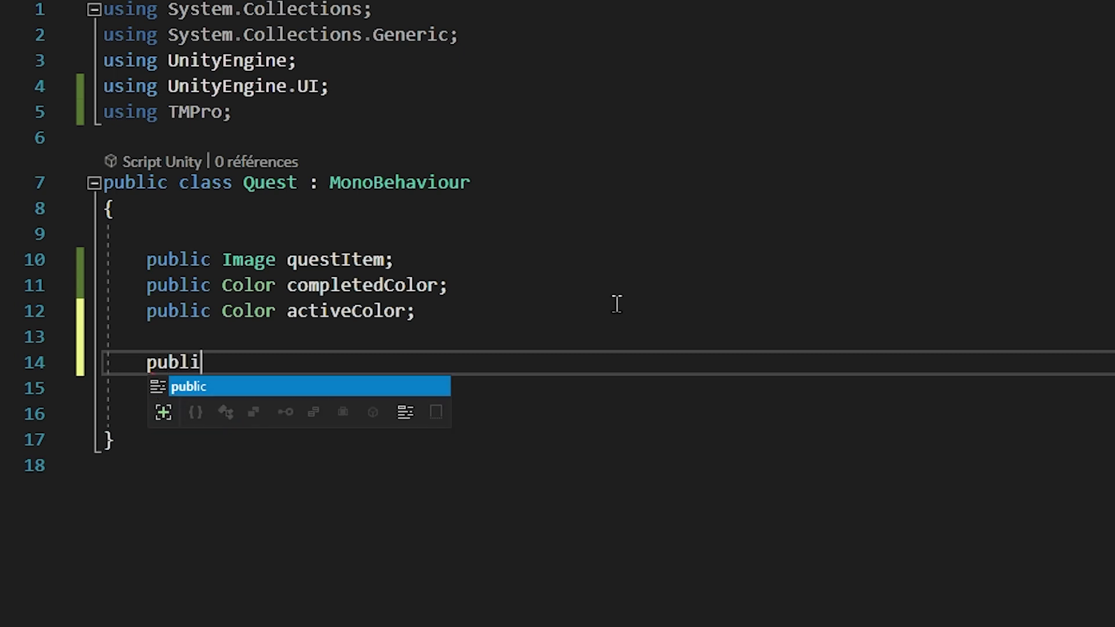
text(c QuestArrow arrow;)
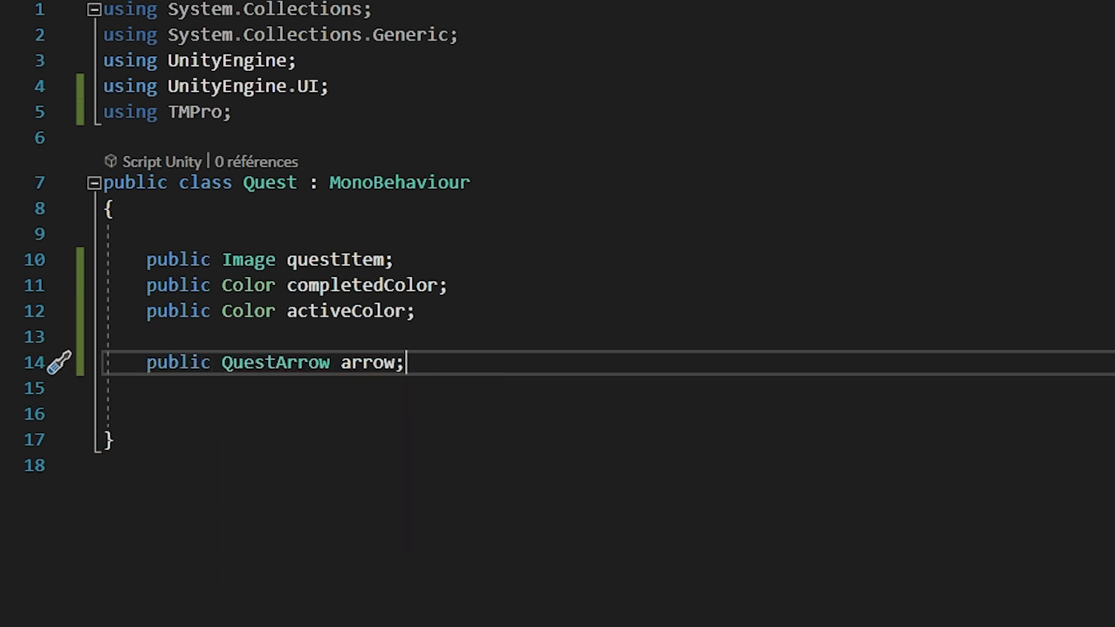
Add an empty FinishQuest method and an OnTriggerEnter2D(Collider2D collision) stub.
text(void F)
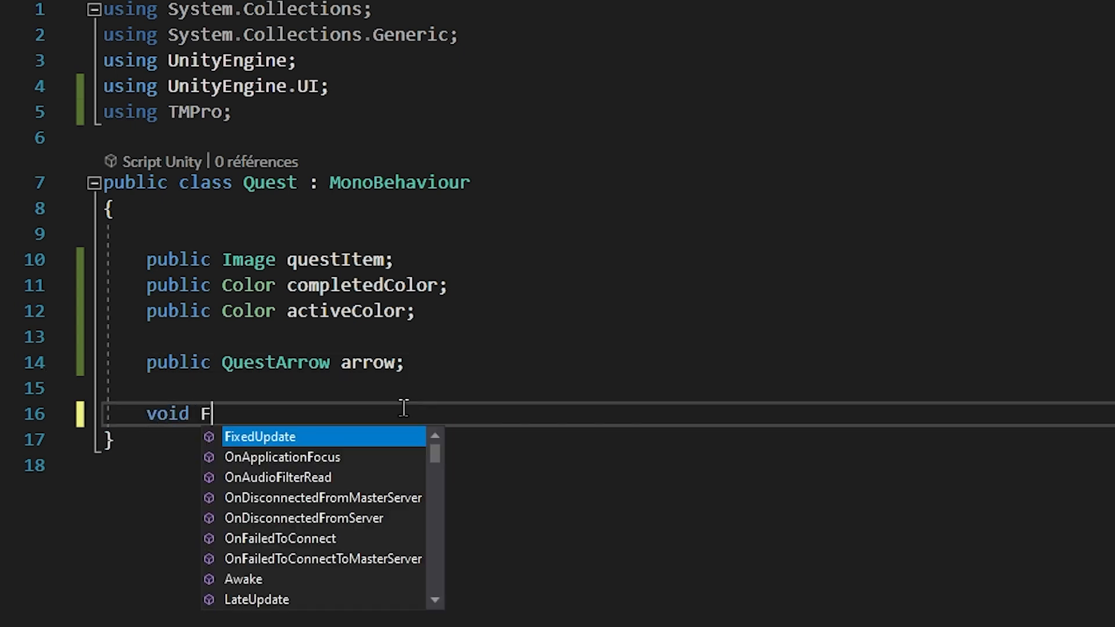
text(inishQuest(){)
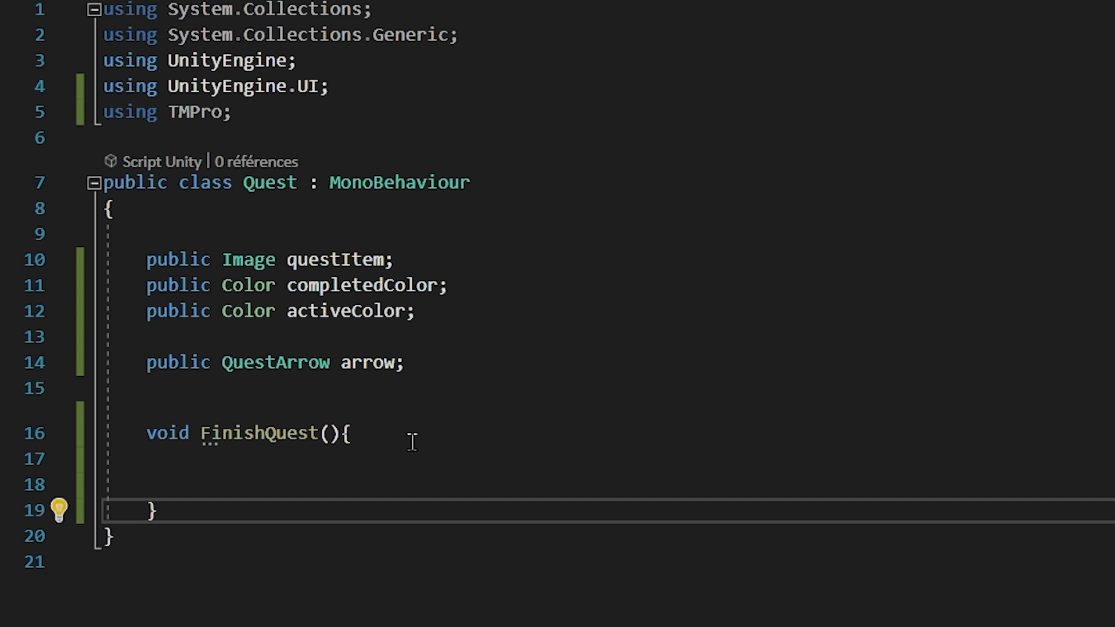
mouse_move(420, 463)
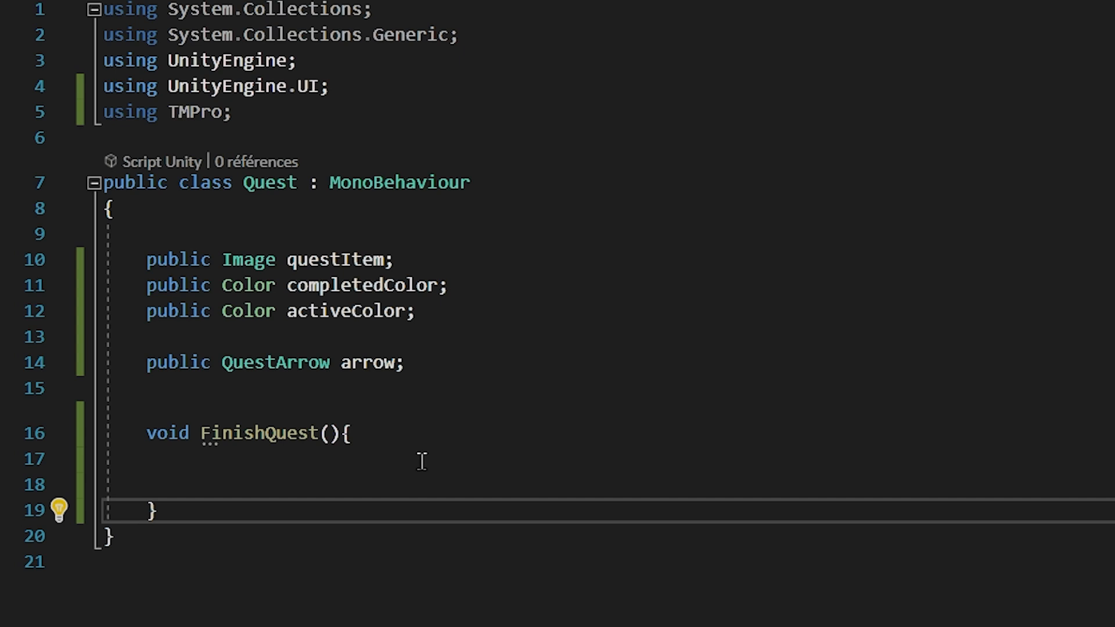
mouse_move(435, 508)
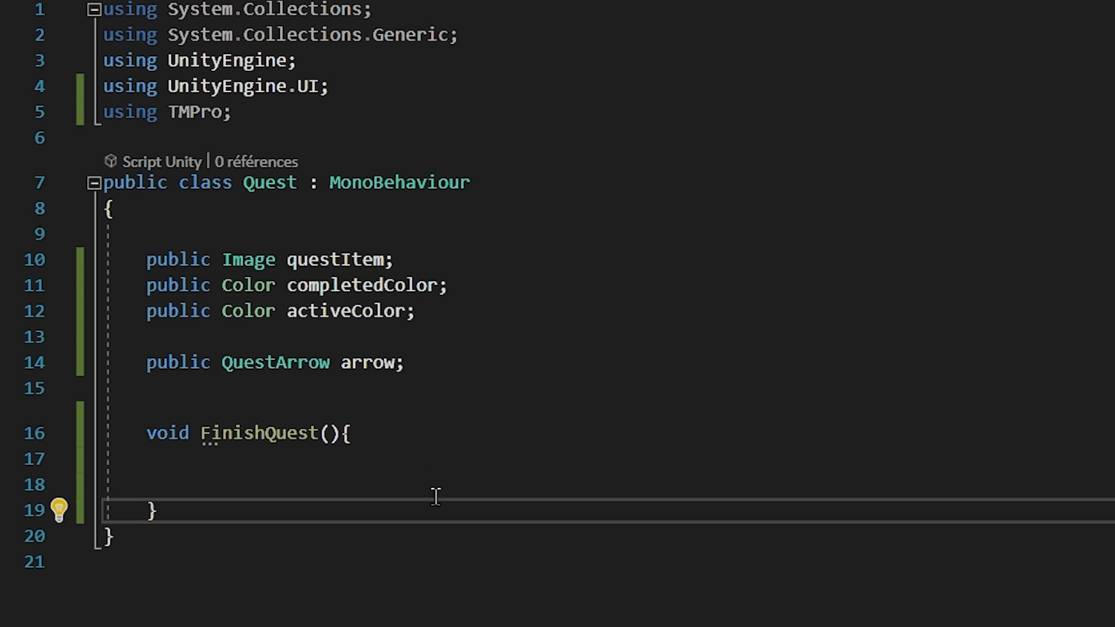
text(private void OnTriggerEnter2D(Collider2D collision))
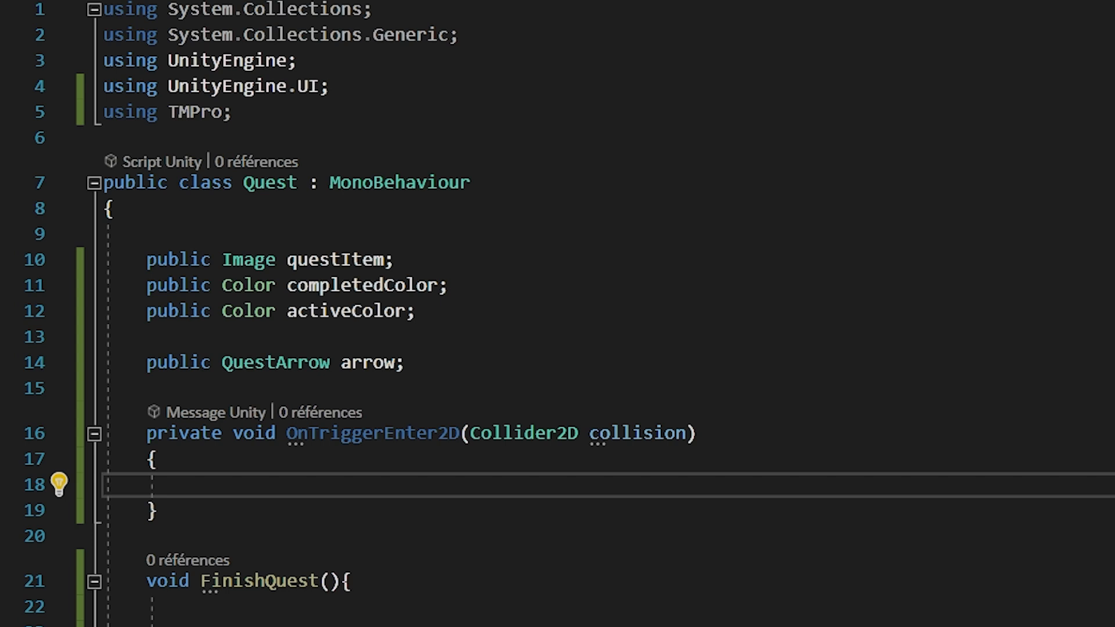
On a "Player" tag collision, call FinishQuest() and Destroy(gameObject).
text(if(collision.tag == "Player"){)
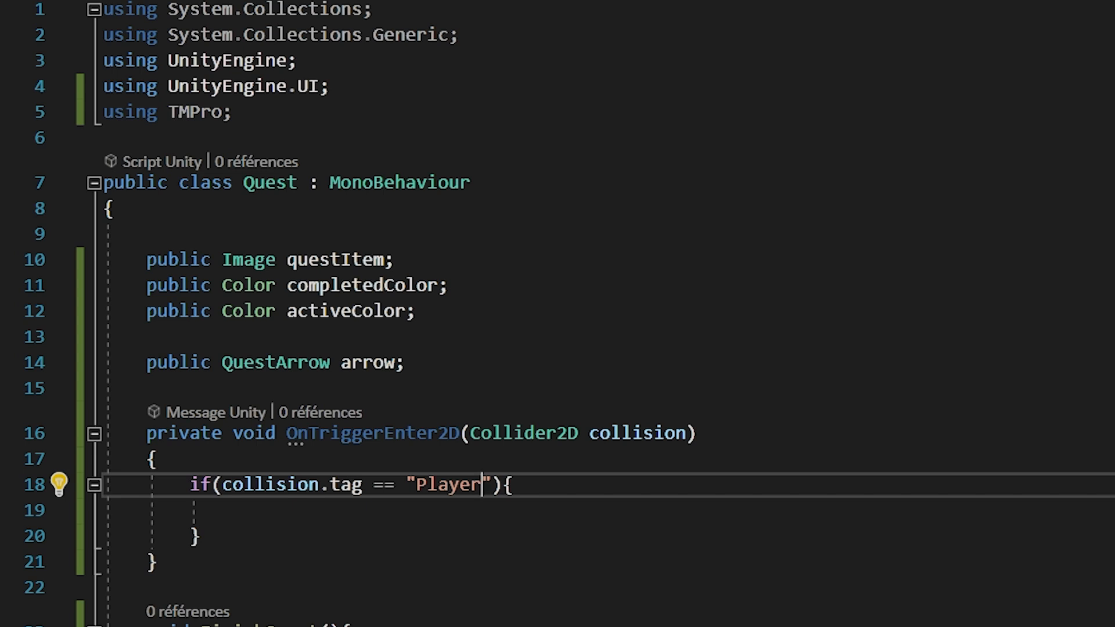
text(FinishQuest();)
text(Destroy)
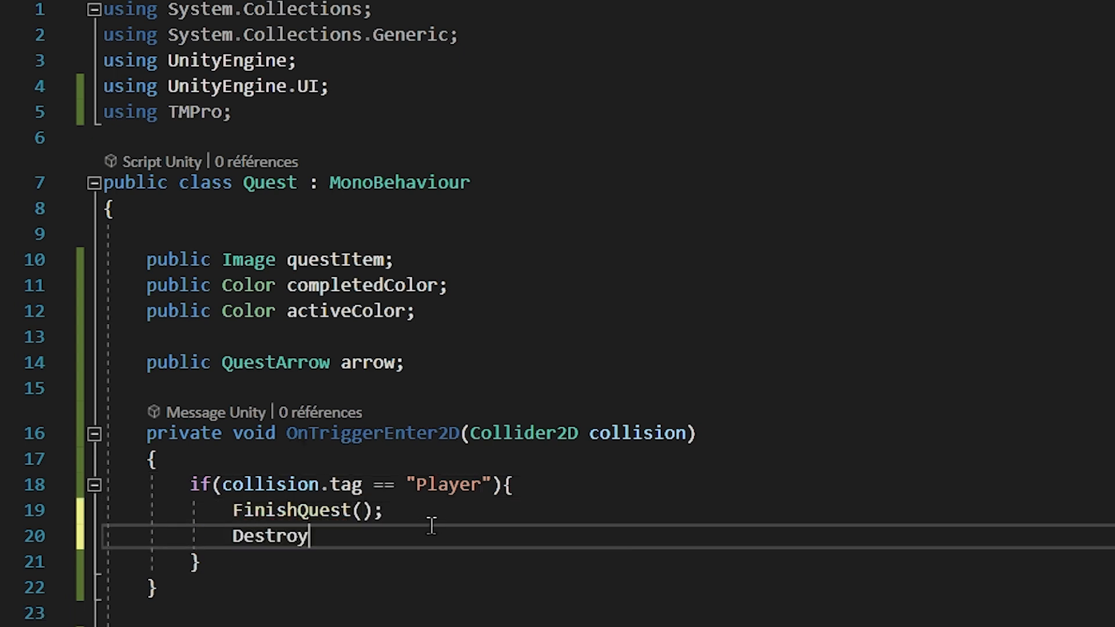
text((gameObject);)
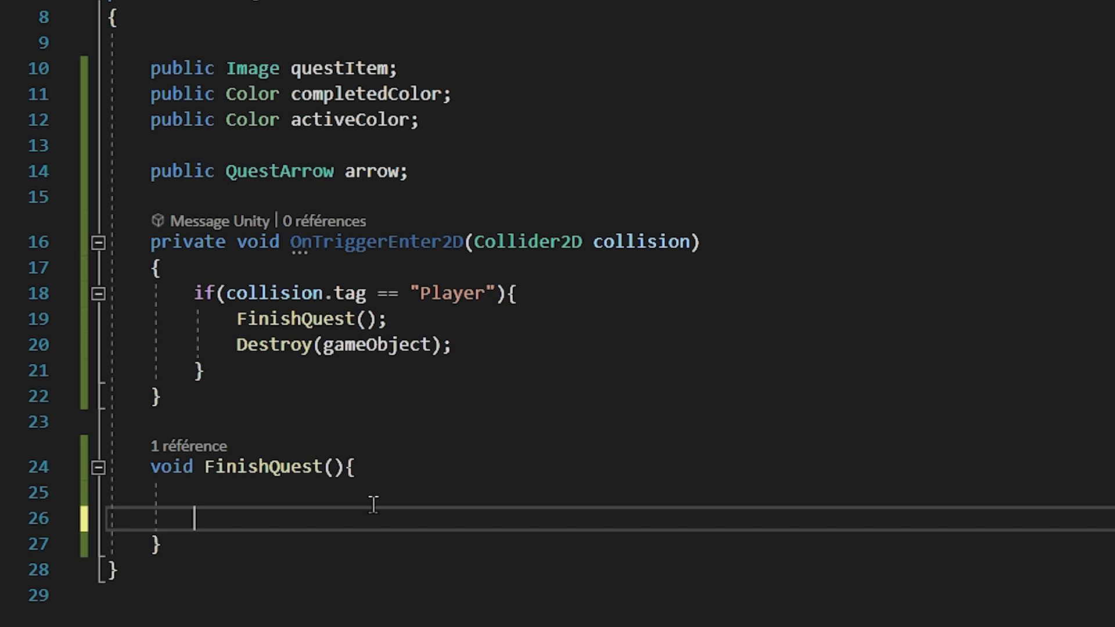
In FinishQuest set questItem.color = completedColor via IntelliSense.
text(questItem.color = comp)
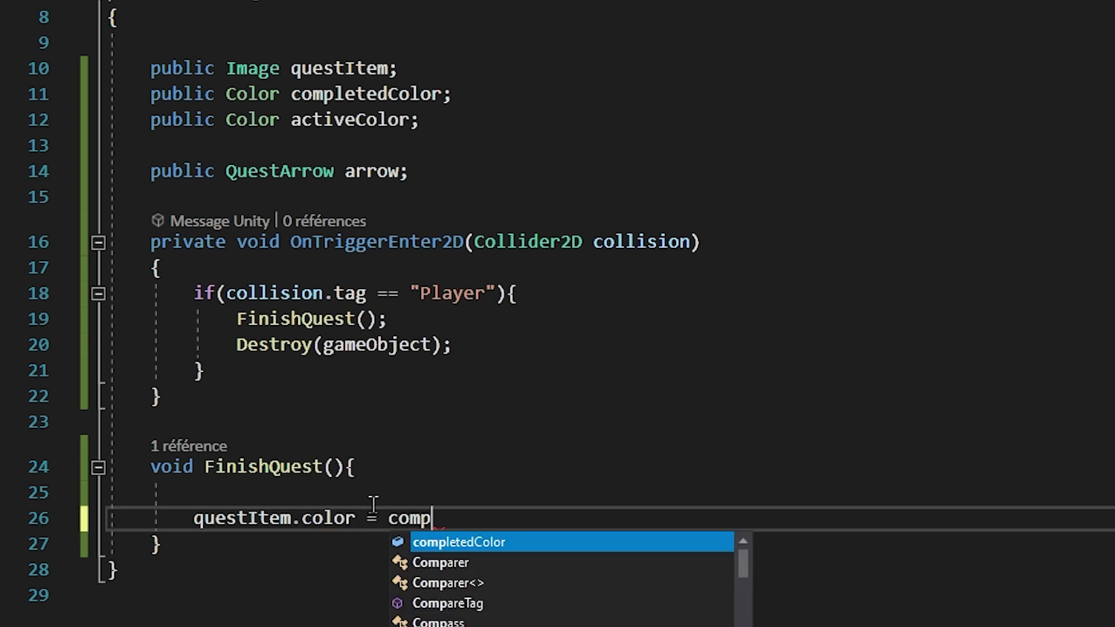
key(Tab)
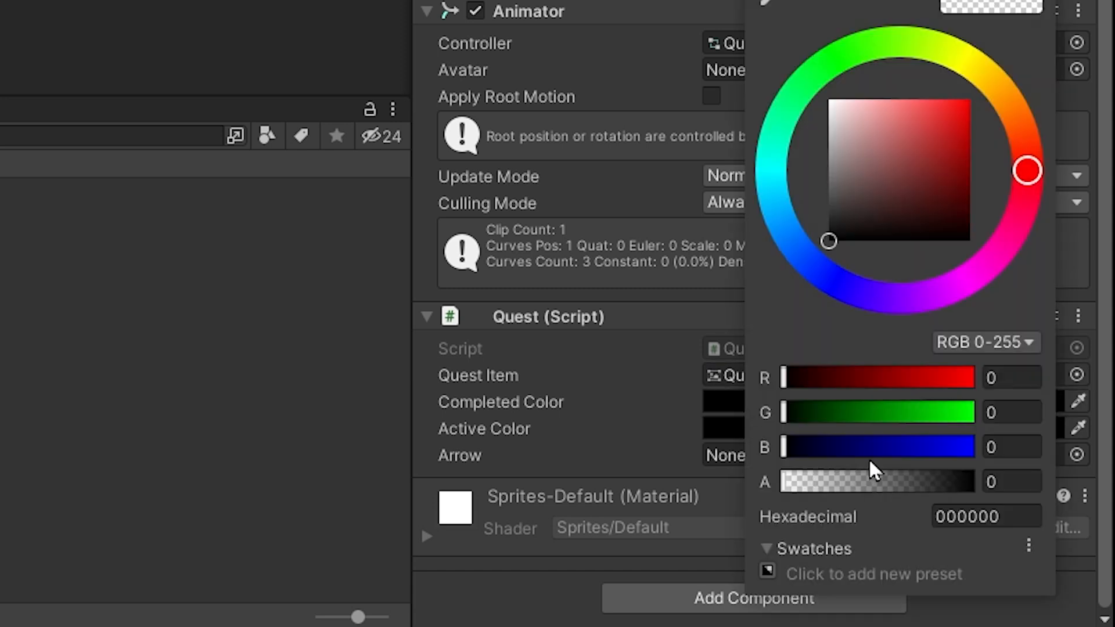
Set Quest2's Completed Color to red (217,48,48) and start play mode.
click(940, 121)
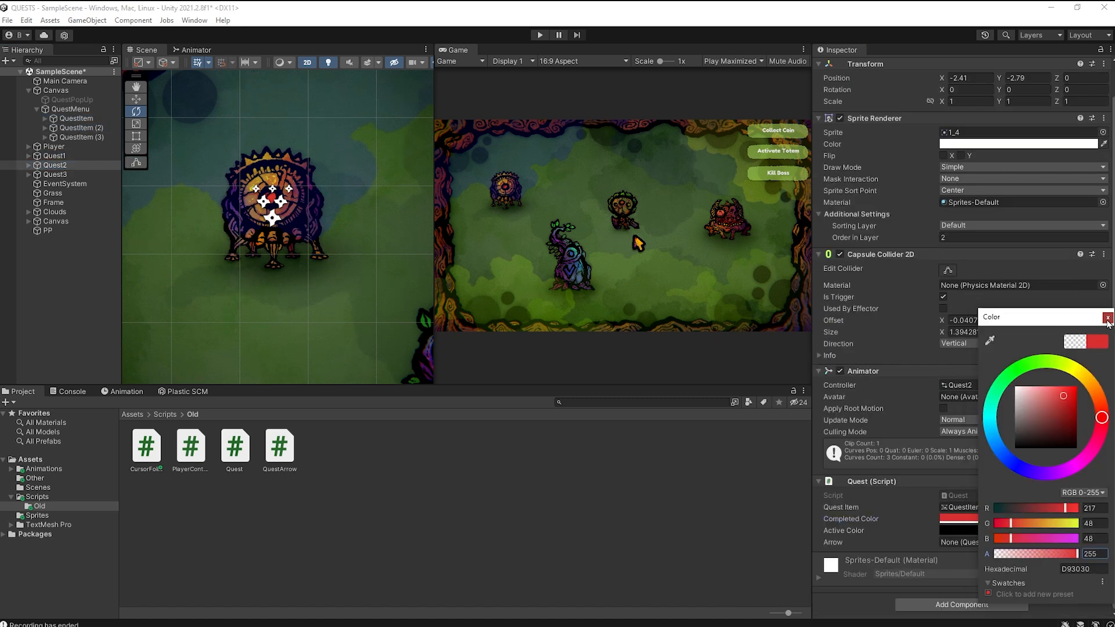
click(46, 174)
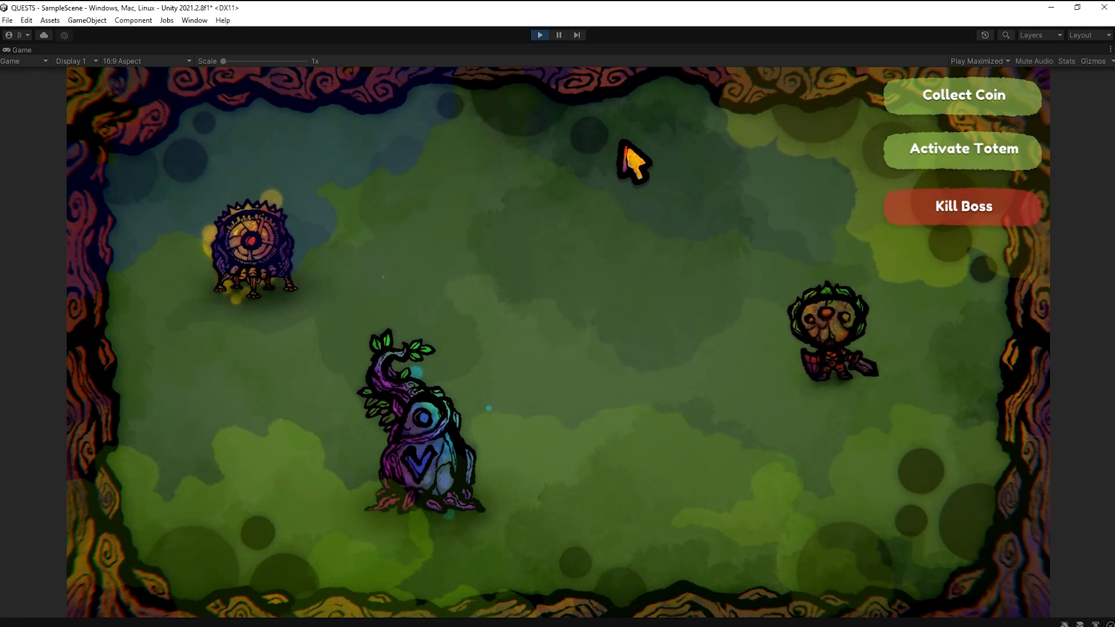
click(963, 149)
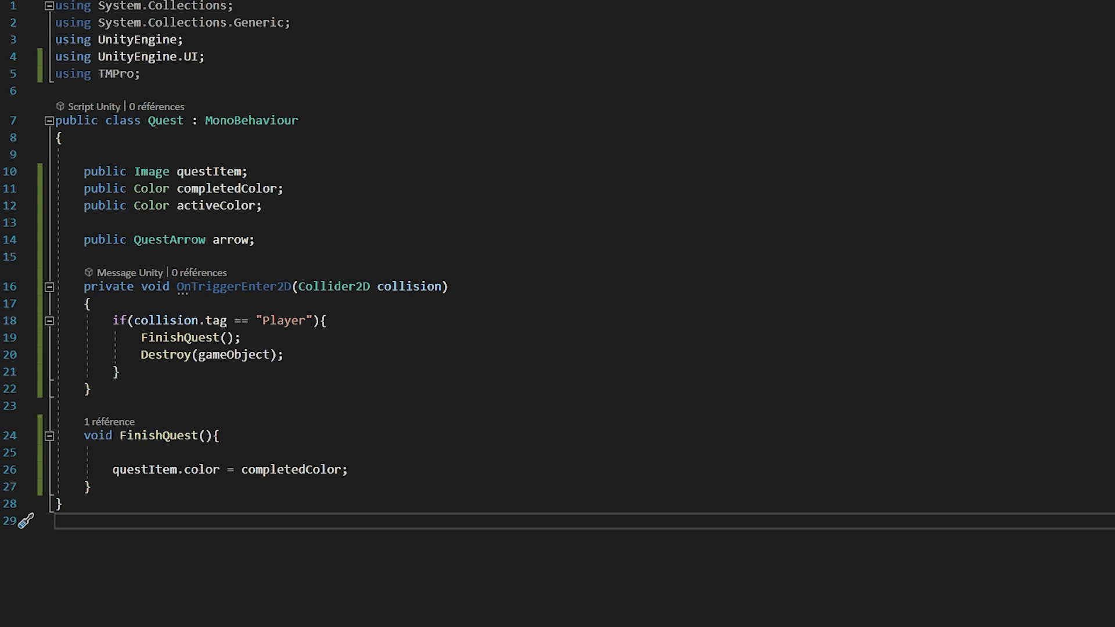
Write public void OnQuestClick() setting questItem.color = activeColor, then begin a public Quest field.
text(public void OnQuestClick(){ })
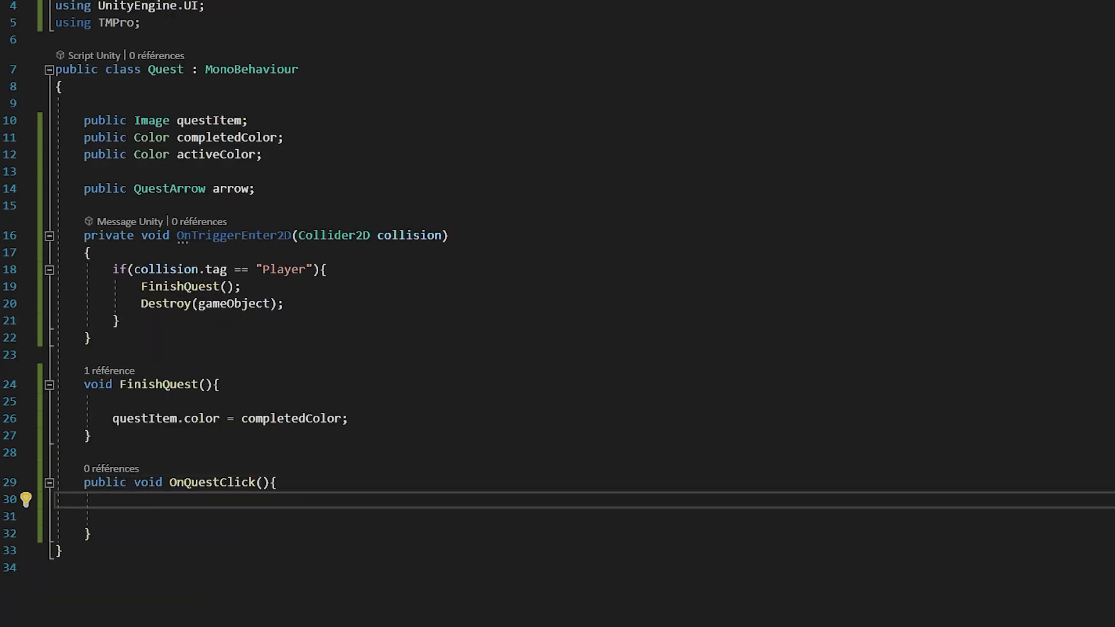
text(questItem.color =)
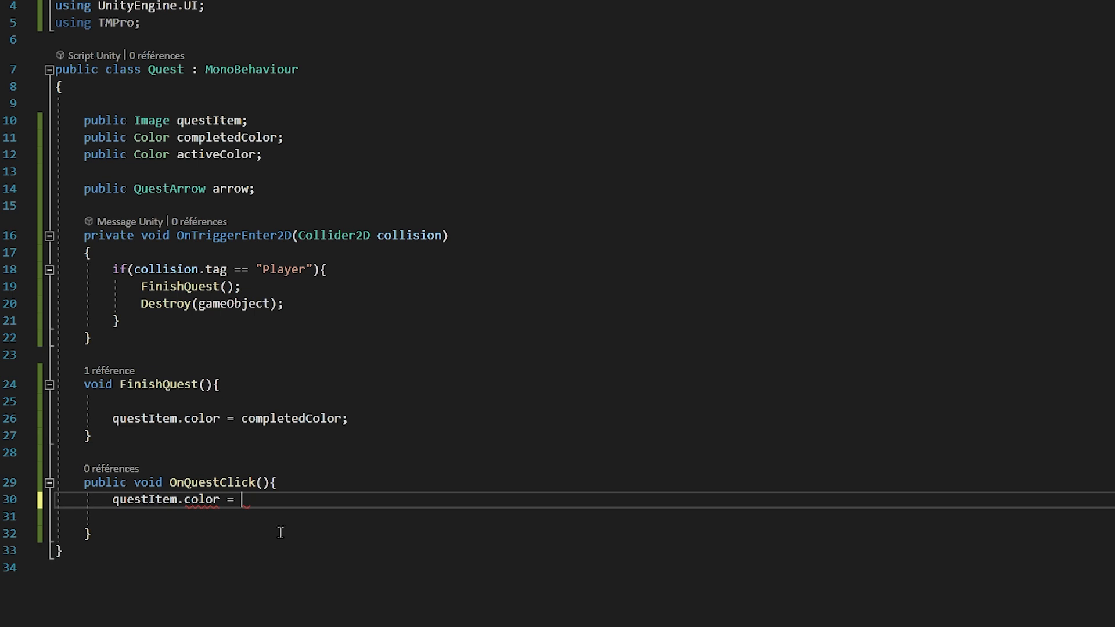
text(activeColor;)
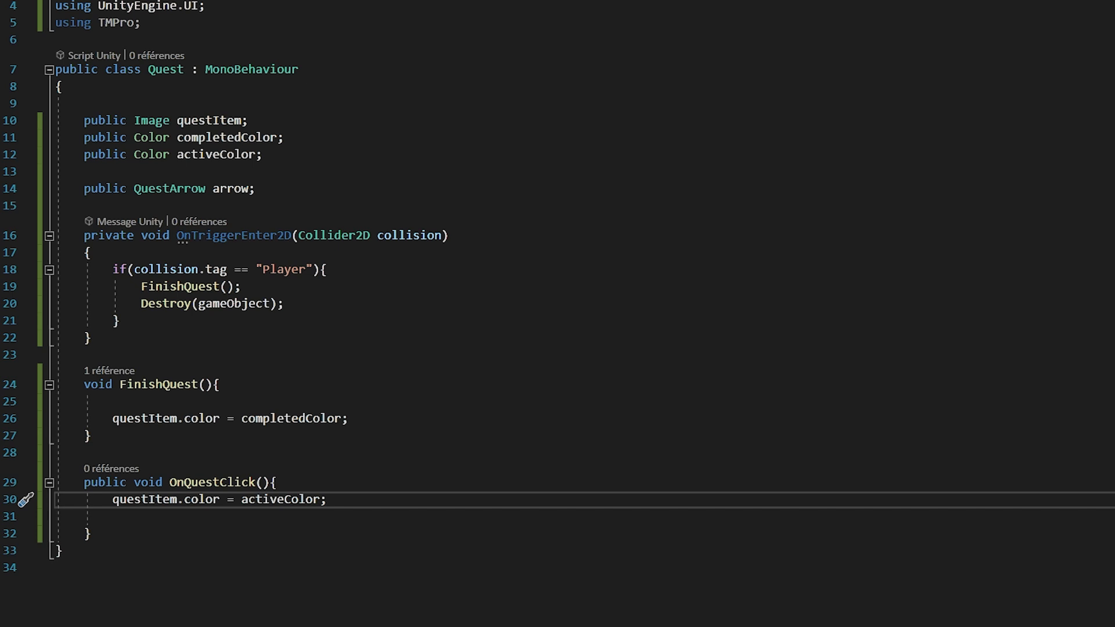
text(public Quest[] allQuests;)
text(allQuests = Fi)
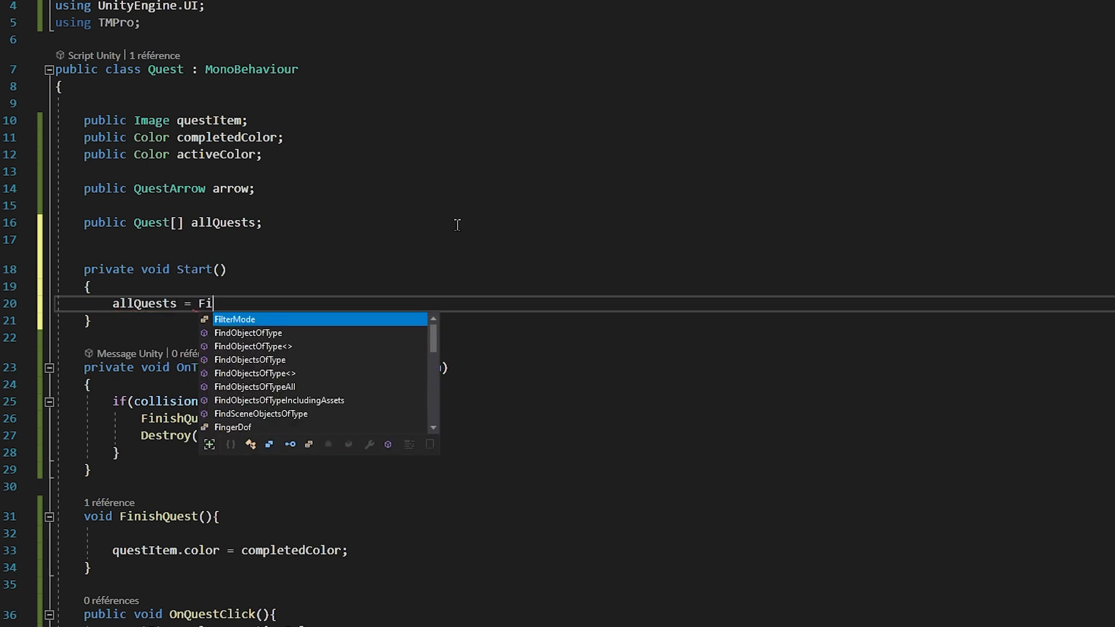
Fill allQuests in Start with FindObjectsOfType<Quest>().
text(ndOvjectsOfType<>)
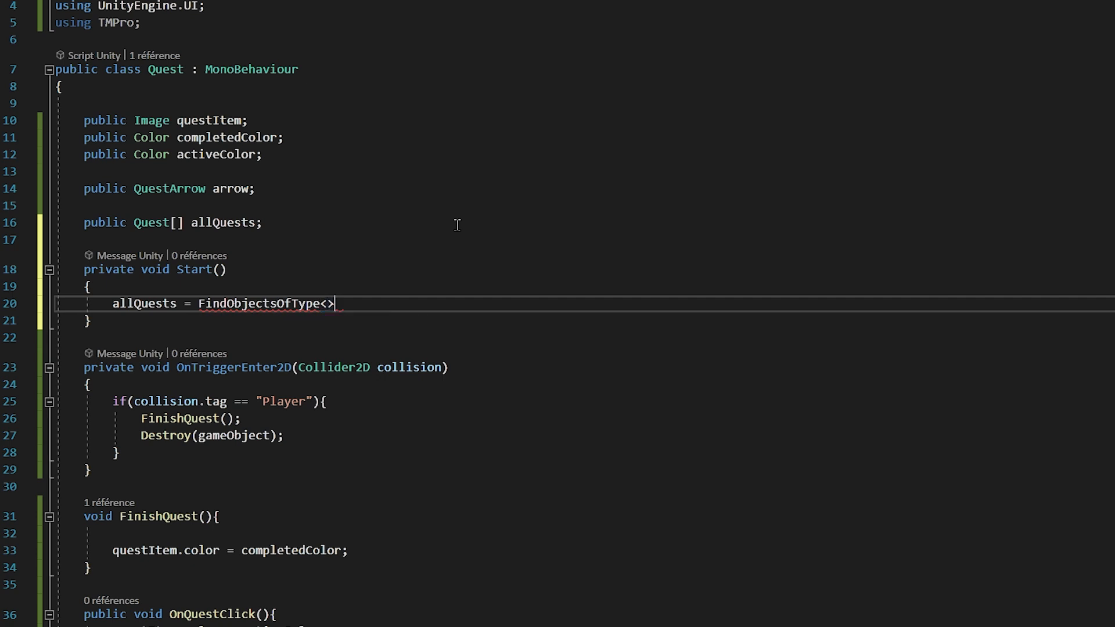
text(Quest>();)
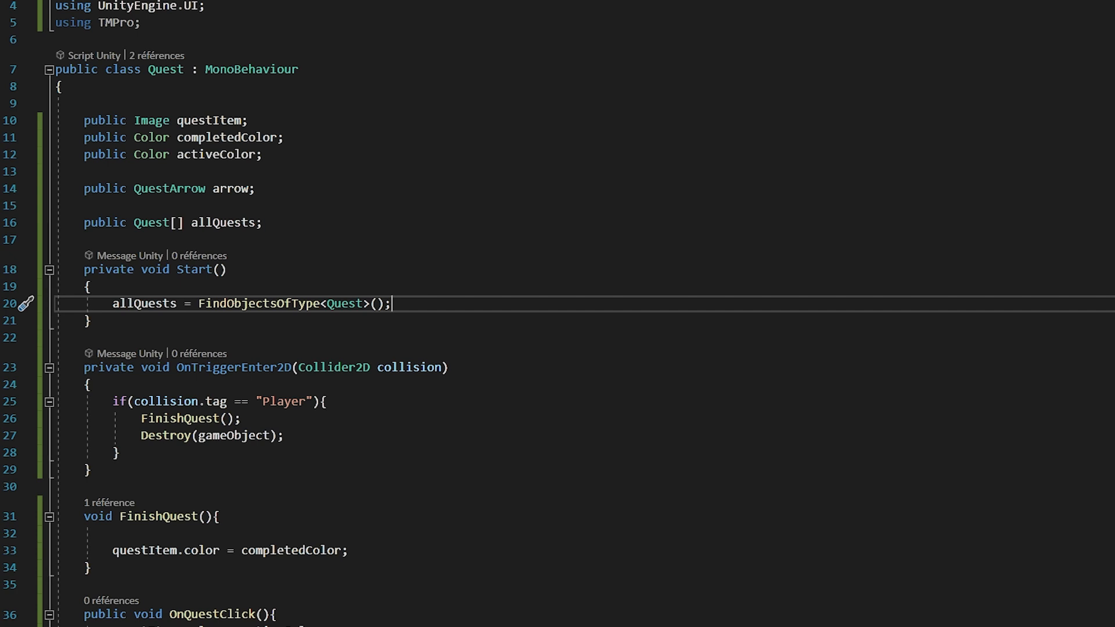
Insert a foreach snippet looping over allQuests inside OnQuestClick.
text(fore)
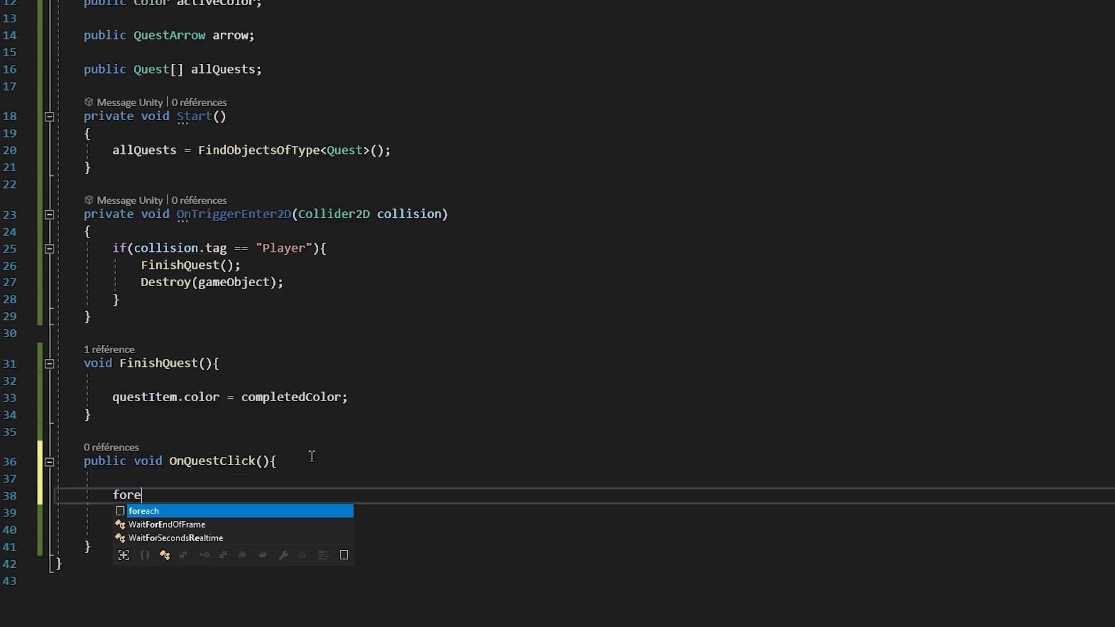
key(Tab)
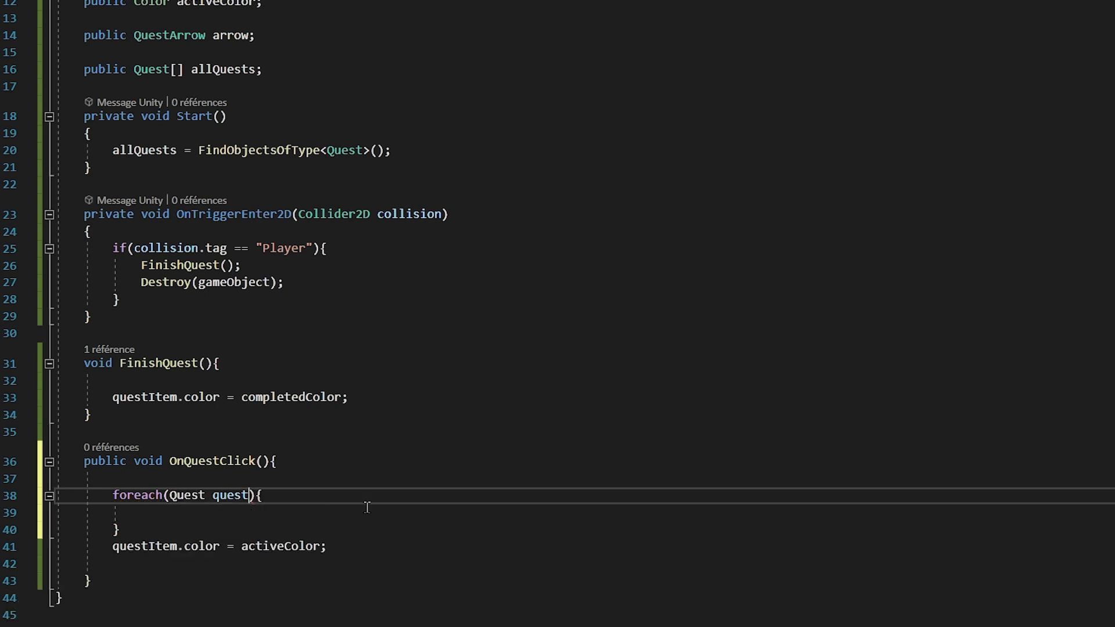
text(in allQuests)
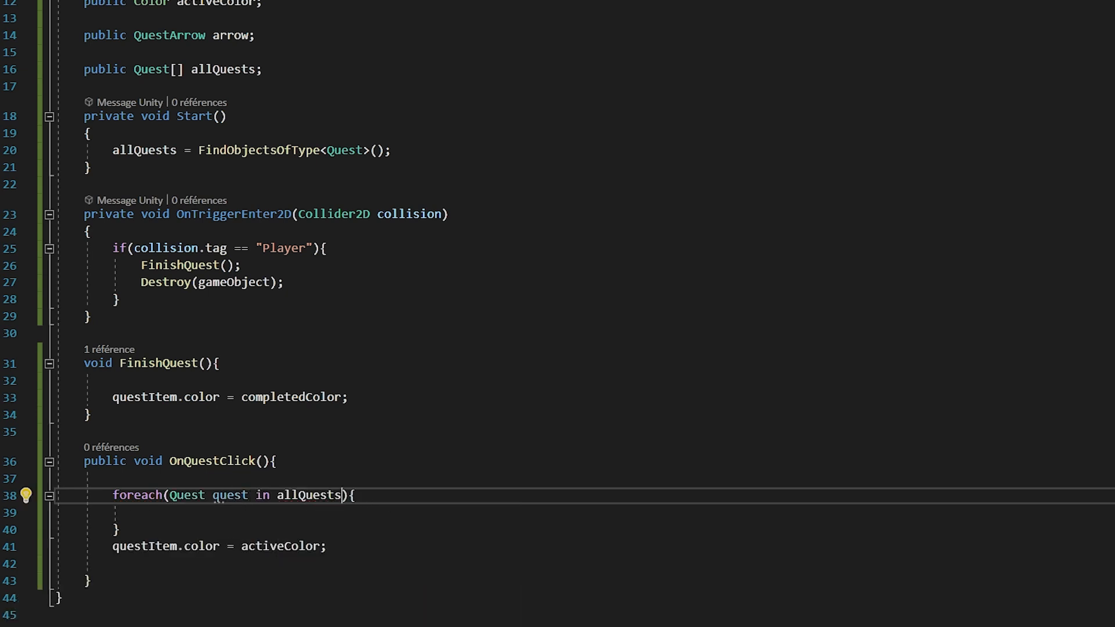
Start the loop's quest.questItem.color assignment and set currentColor = questItem.color in Start.
text(quest.questItem.color =)
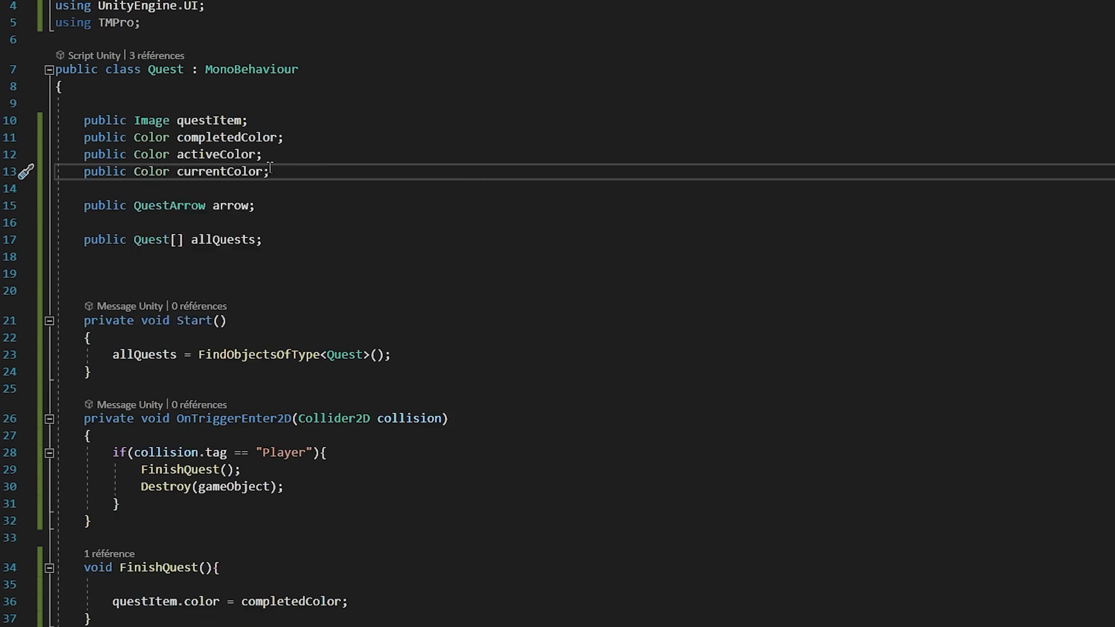
text(currentColor =)
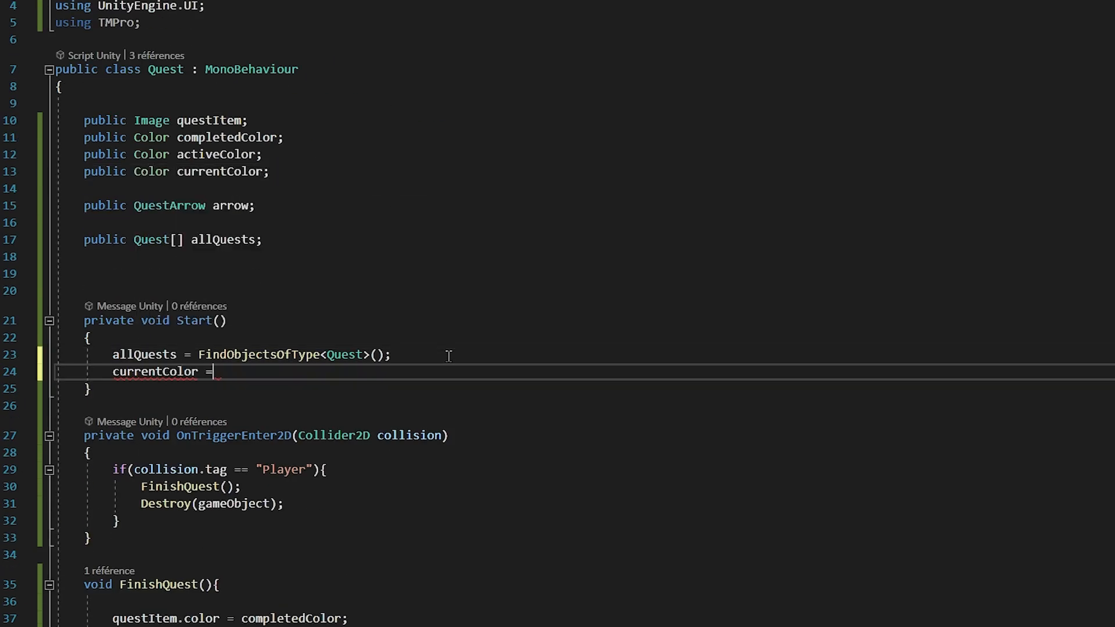
text(questItem)
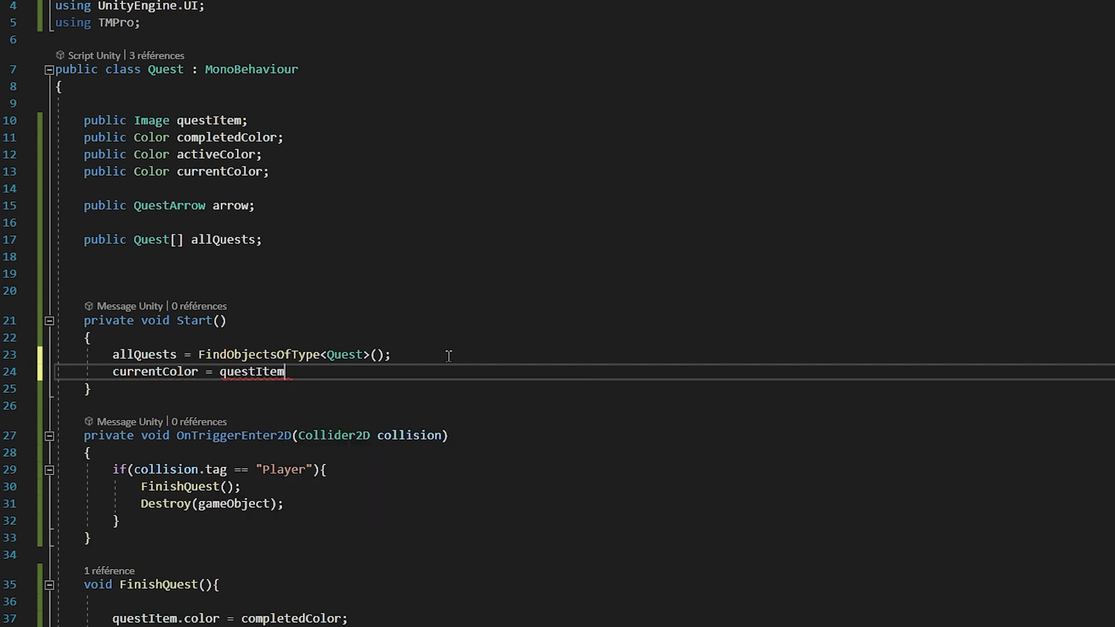
text(.color;)
click(584, 601)
text(currentColor)
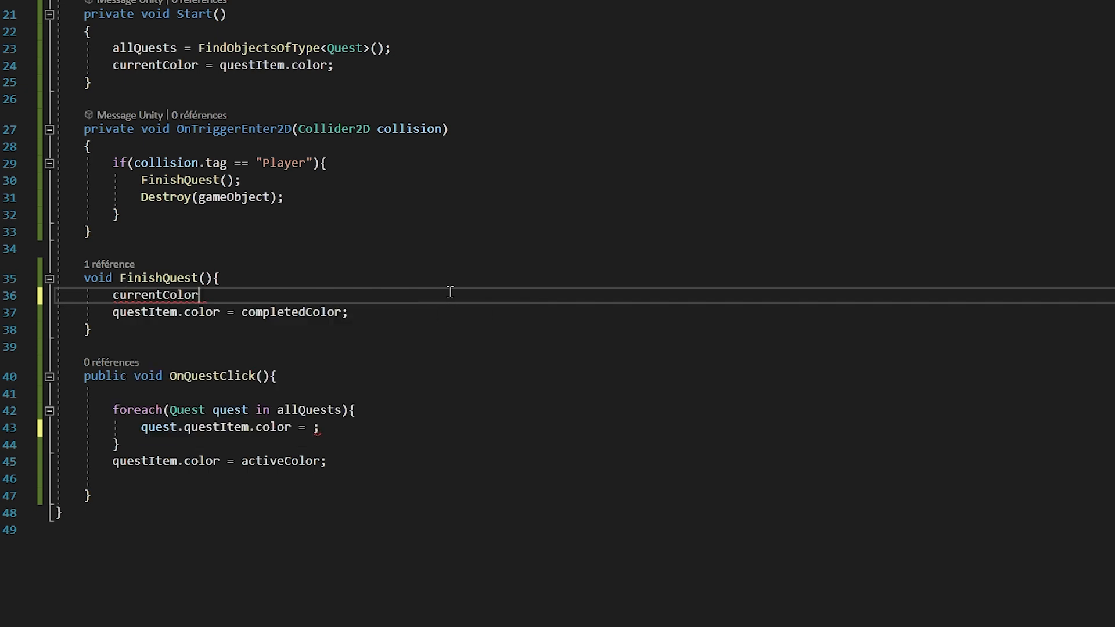
Set currentColor = completedColor in FinishQuest and restore quest.currentColor in the foreach.
text(=)
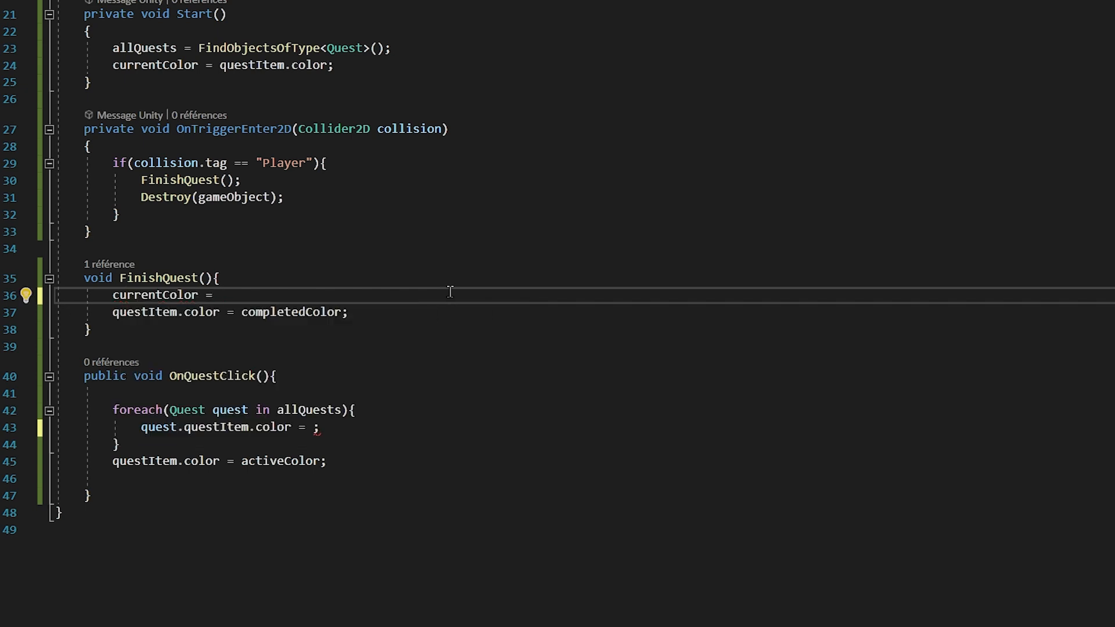
text(completedColor;)
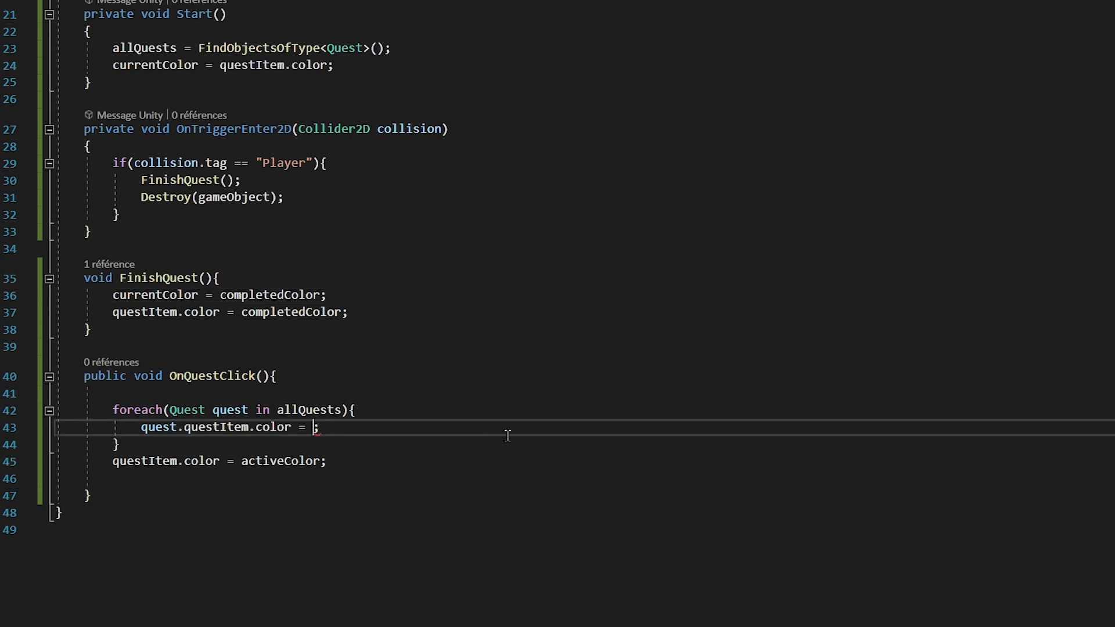
text(currentColor)
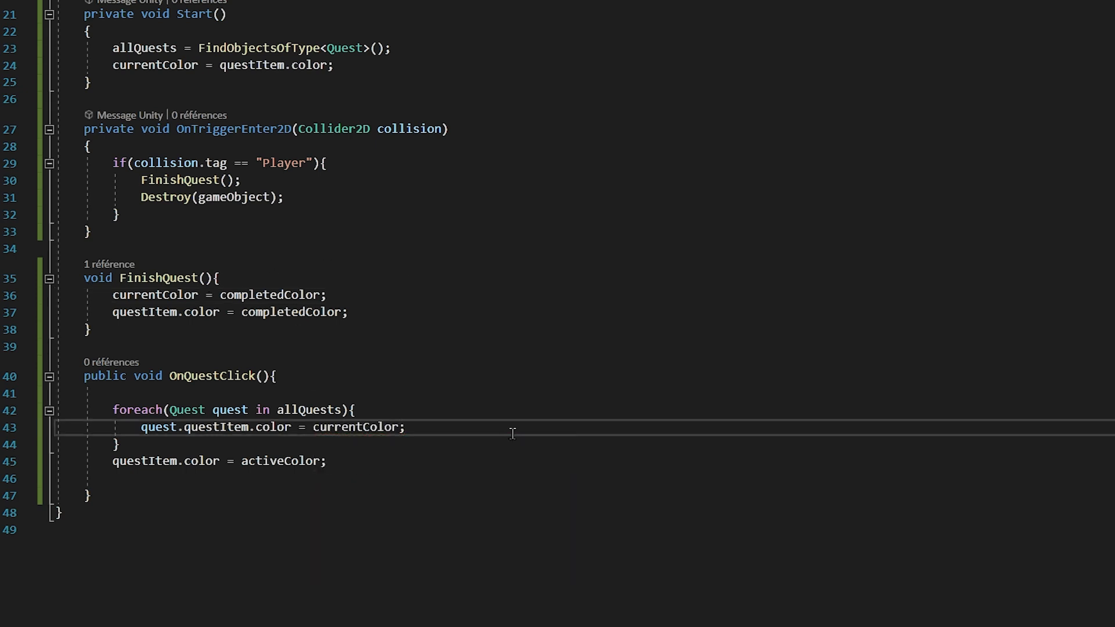
text(quest)
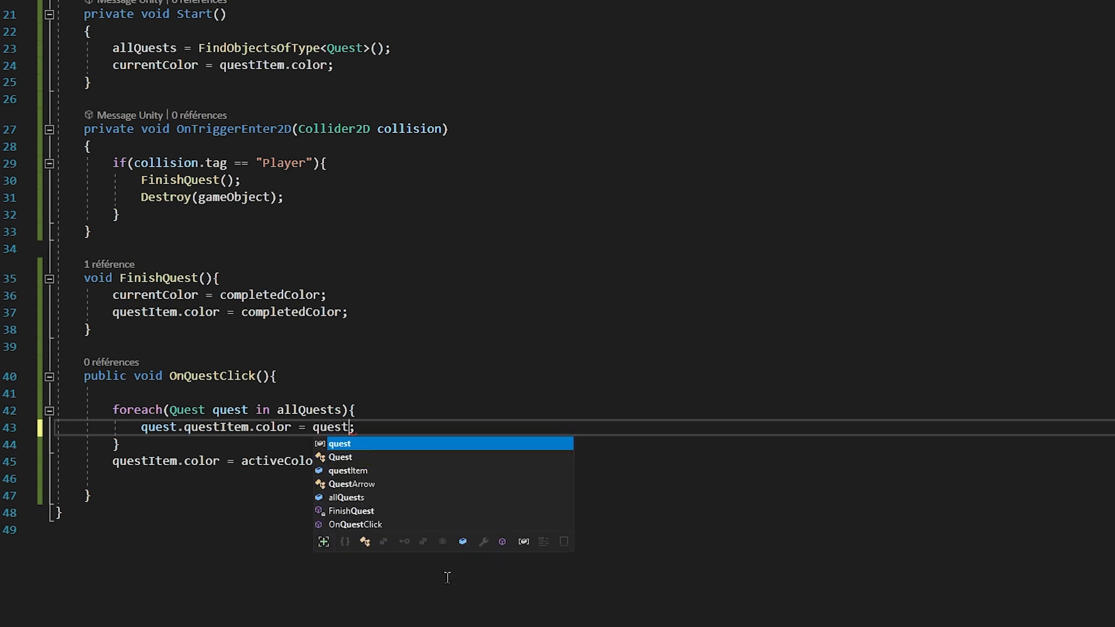
text(.currentColor)
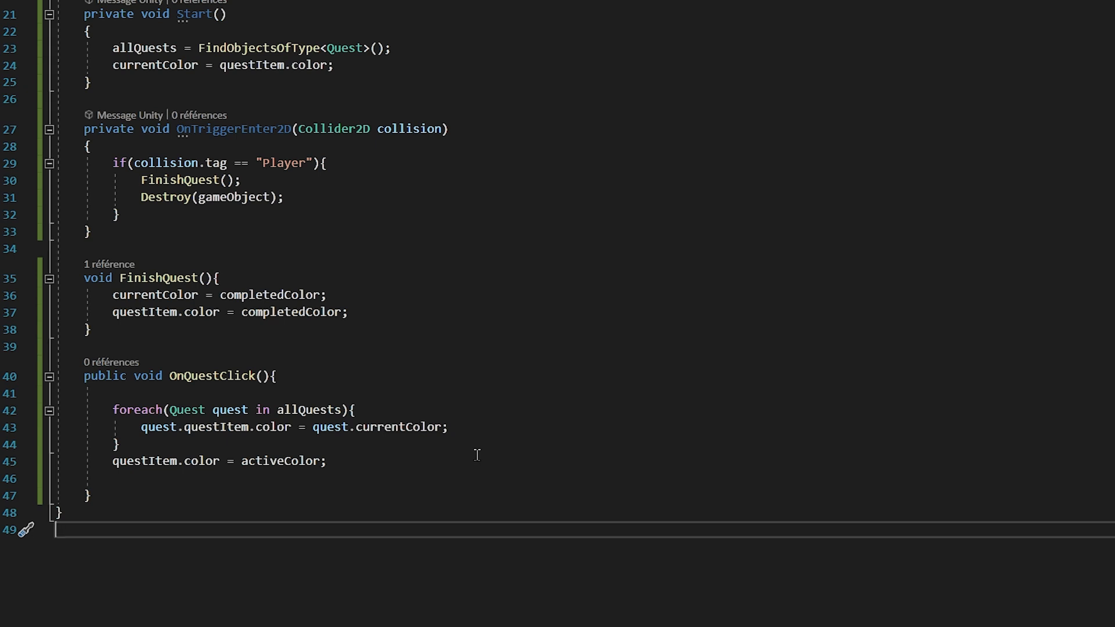
mouse_move(1001, 123)
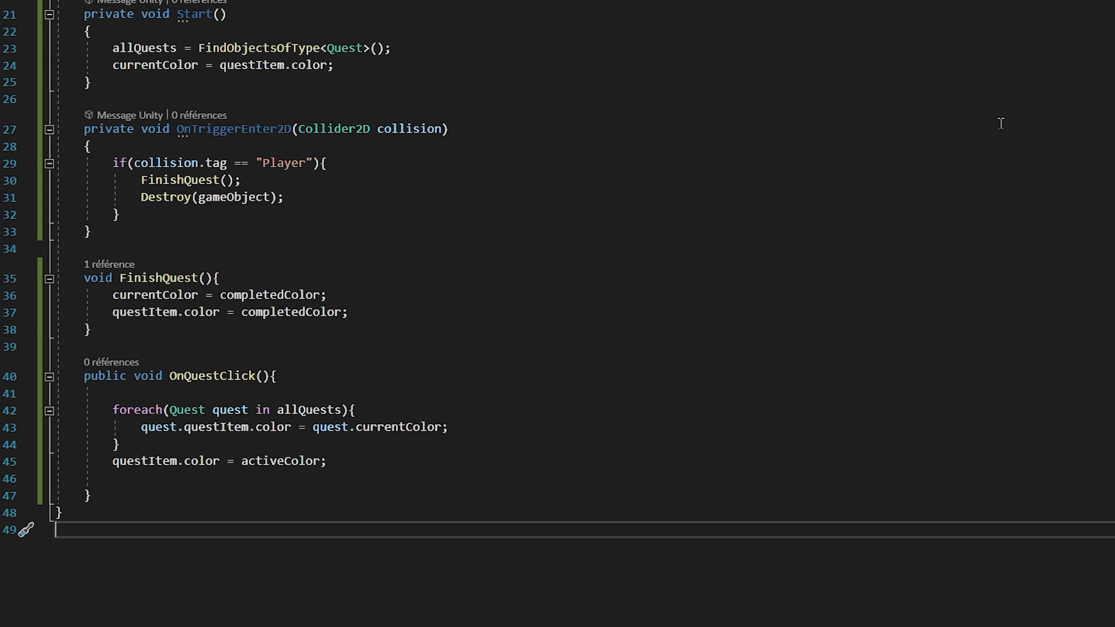
Make the quest item's Button non-interactable in FinishQuest and set arrow.gameObject active (true) on click.
text(que)
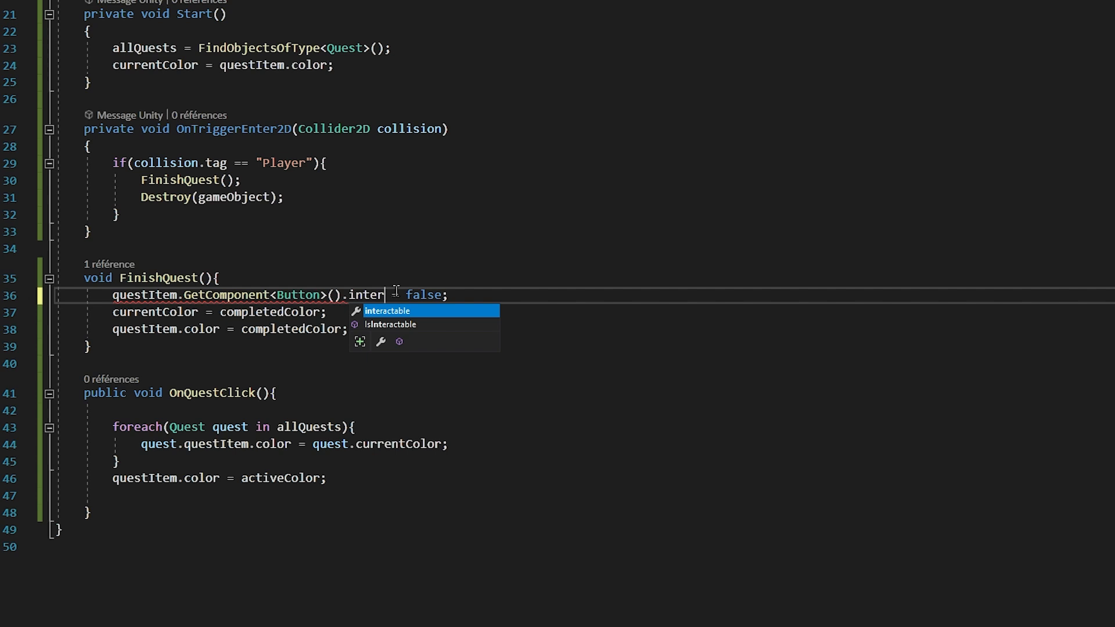
key(Tab)
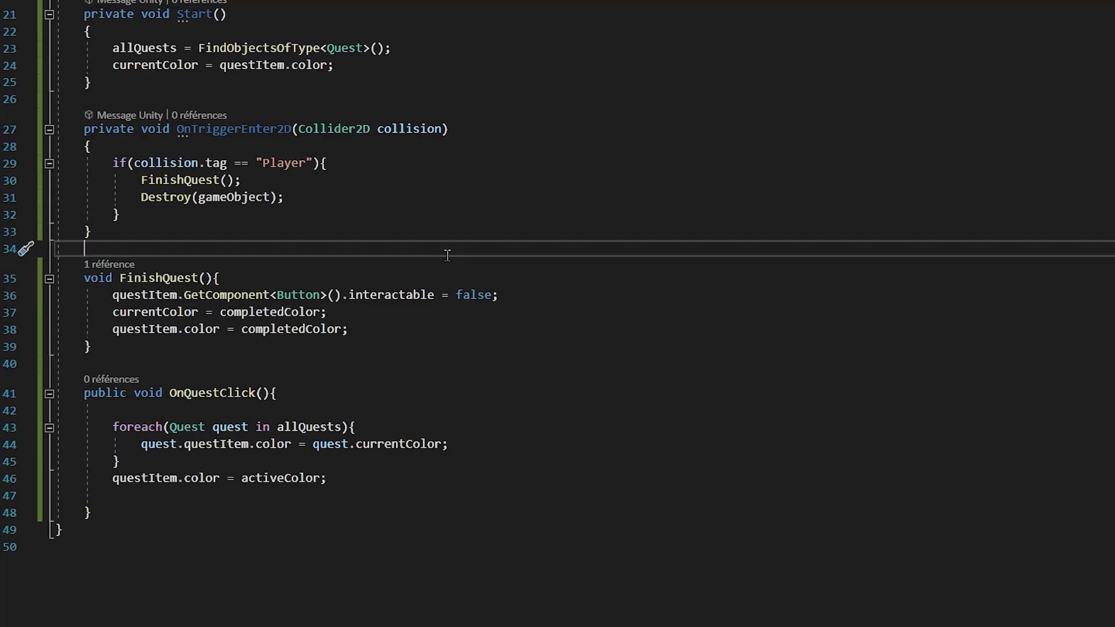
mouse_move(206, 413)
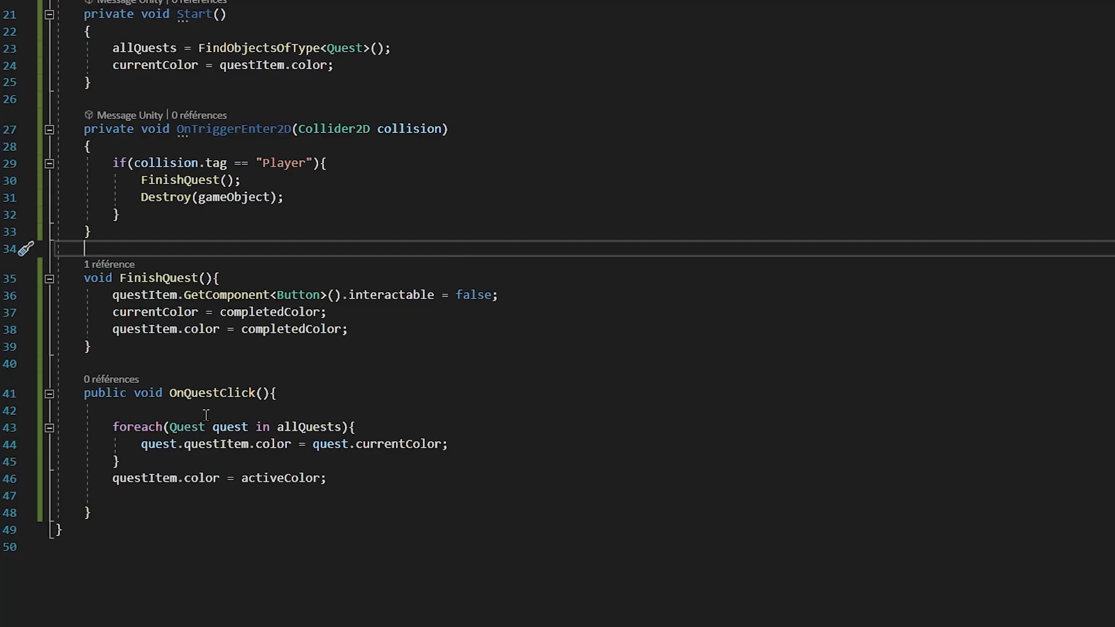
text(arrow.gameObject.SetActive();)
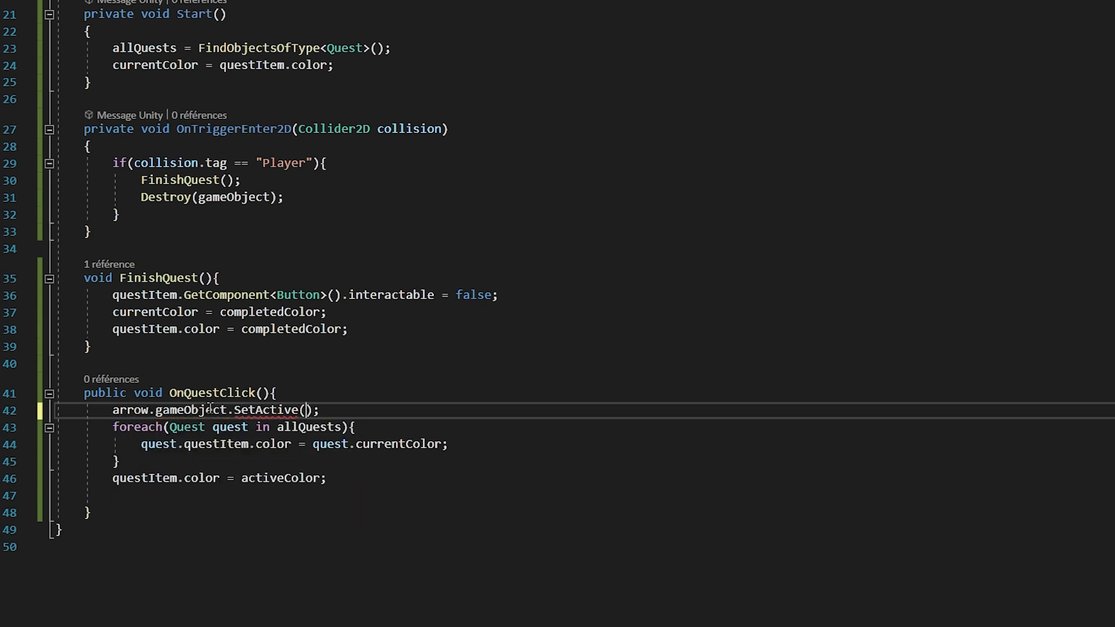
text(true)
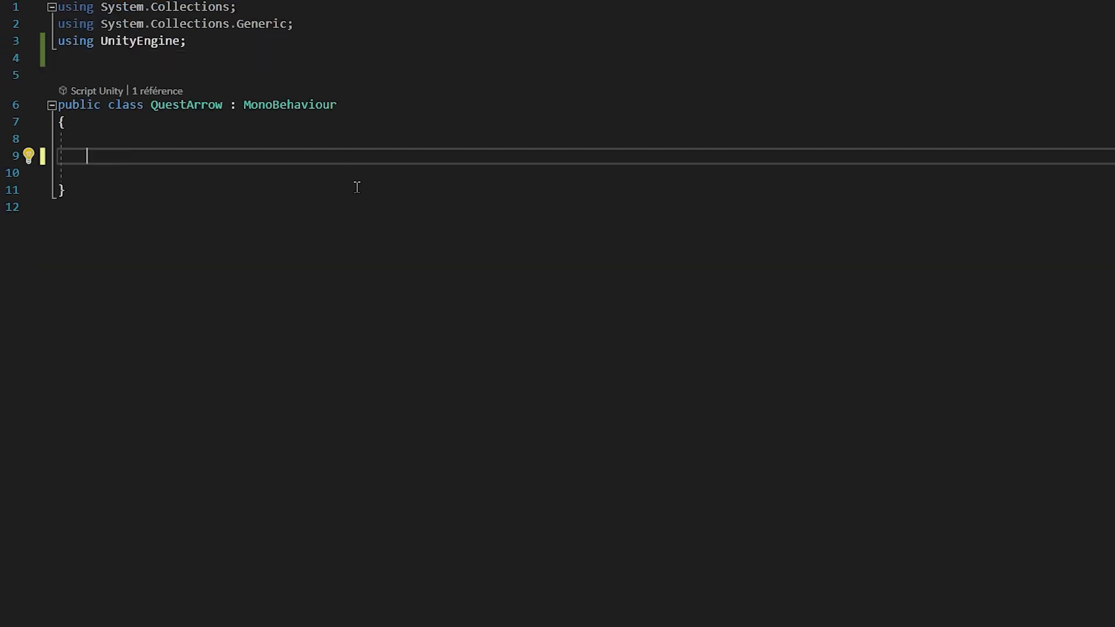
Add a public Transform target and compute Vector2 difference = transform.position - target.position in Update.
text(public Transform target;)
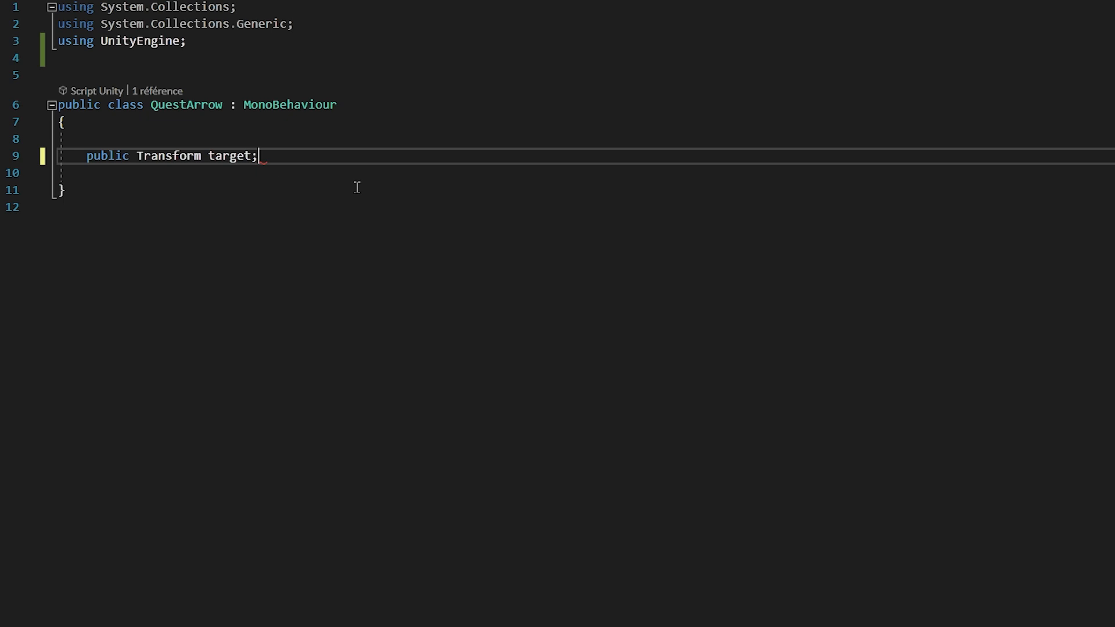
text(private void Update())
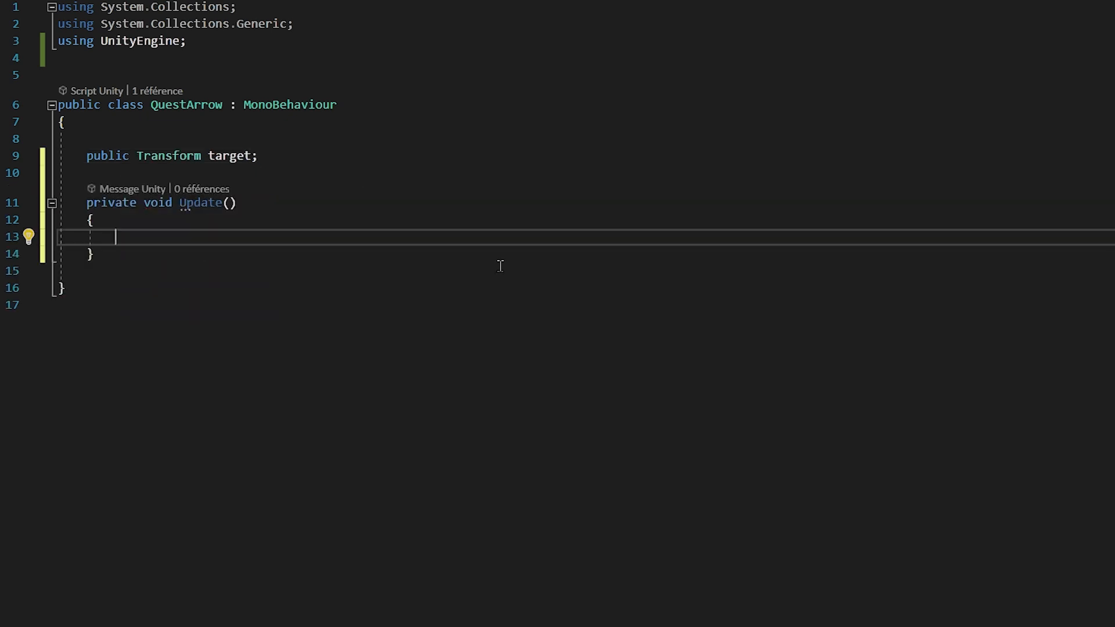
text(Vector2 differen)
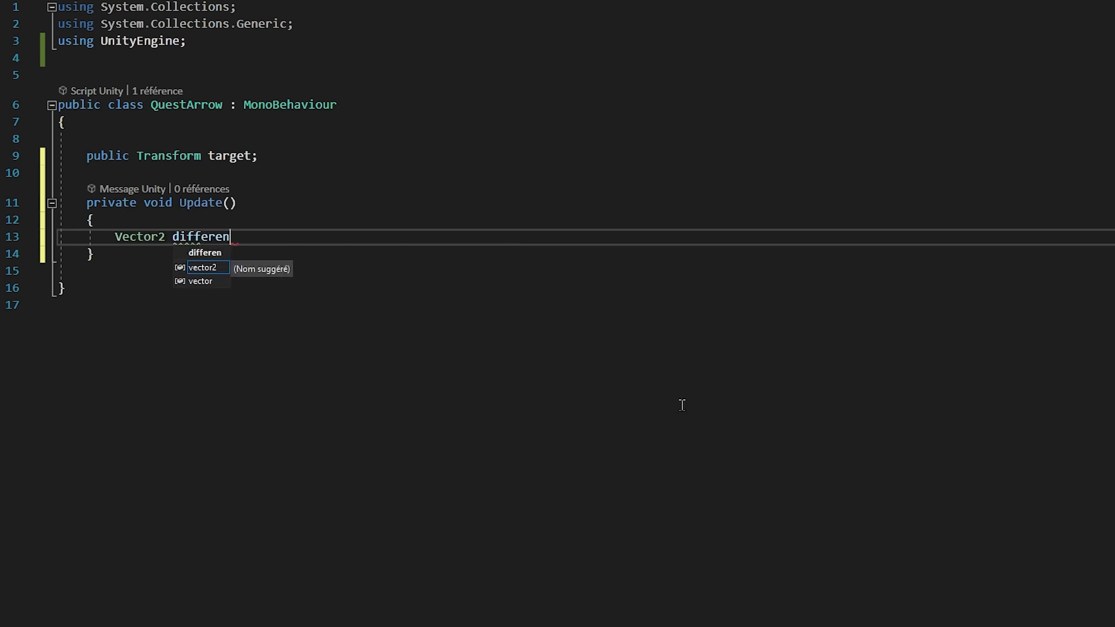
text(ce =)
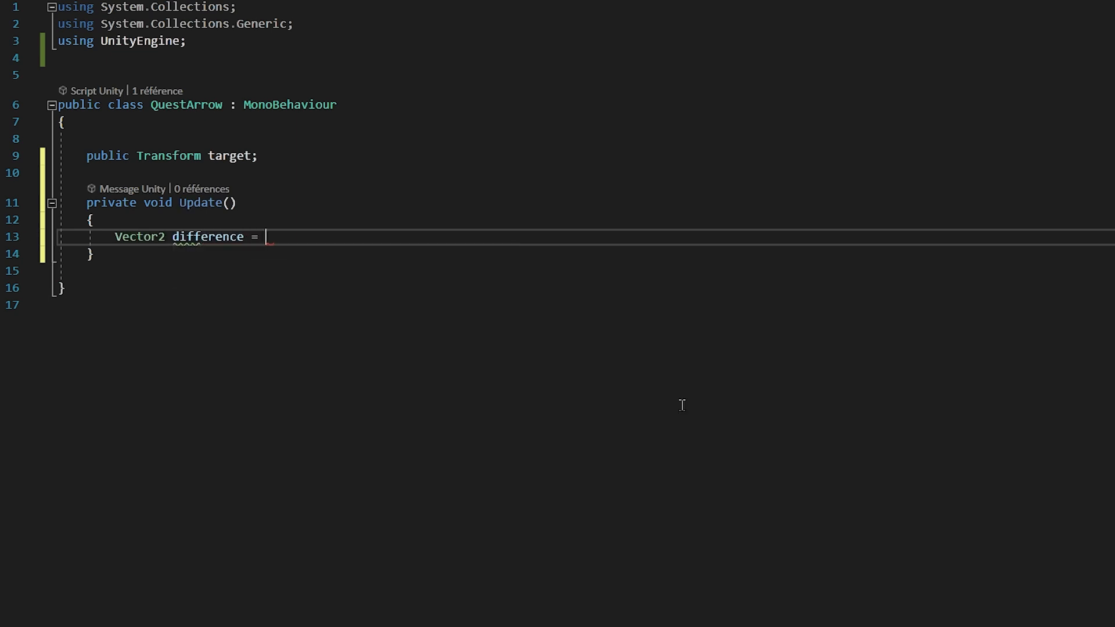
text(transform.position -)
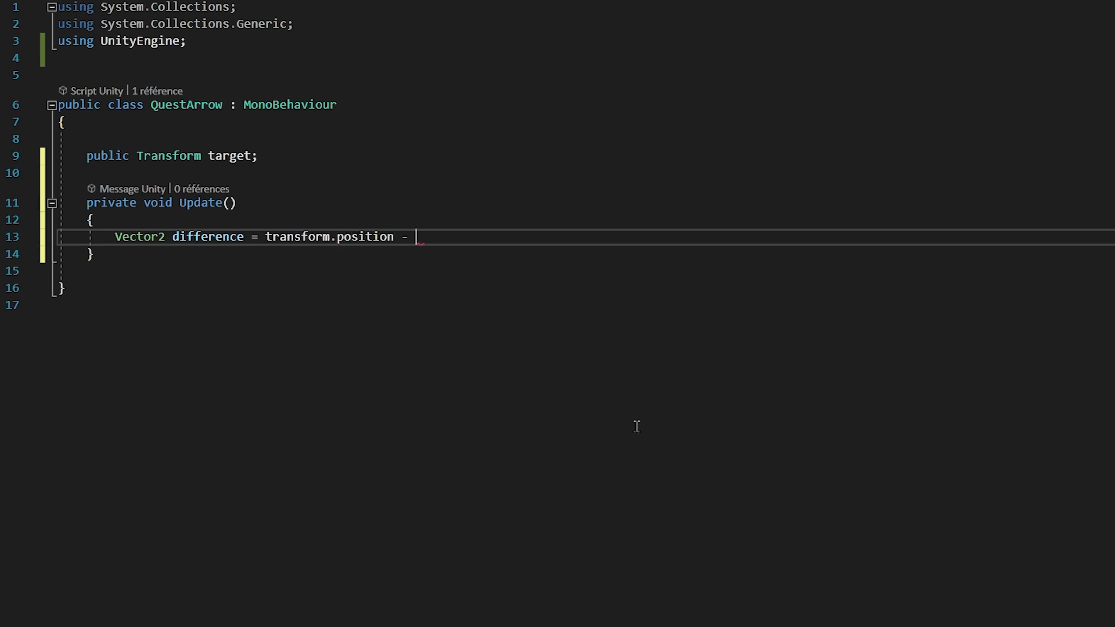
text(target.pops)
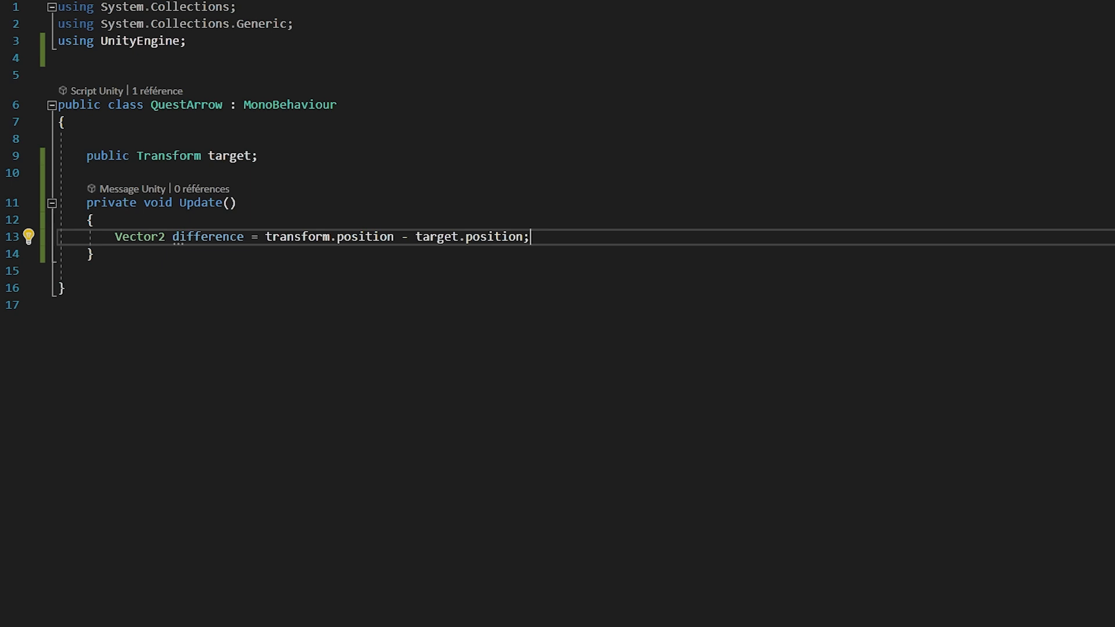
Compute float angle = Mathf.Atan2(difference.y, difference.x).
text(float an)
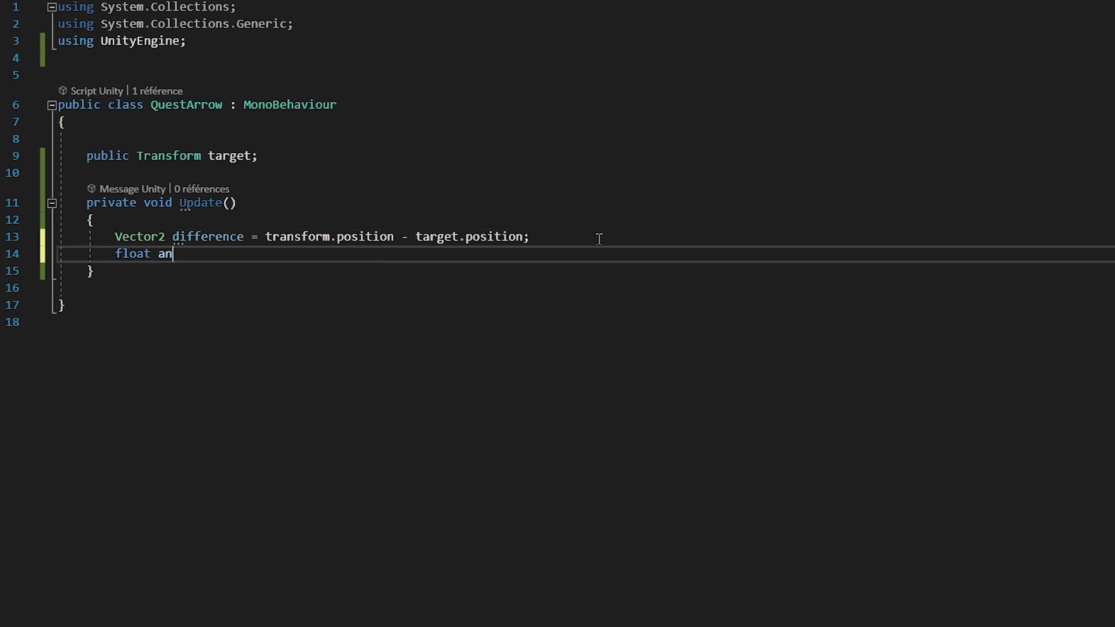
text(gle =)
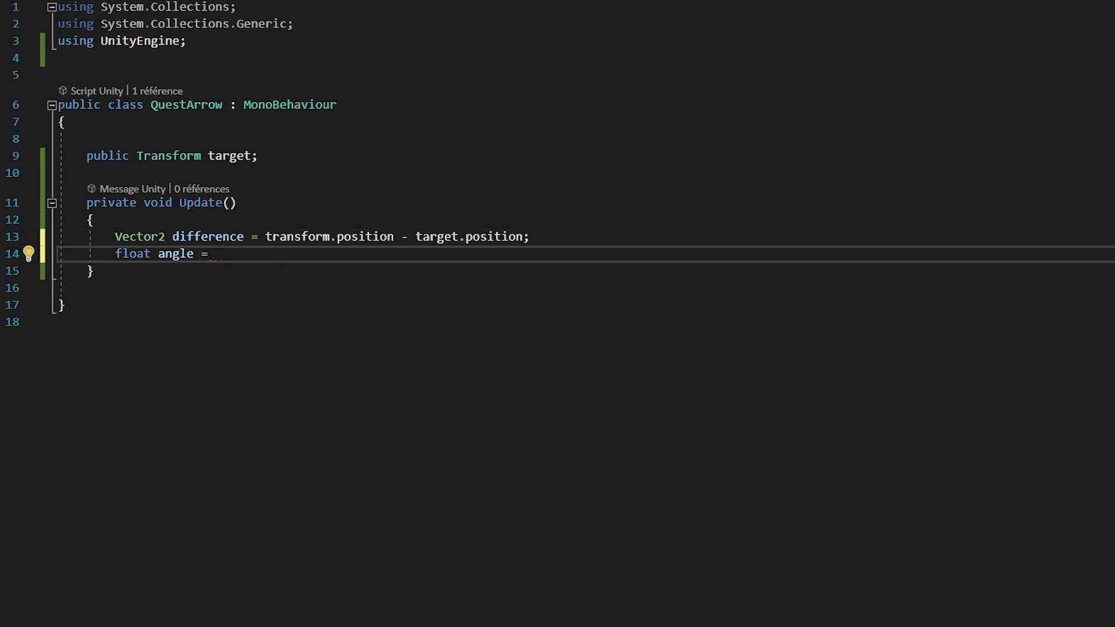
mouse_move(707, 601)
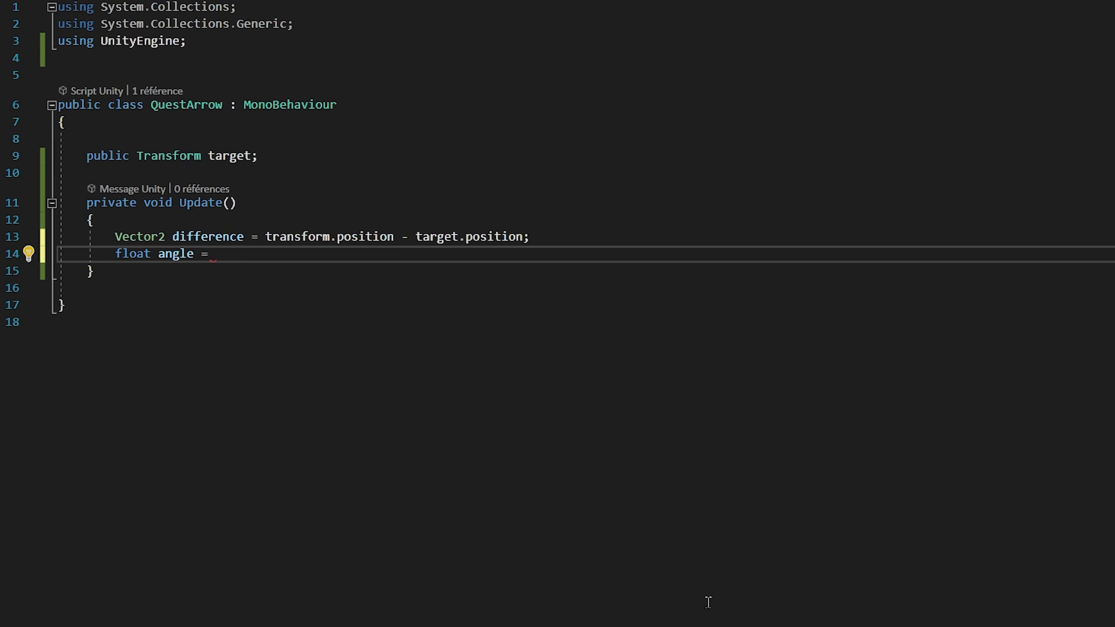
text(Mathf)
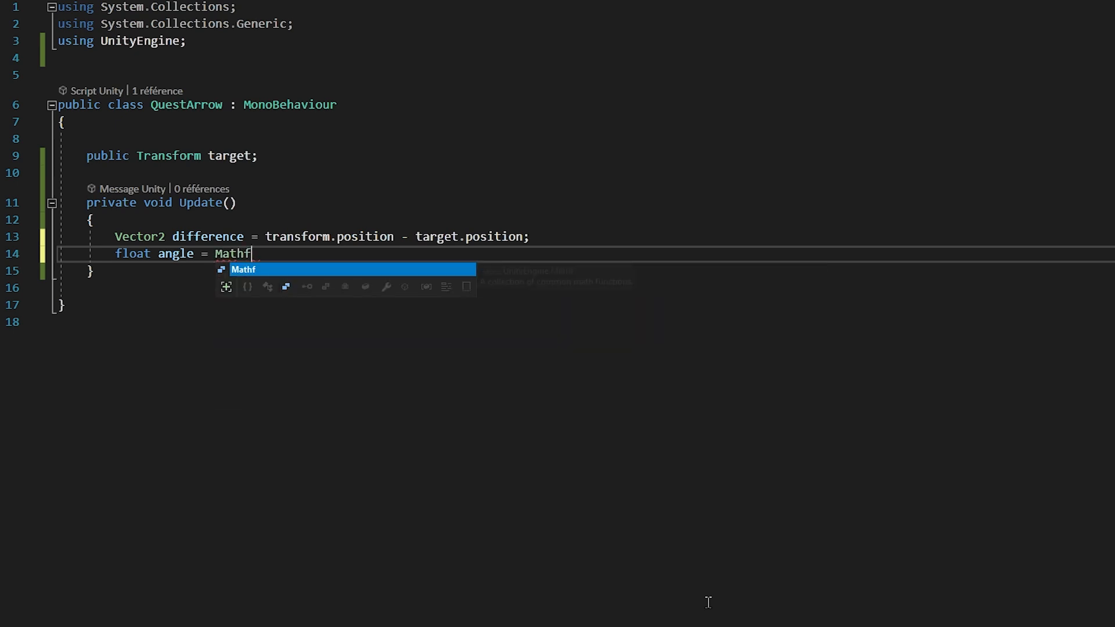
text(.Atan2(diff);)
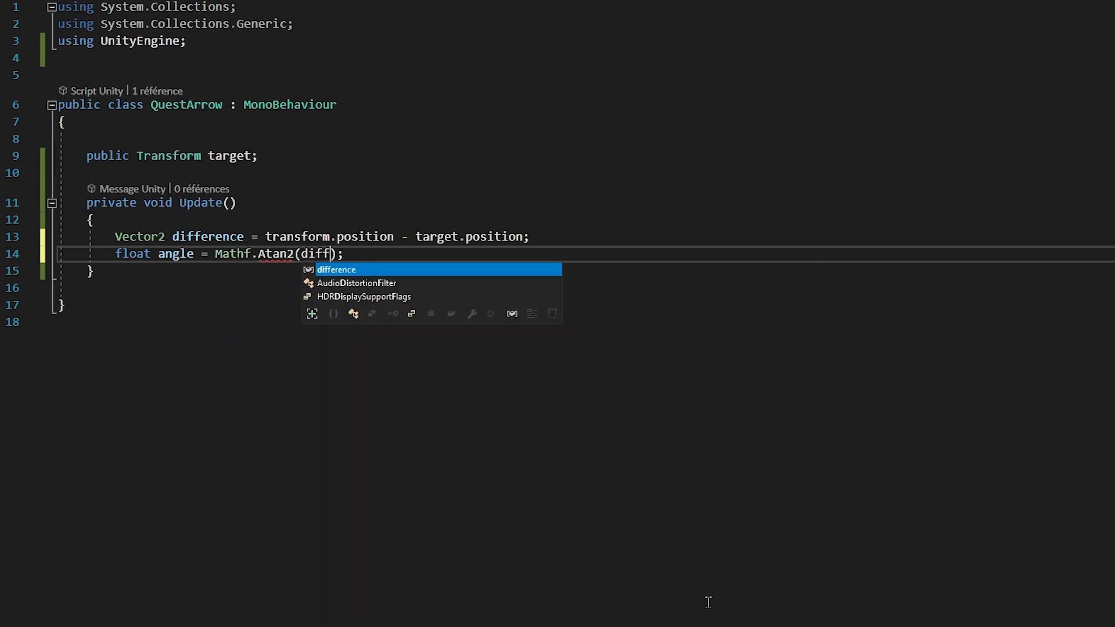
text(erence.y,)
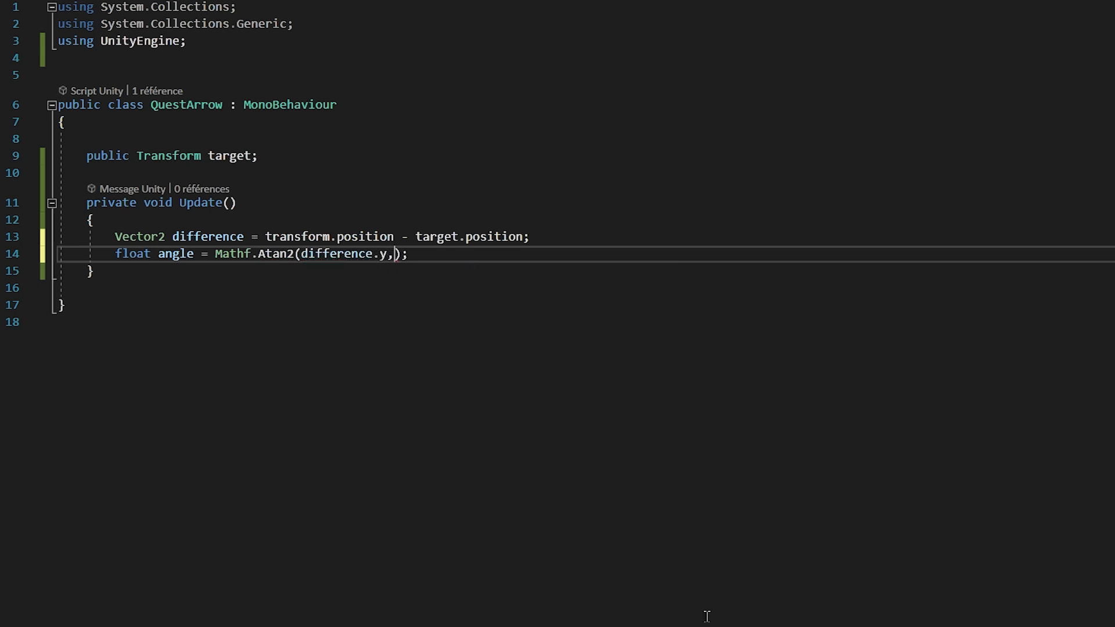
text(difference.x)
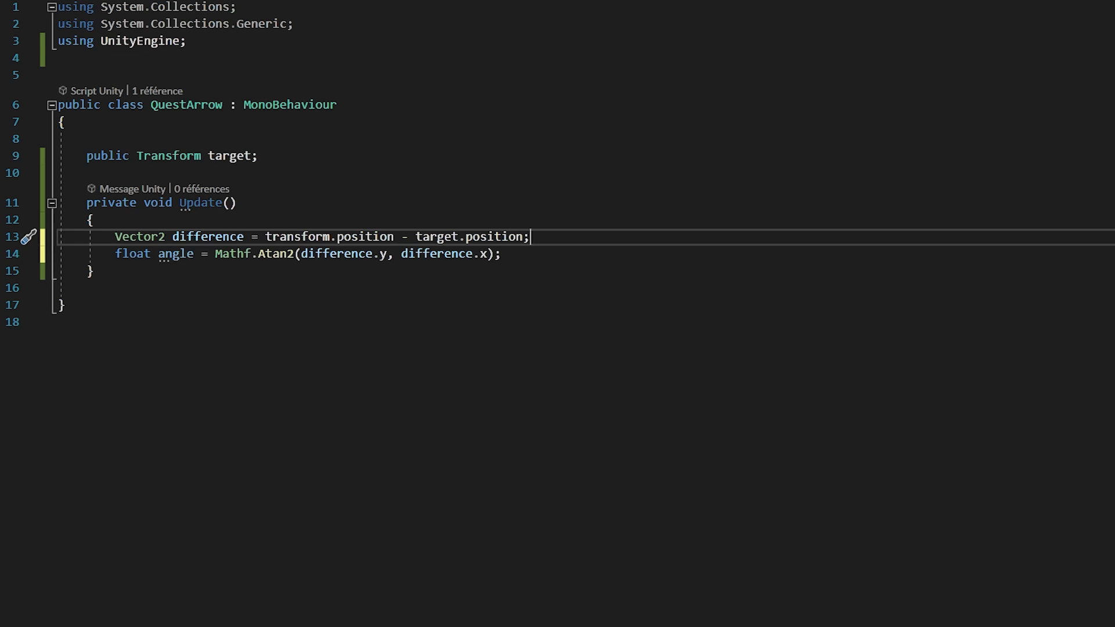
Convert the angle with Mathf.Rad2Deg and set transform.rotation = Quaternion.Euler(0, 0, angle).
text(* Mathf.Rad2Deg)
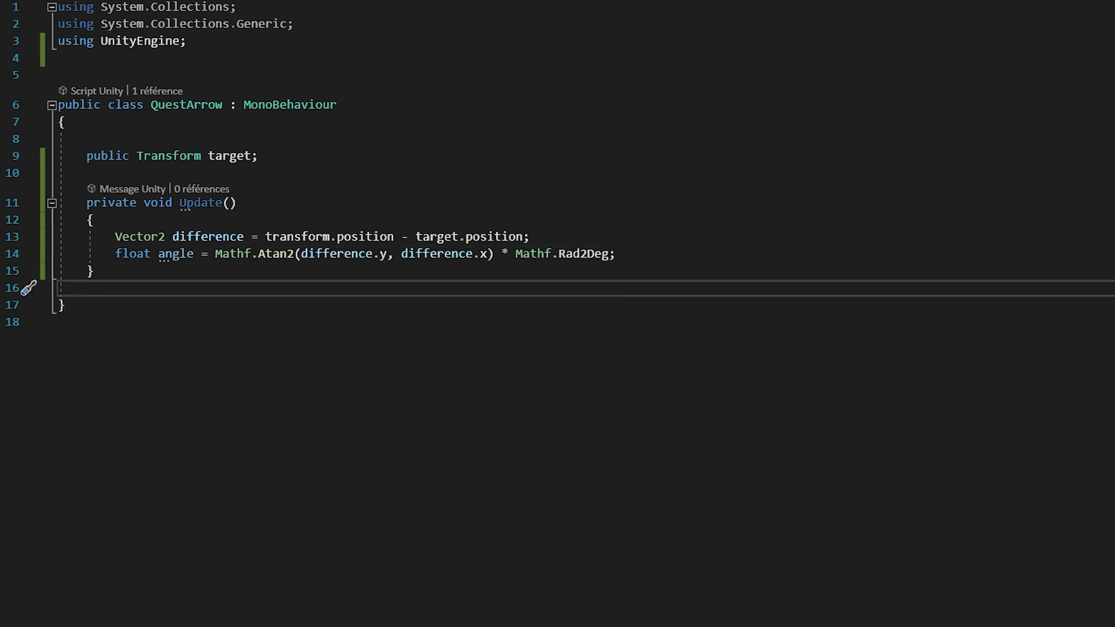
text(transform.)
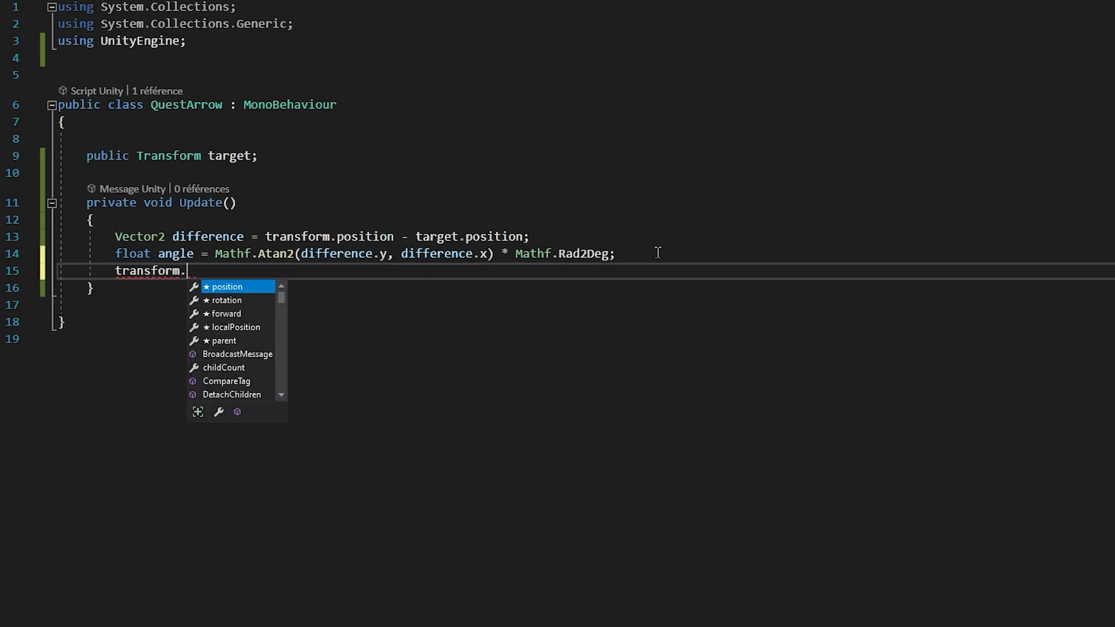
text(rotation = Quaternion.Euler();)
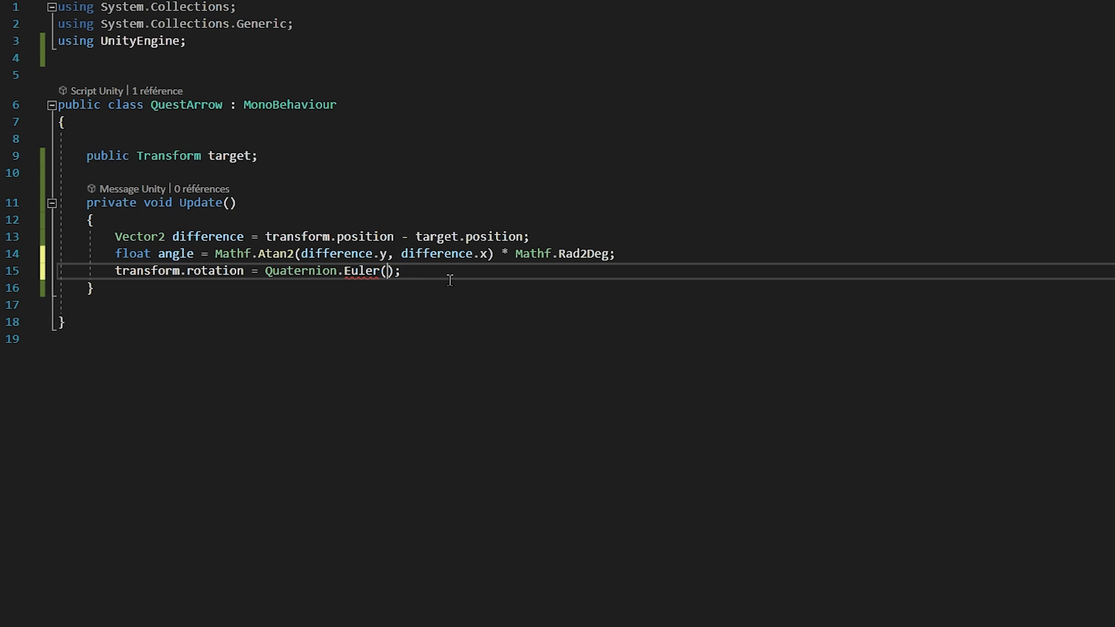
text(0, 0, angle)
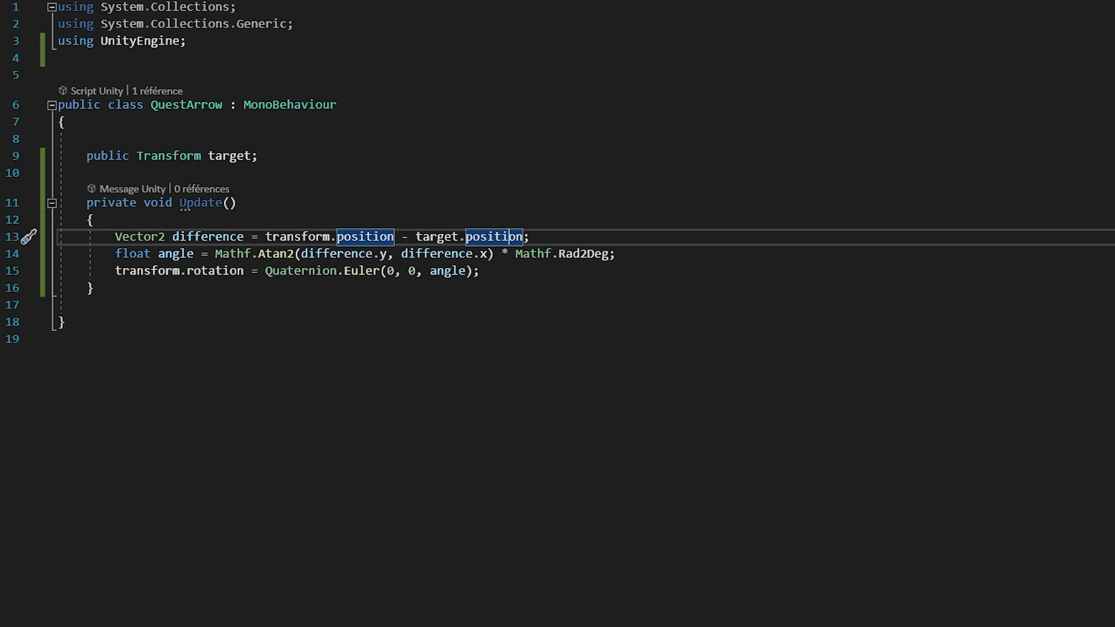
Declare public float buffer and add it to the angle in the Euler rotation.
text(public float bui)
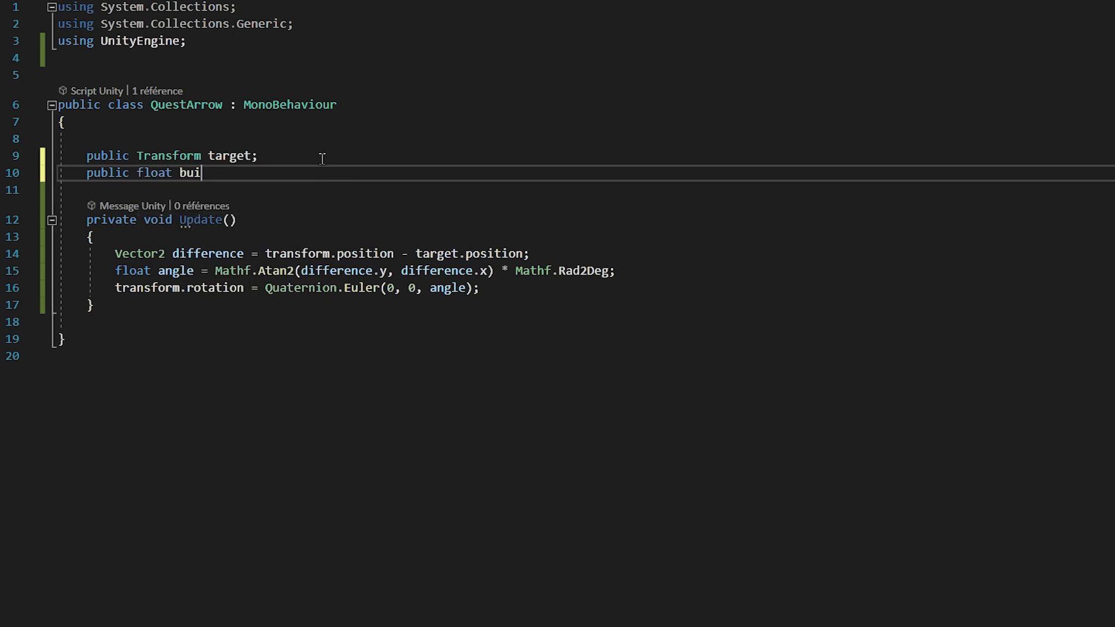
text(ffer;)
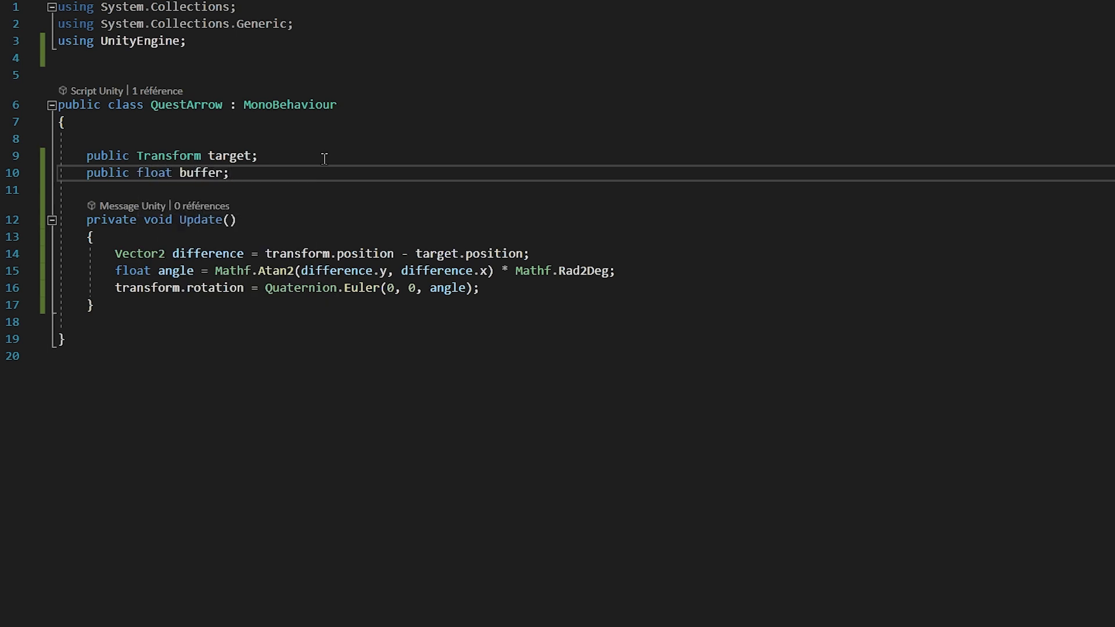
text(+ buffer)
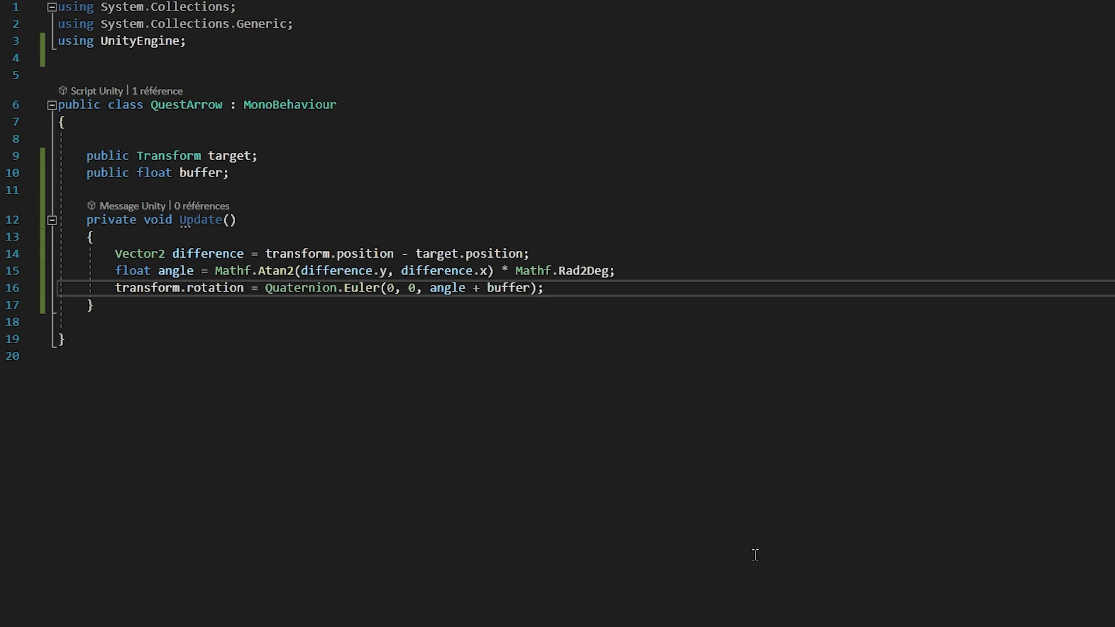
Start an if block in Update checking the target.
text(if(){]})
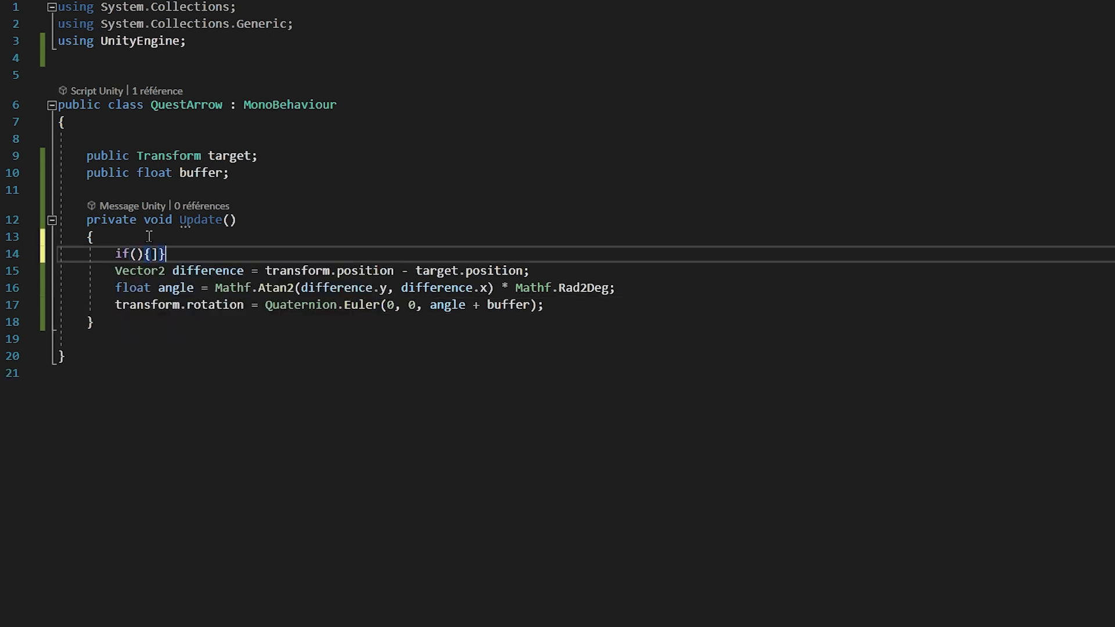
key(Enter)
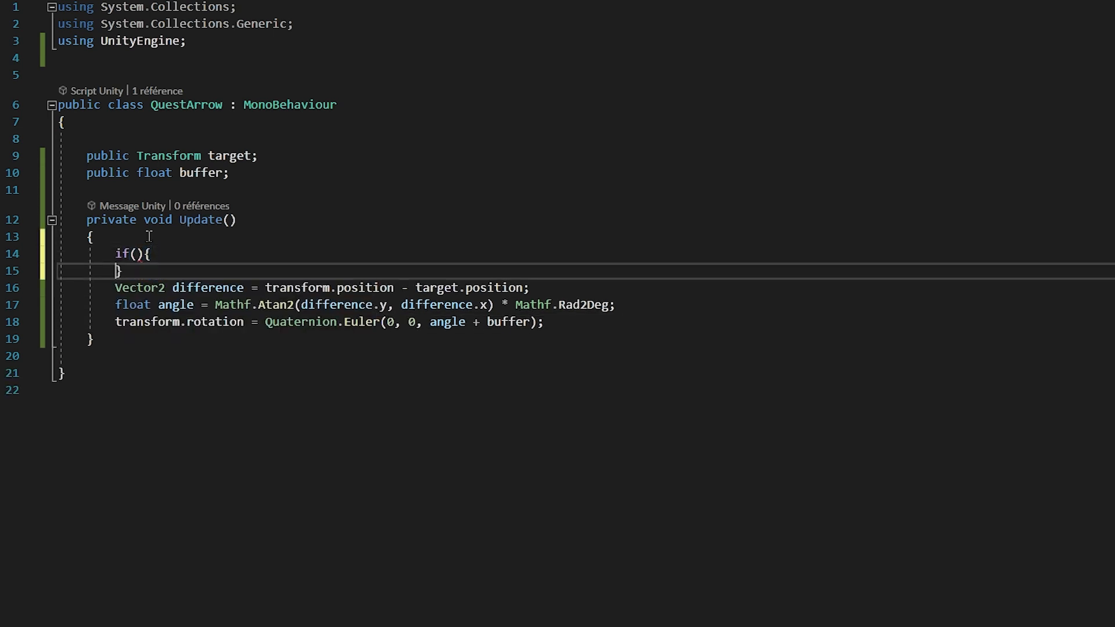
text(target != null)
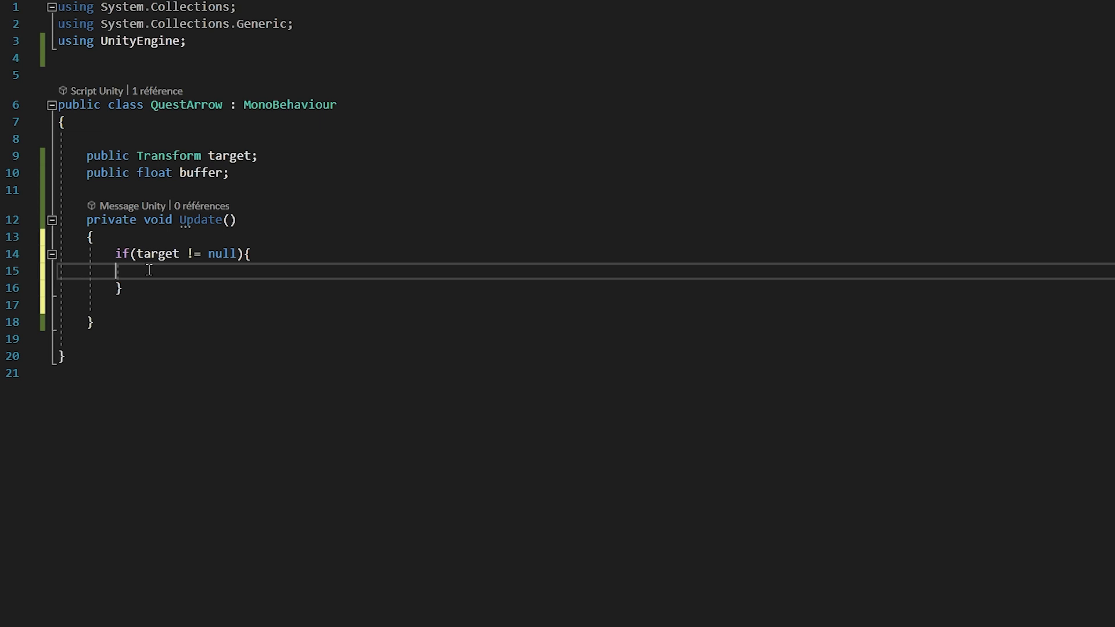
Move the difference/rotation lines inside the target != null check and begin a public Color field.
text(Vector2 difference = transform.position - target.position;)
text(transform.rotation = Quaternion.Euler(0, 0, angle + buffer);)
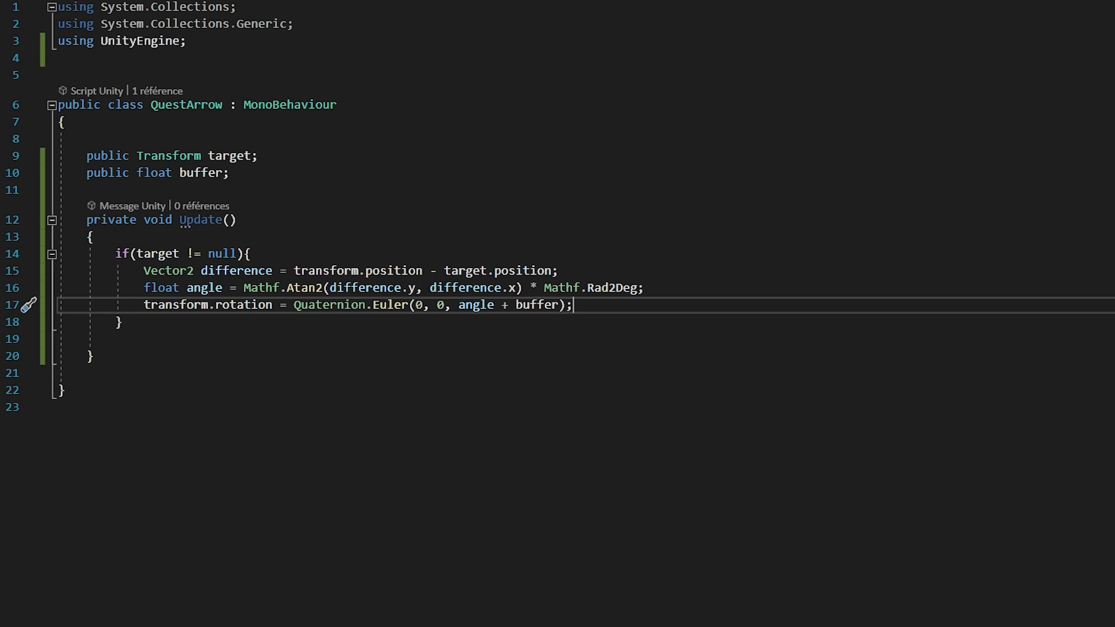
text(public Color)
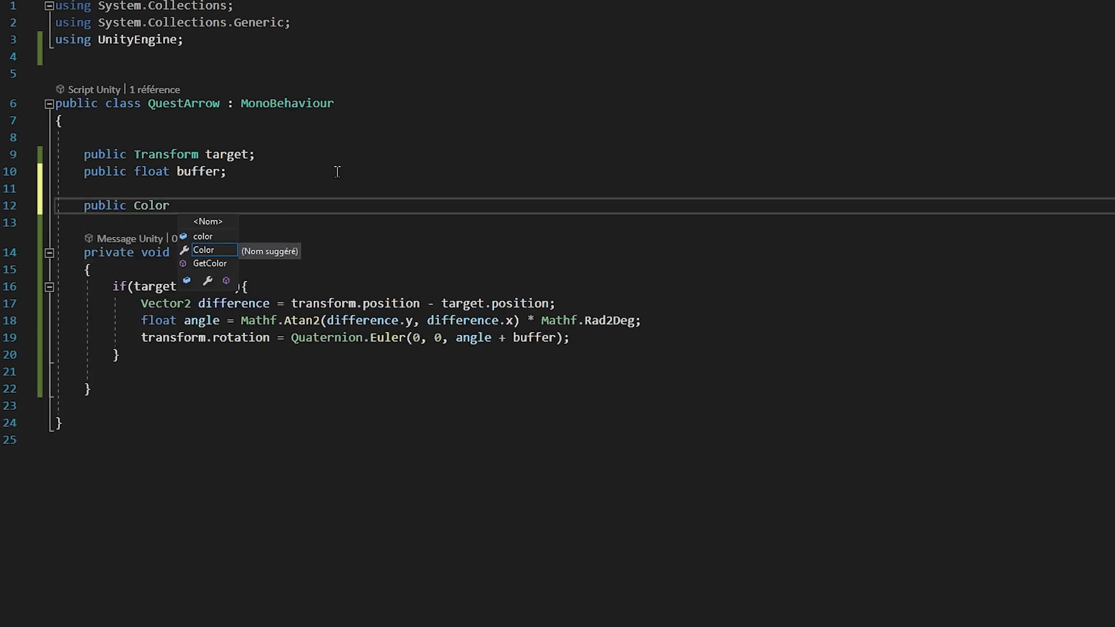
Declare public Color farColor, public Color closeColor and public float maxDistance in QuestArrow.
text(farColor;)
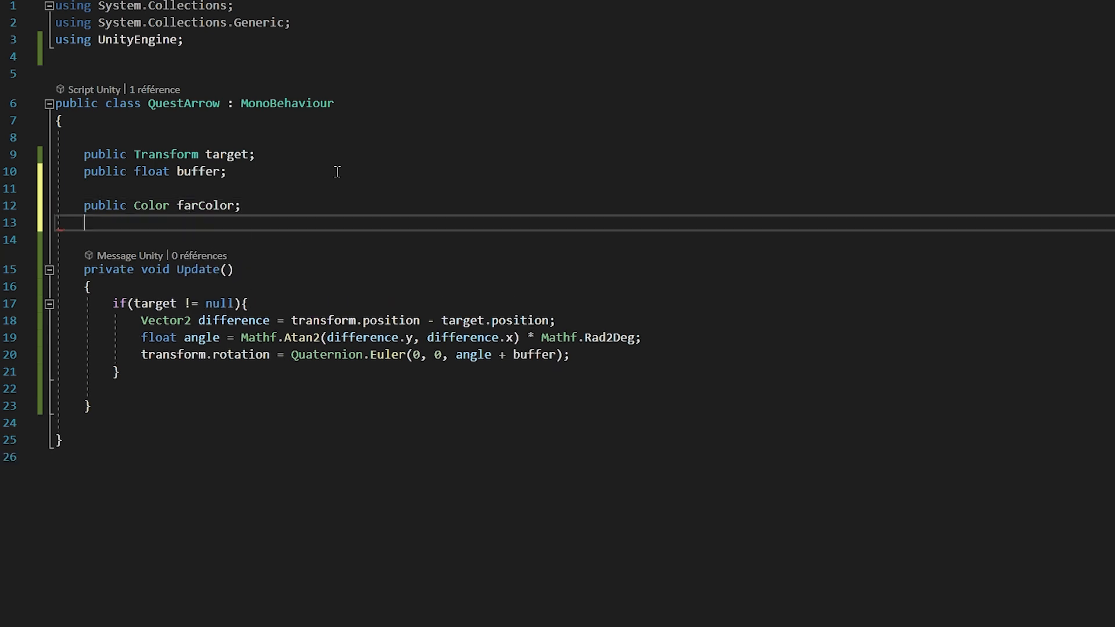
text(public Color closeColor;)
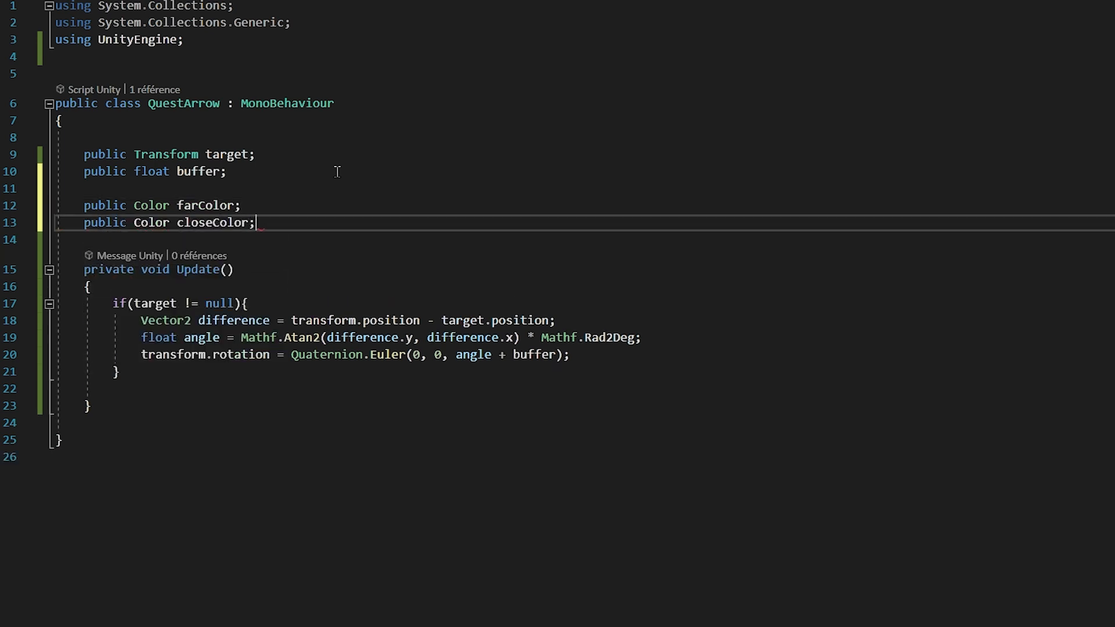
text(public float maxD)
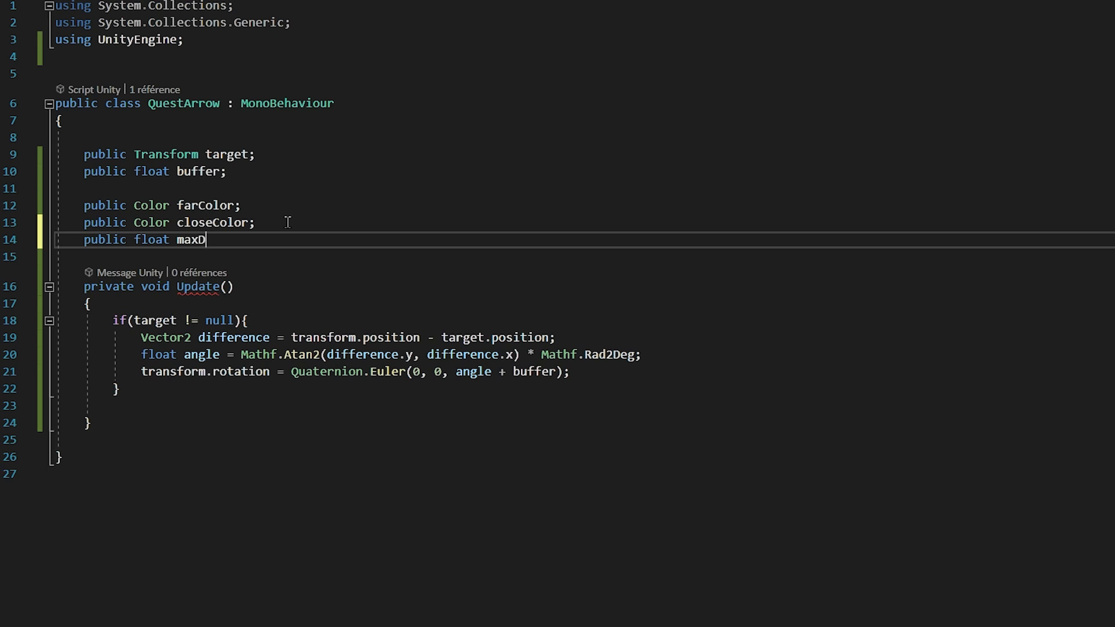
text(istance;)
text(float DistanceToQuest(){ })
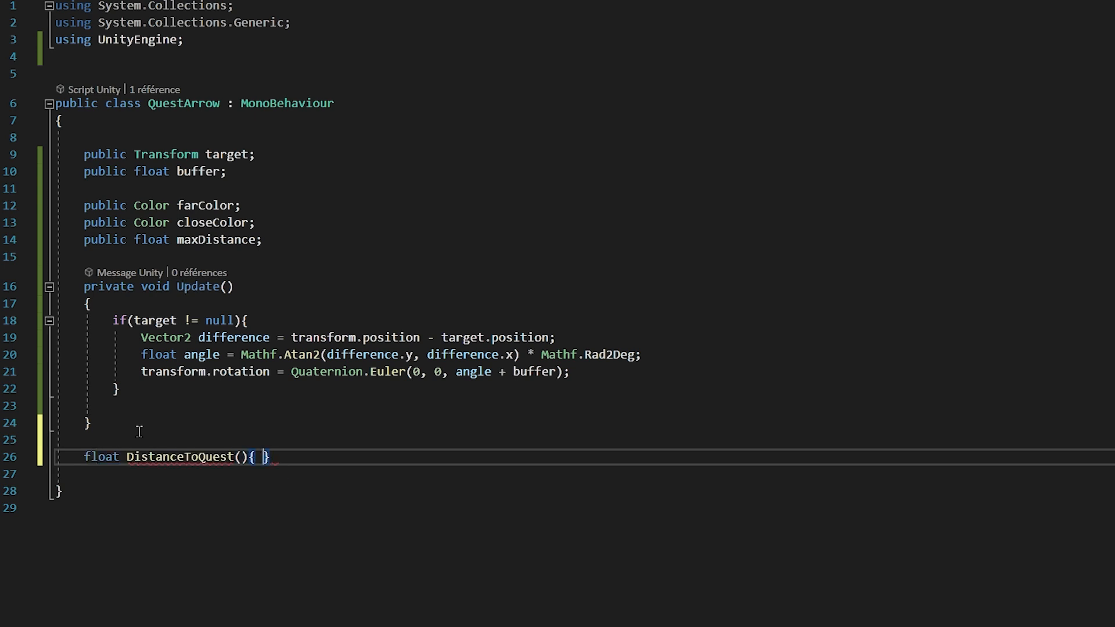
Make DistanceToQuest return Mathf.Clamp01(Vector2.Distance(position, target.position) / maxDistance) and begin a private SpriteRenderer.
key(Enter)
text(return Vector2.Distance(transform.);)
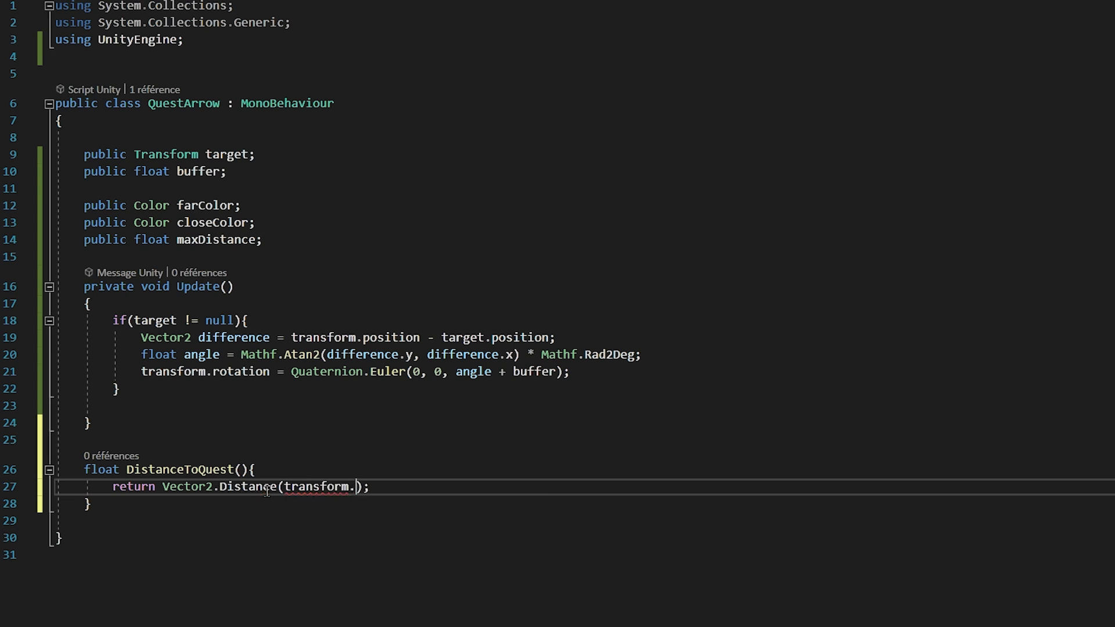
text(position,)
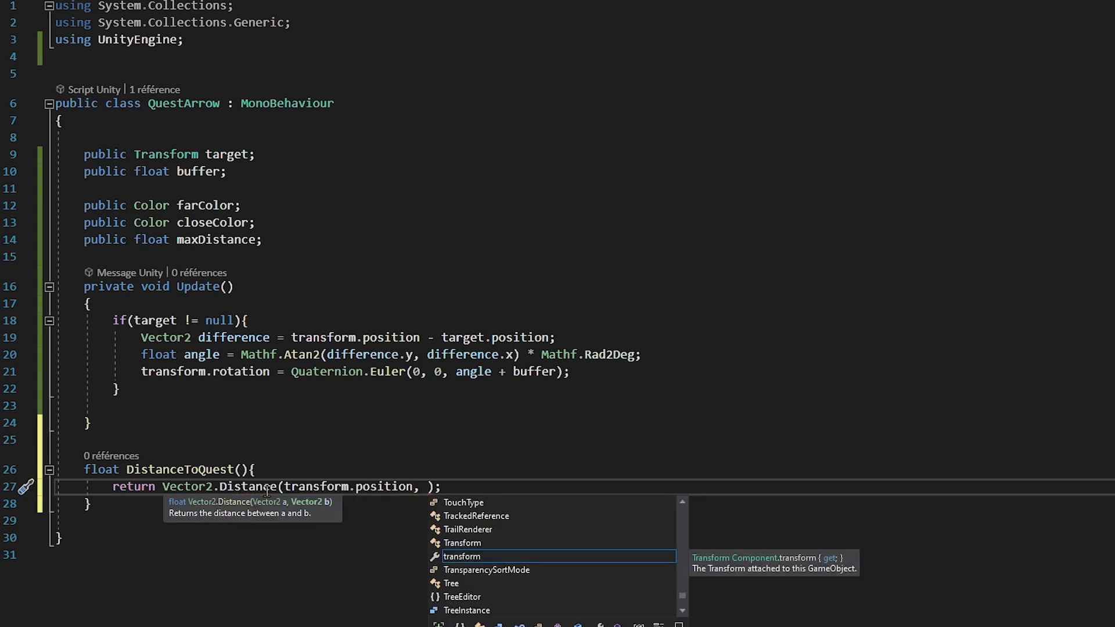
text(target.position) /)
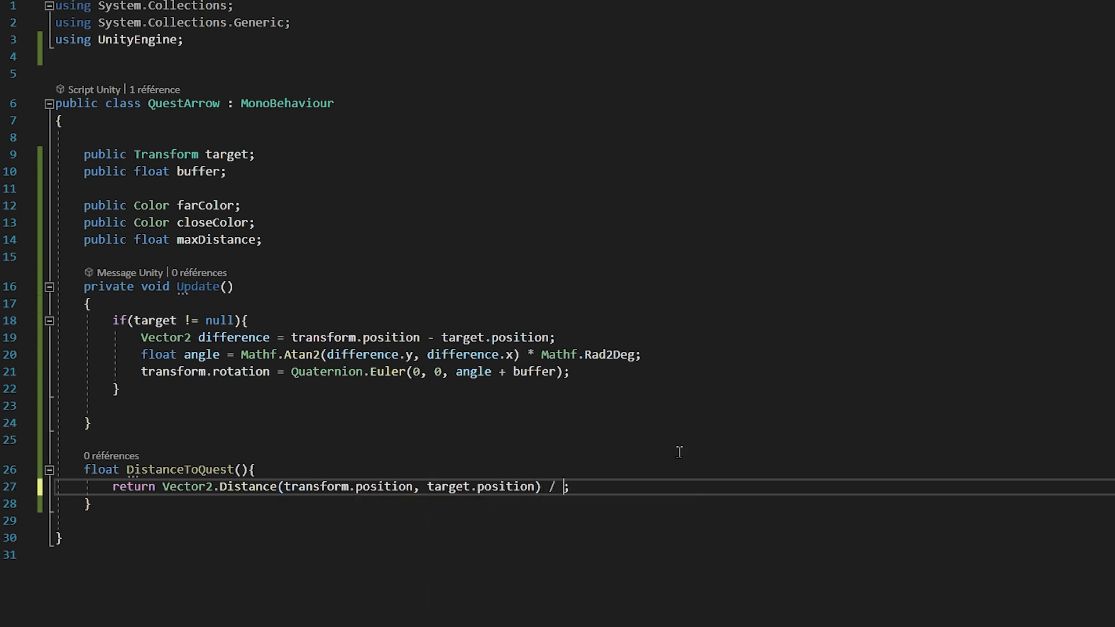
text(maxDistance)
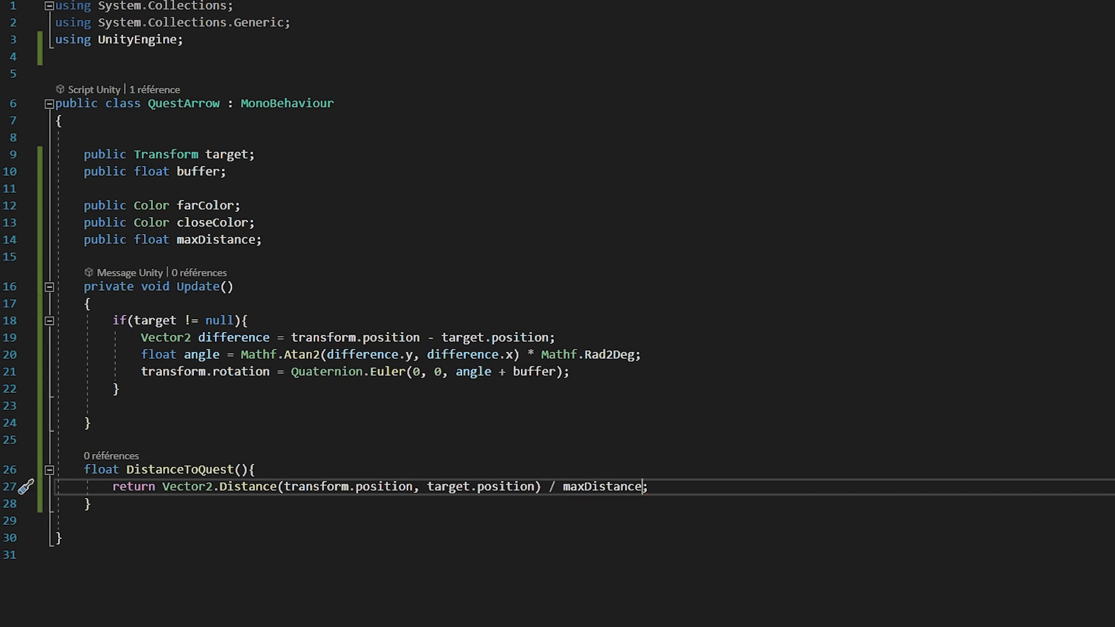
text(Mathf.Clamp01()
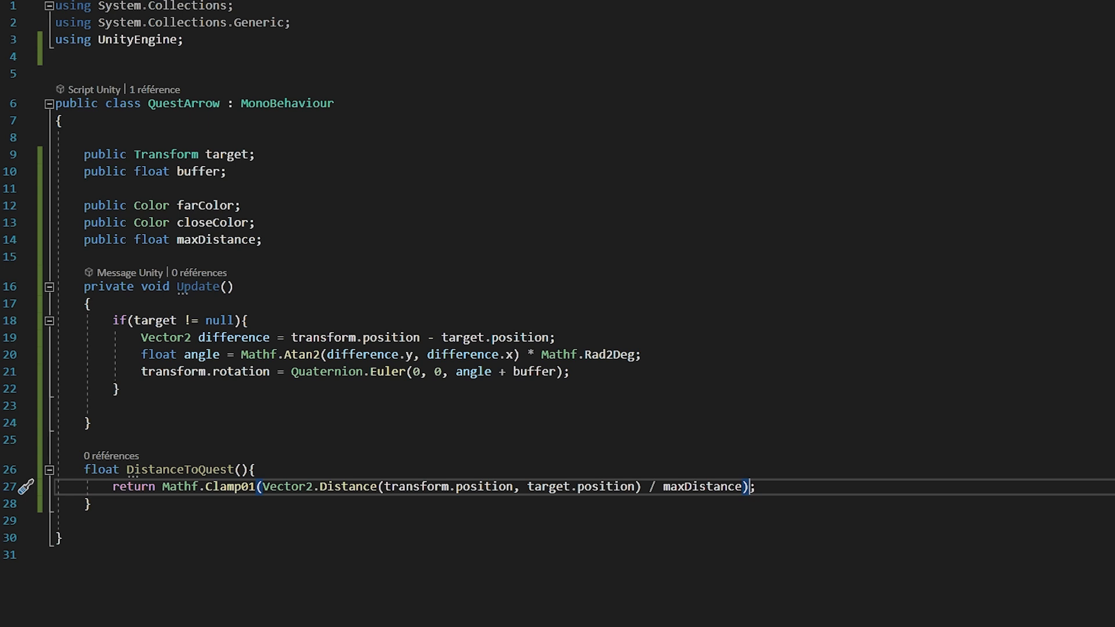
text(private SpriteRenderer rend;)
text(private void Start()
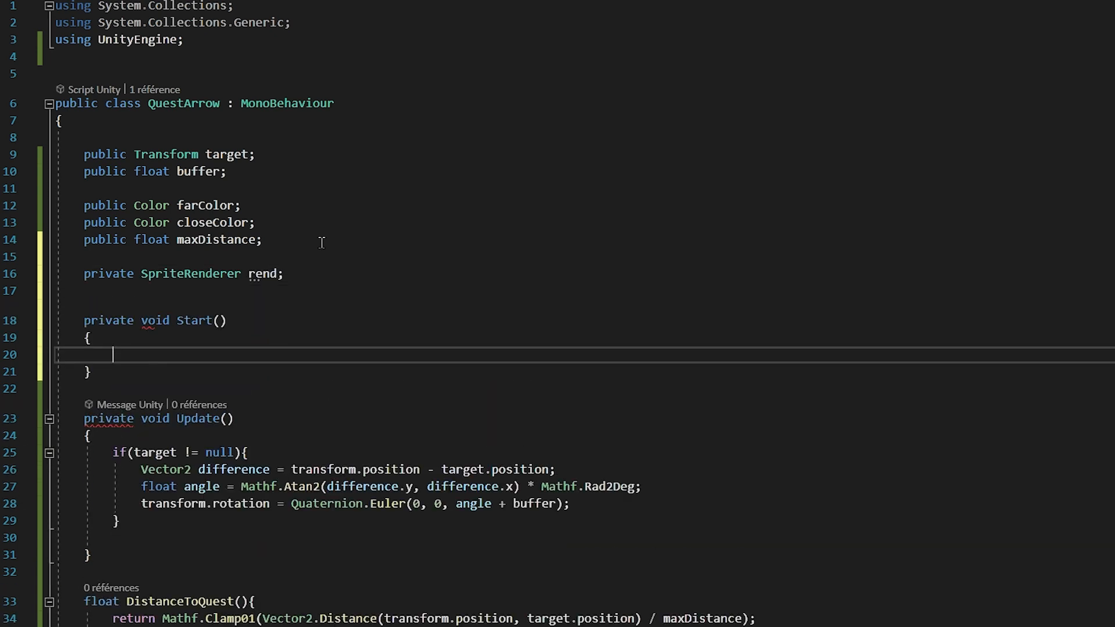
Assign rend = GetComponent<SpriteRenderer>() in Start and set rend.color = Color.Lerp(closeColor, farColor, DistanceToQuest()).
text(rend = GetComponent<SpriteRenderer>();)
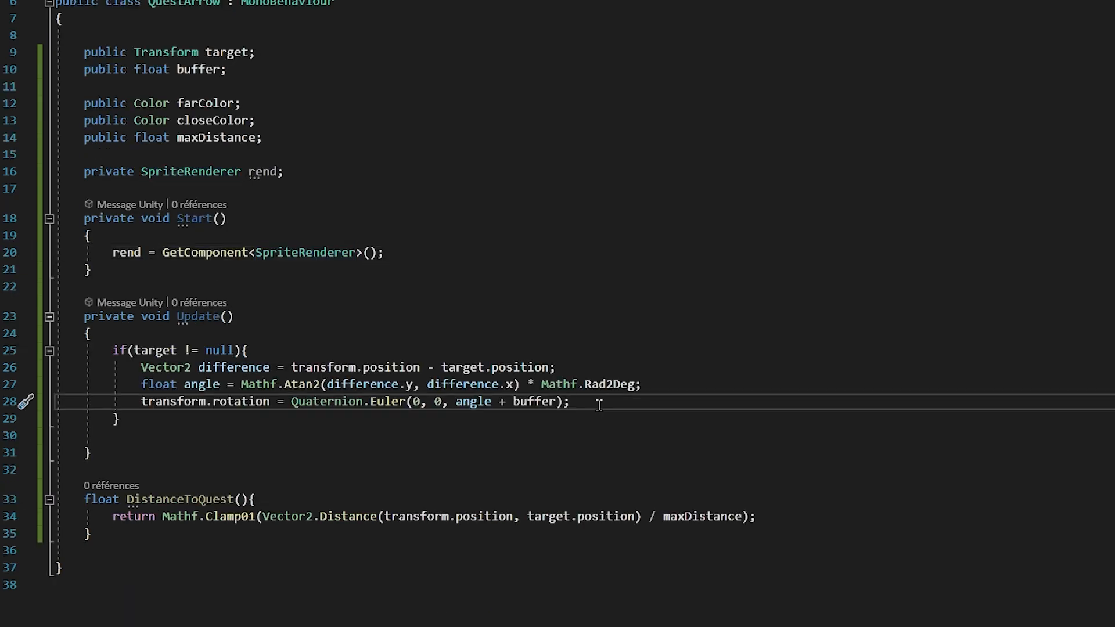
text(rend.color =)
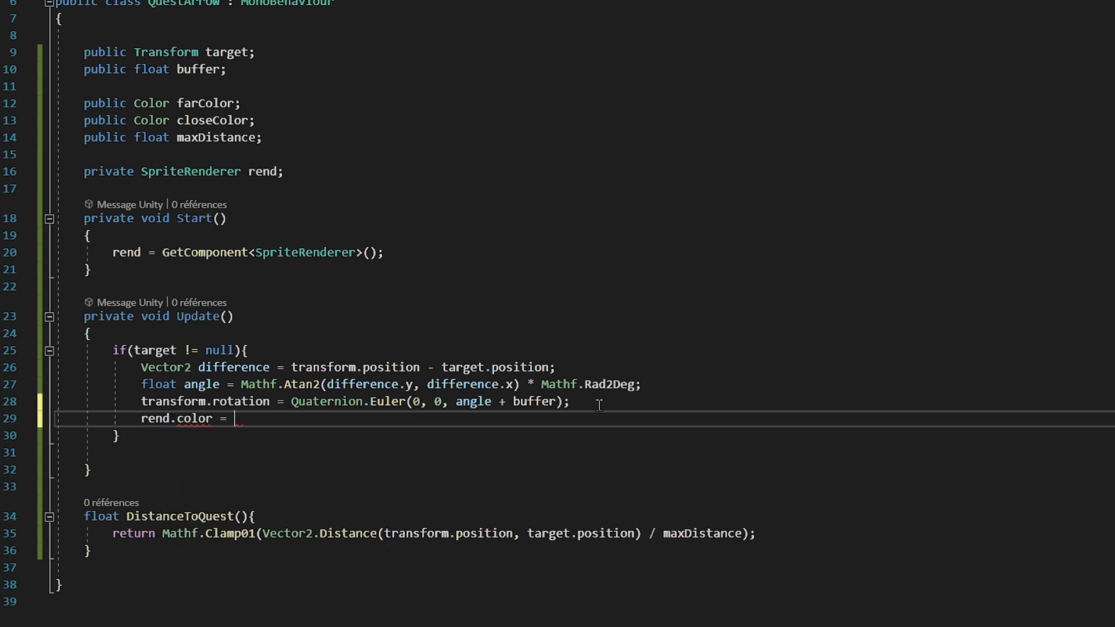
text(Color.Lerp(closeColor, farColor, DistanceToQuest());)
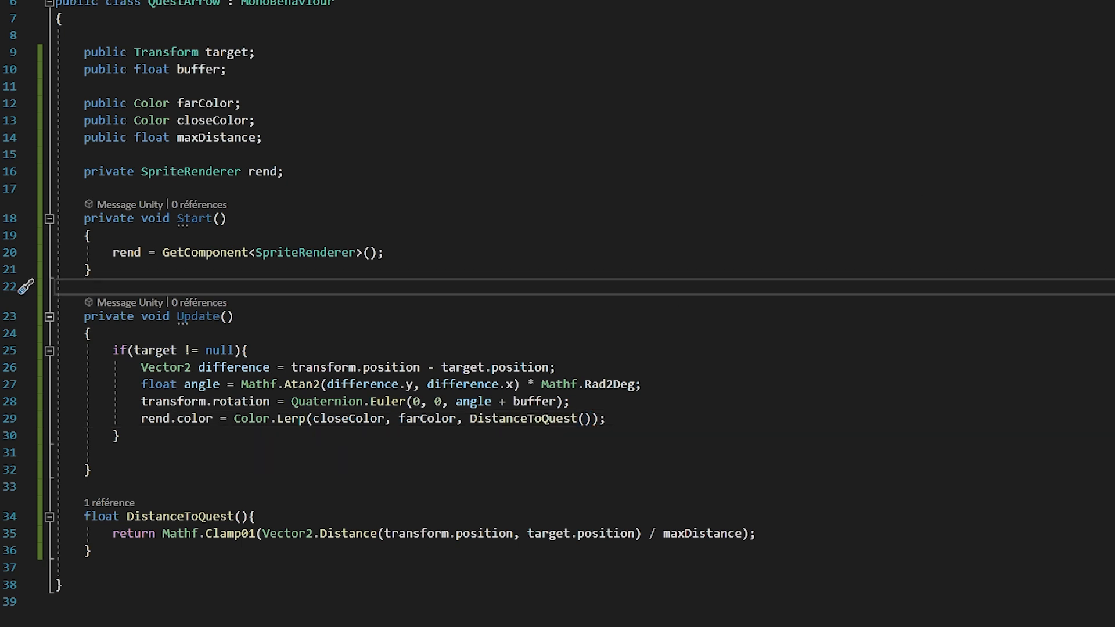
click(87, 286)
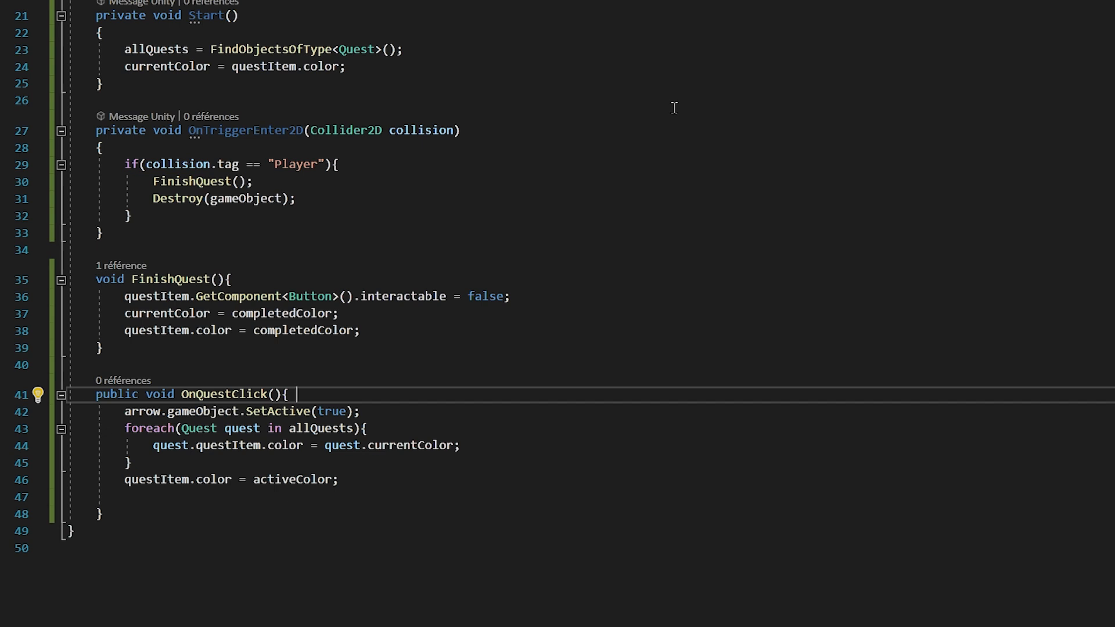
Set arrow.target = this.transform in OnQuestClick and arrow.gameObject.SetActive(false) in FinishQuest.
text(arrow.target =)
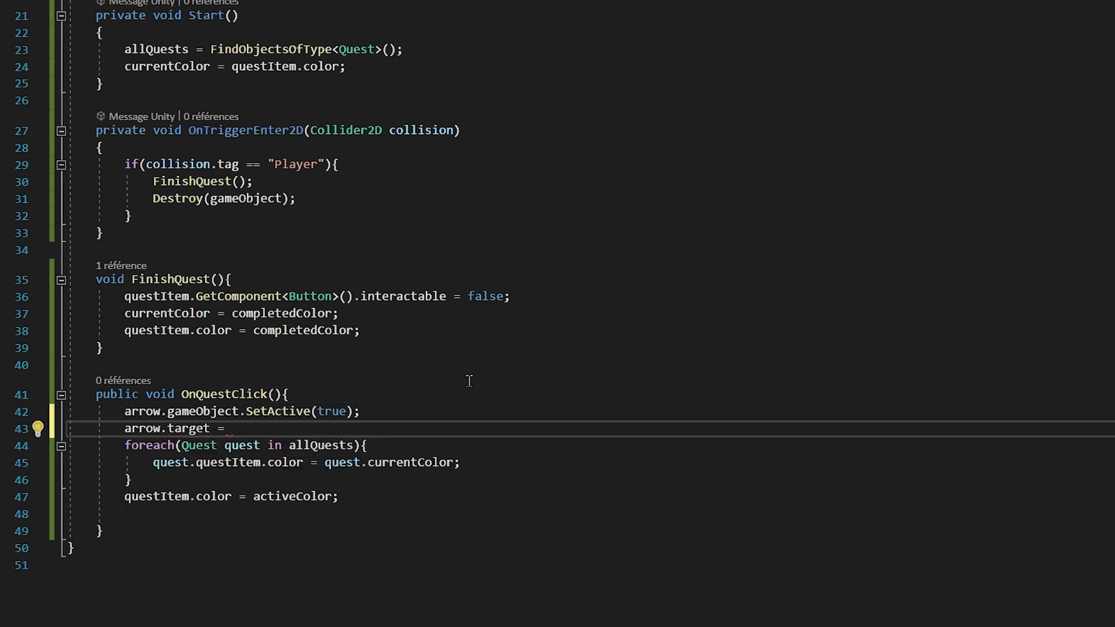
text(this.transform;)
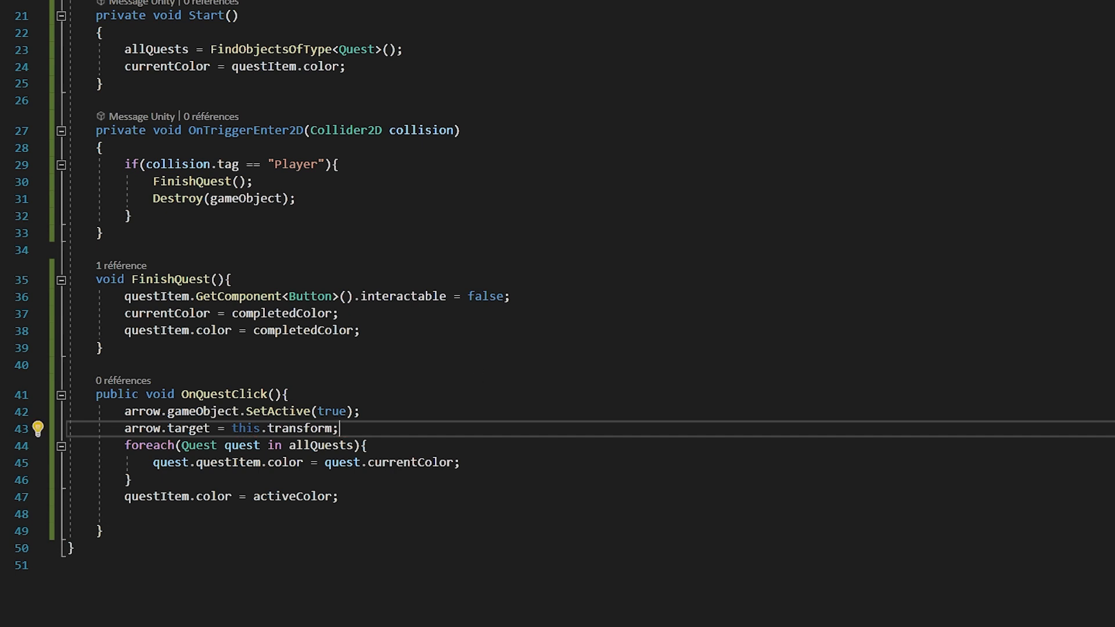
text(arrow.gameObject.SetActive();)
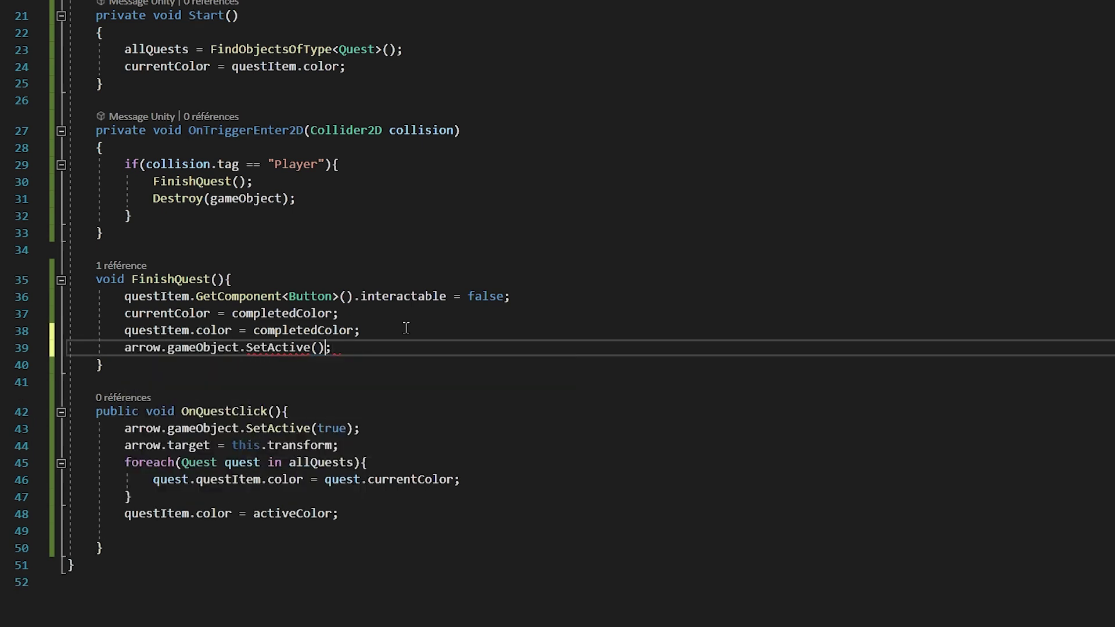
text(false)
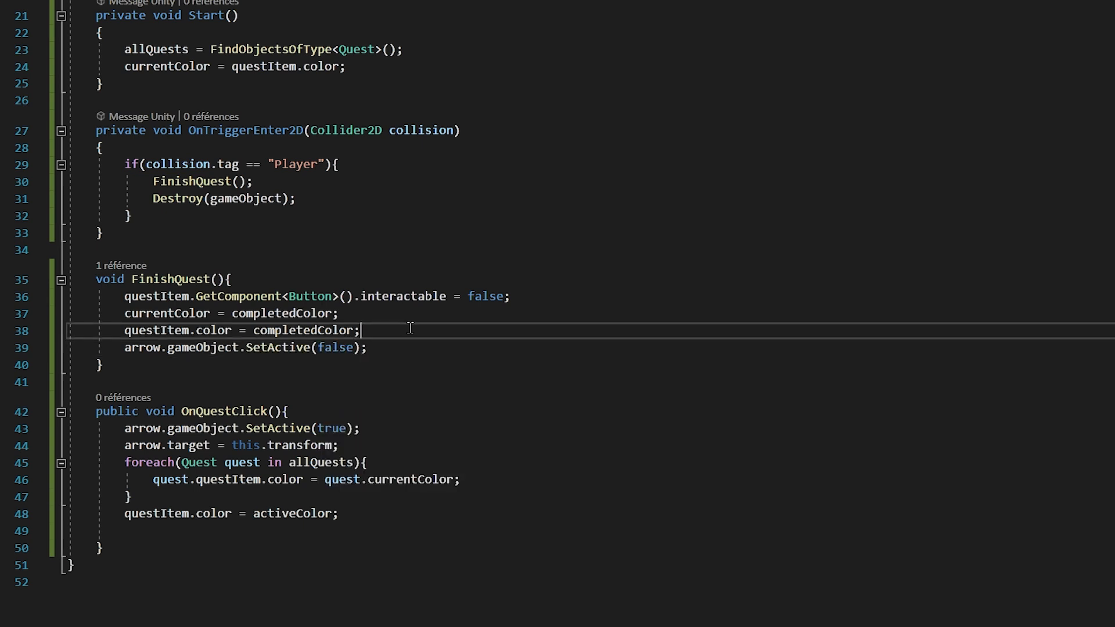
mouse_move(1020, 8)
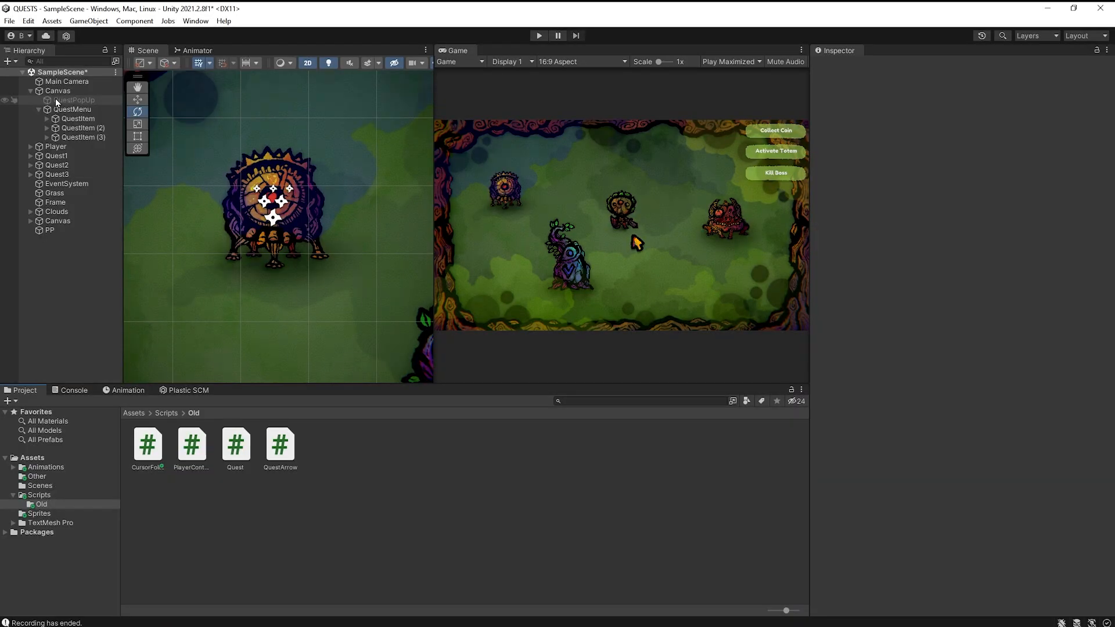
Select the Player's Arrow and give its QuestArrow a red far colour and green close colour.
click(35, 90)
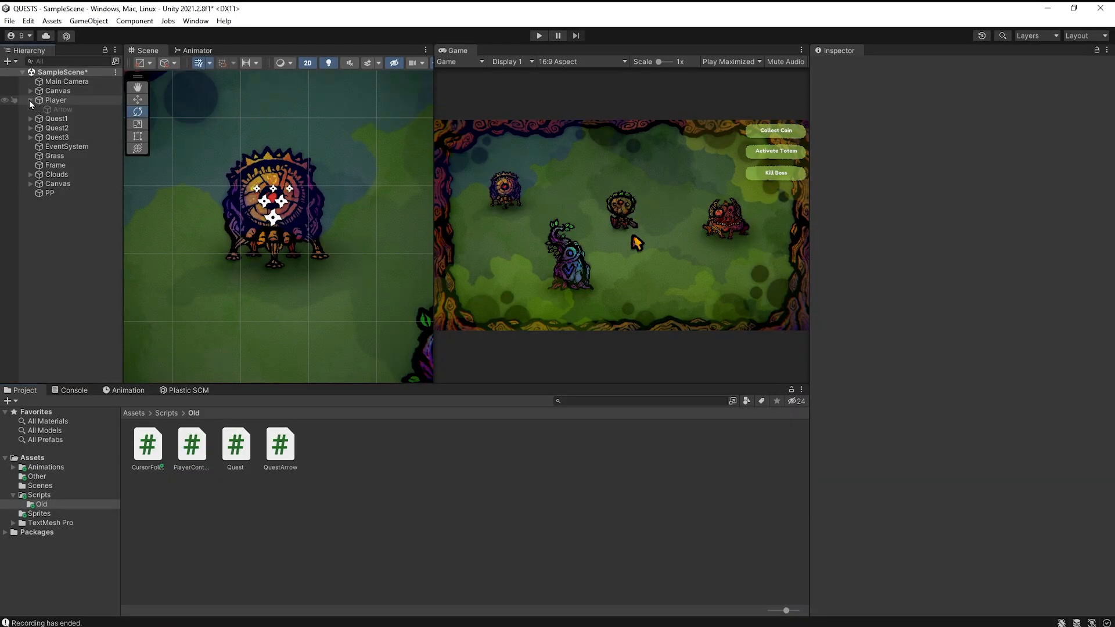
click(63, 109)
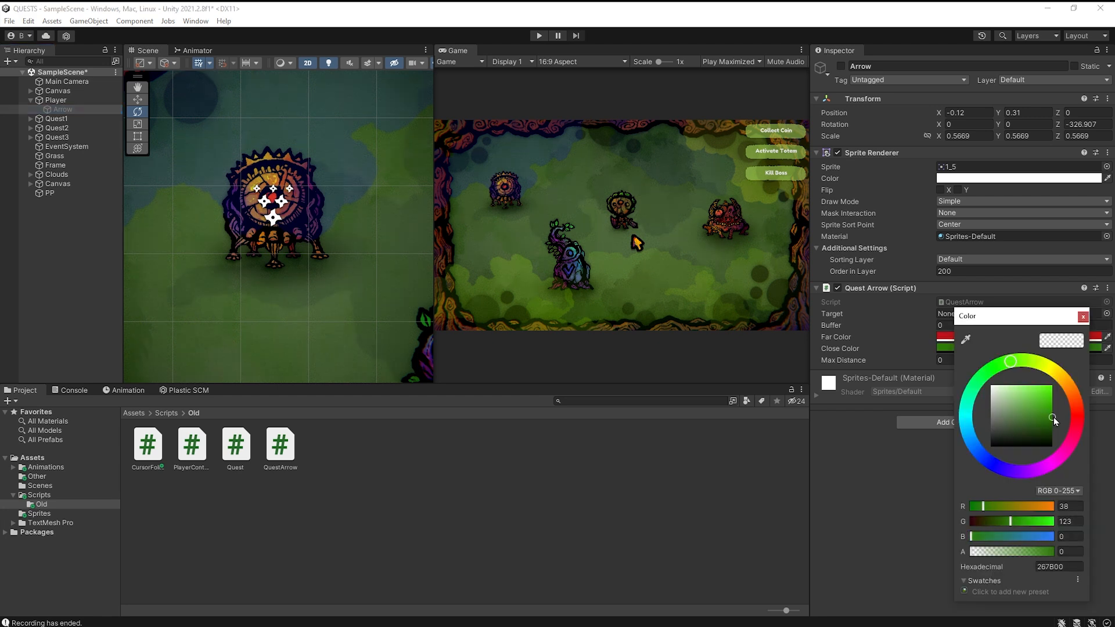
click(1082, 315)
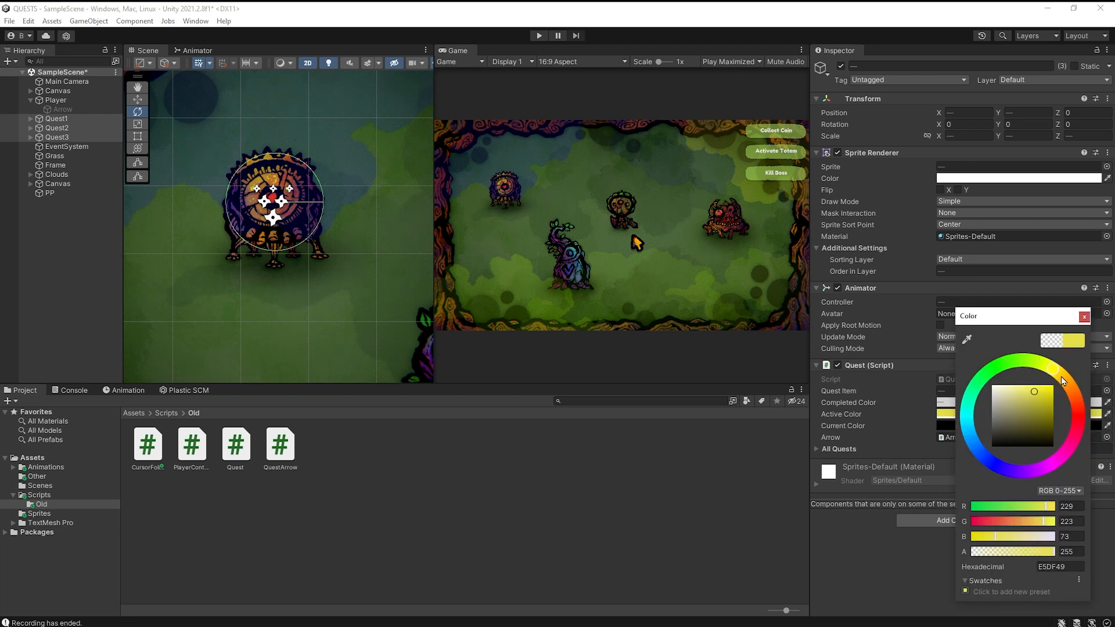
Confirm the yellow active colour, then review Quest2 and Quest3's Quest script fields in the Inspector.
click(1083, 316)
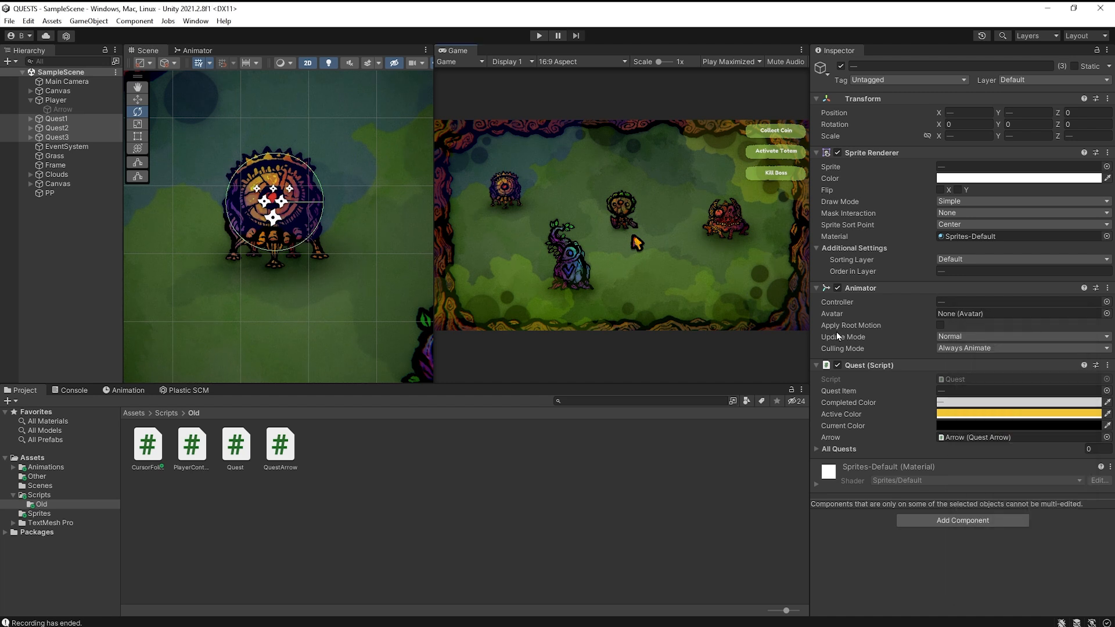
mouse_move(328, 225)
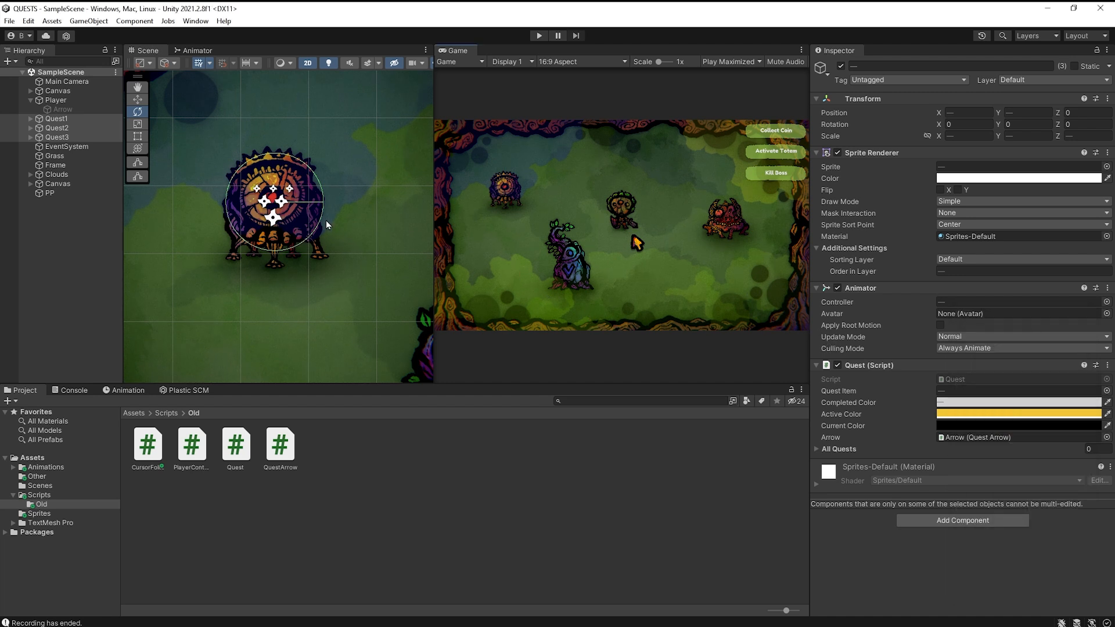
click(56, 127)
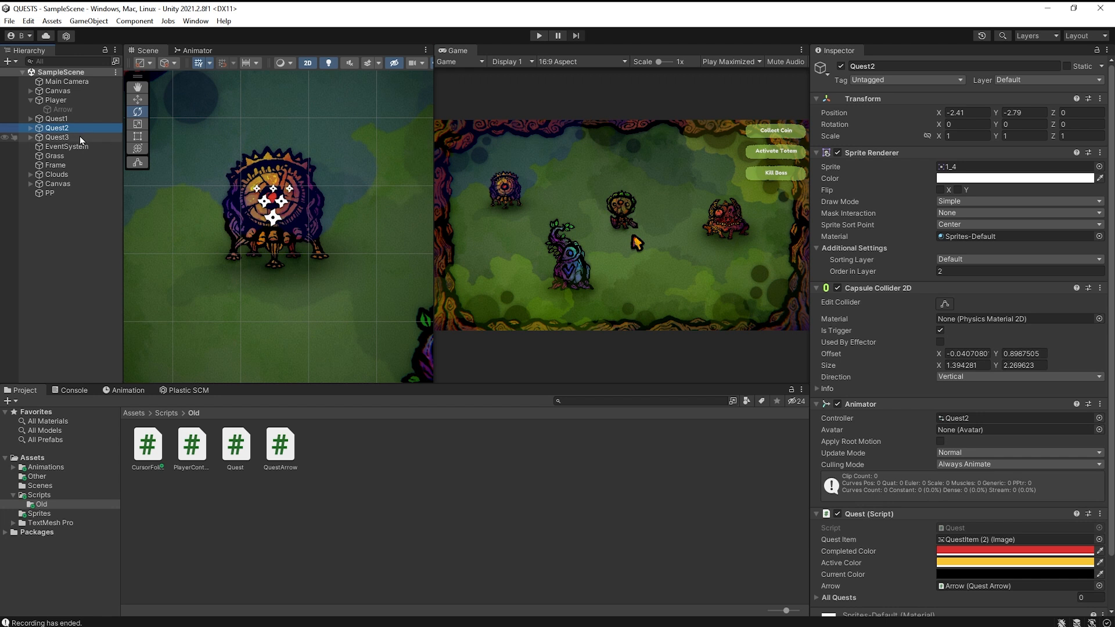
click(55, 137)
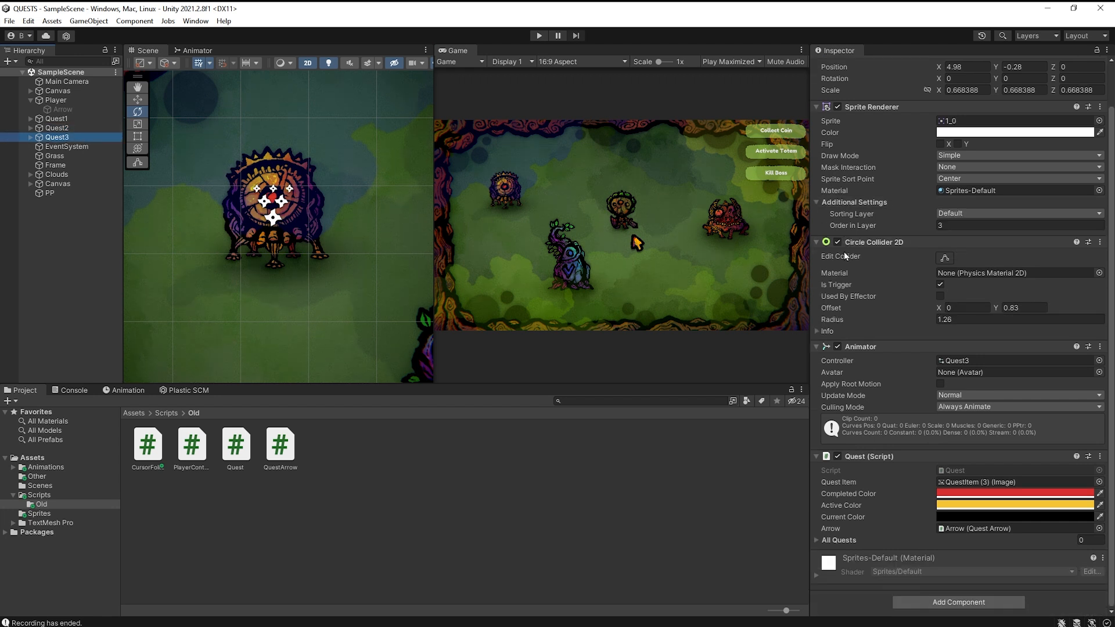
mouse_move(425, 185)
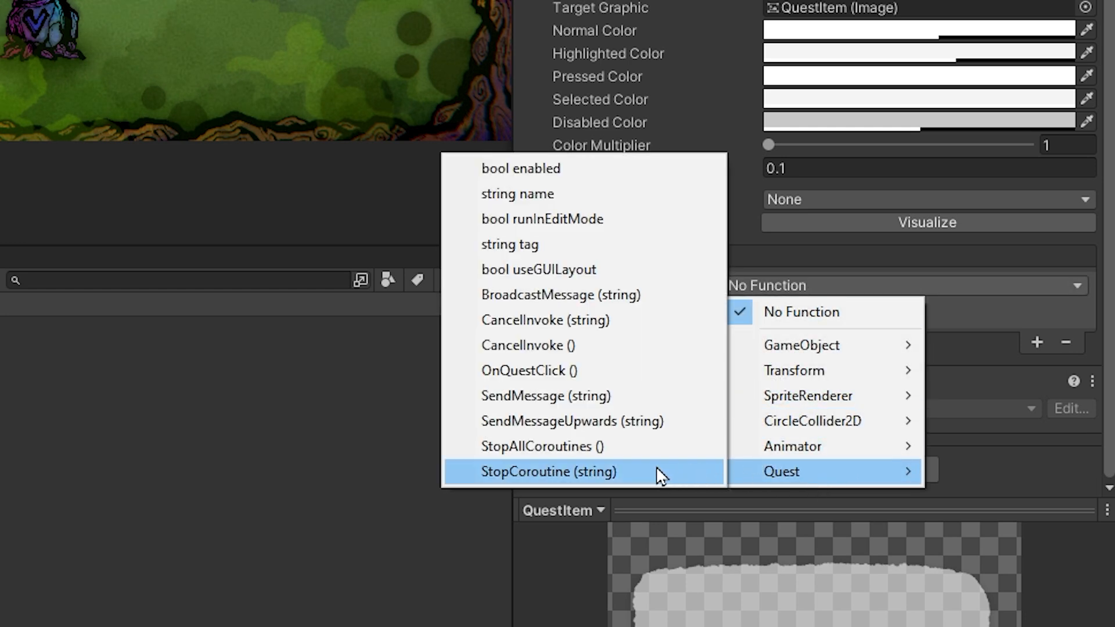
mouse_move(550, 387)
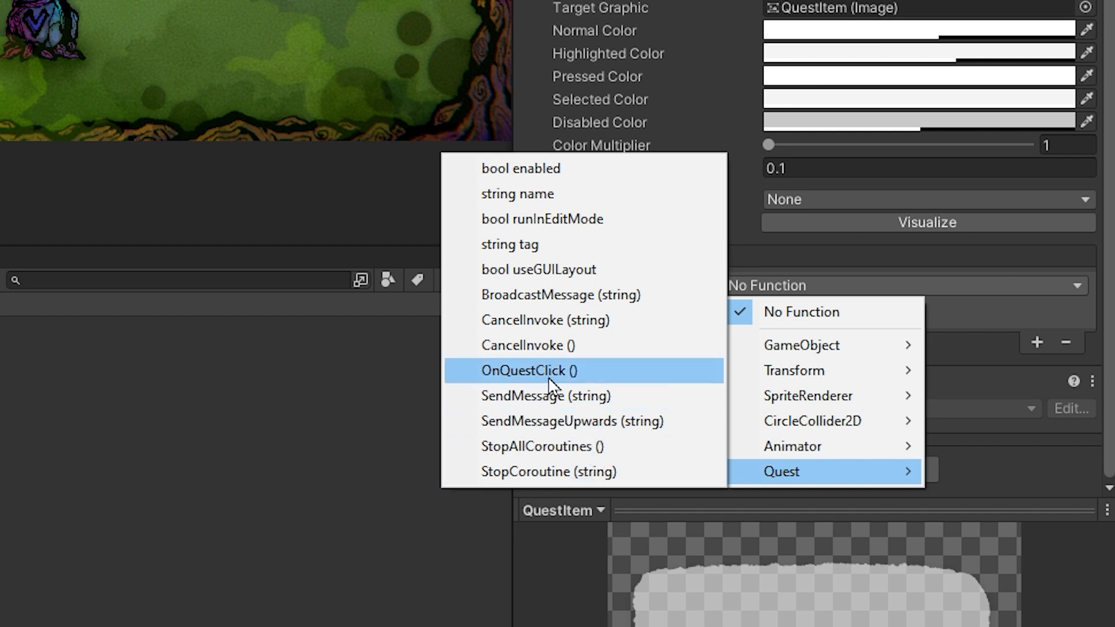
mouse_move(561, 387)
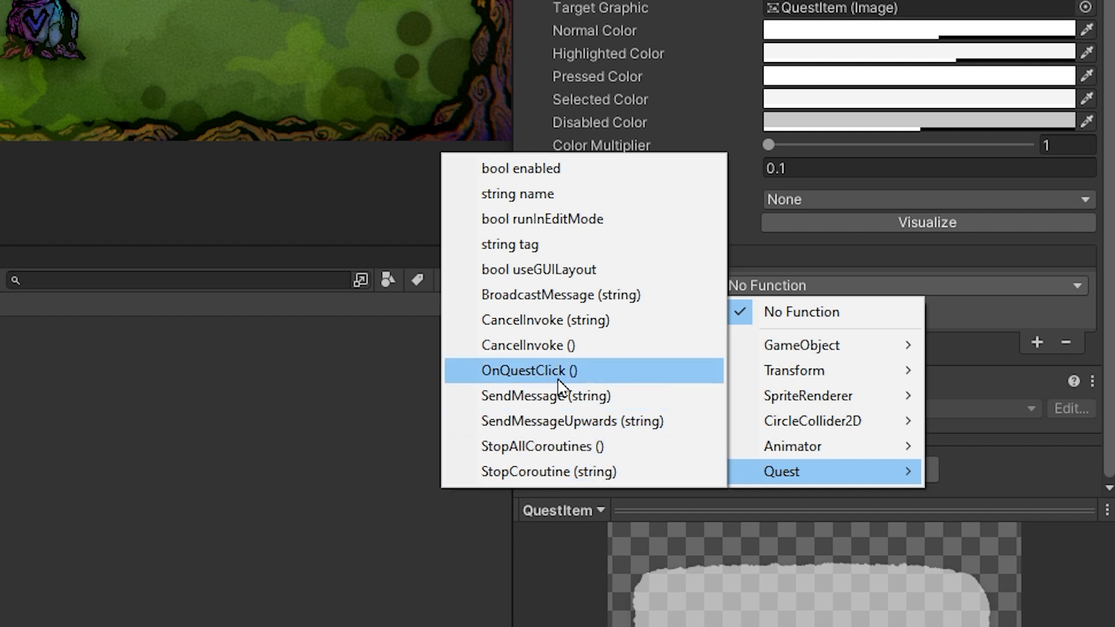
Set the first two QuestItem buttons' On Click to Quest > OnQuestClick() for Quest1 and Quest2.
click(531, 370)
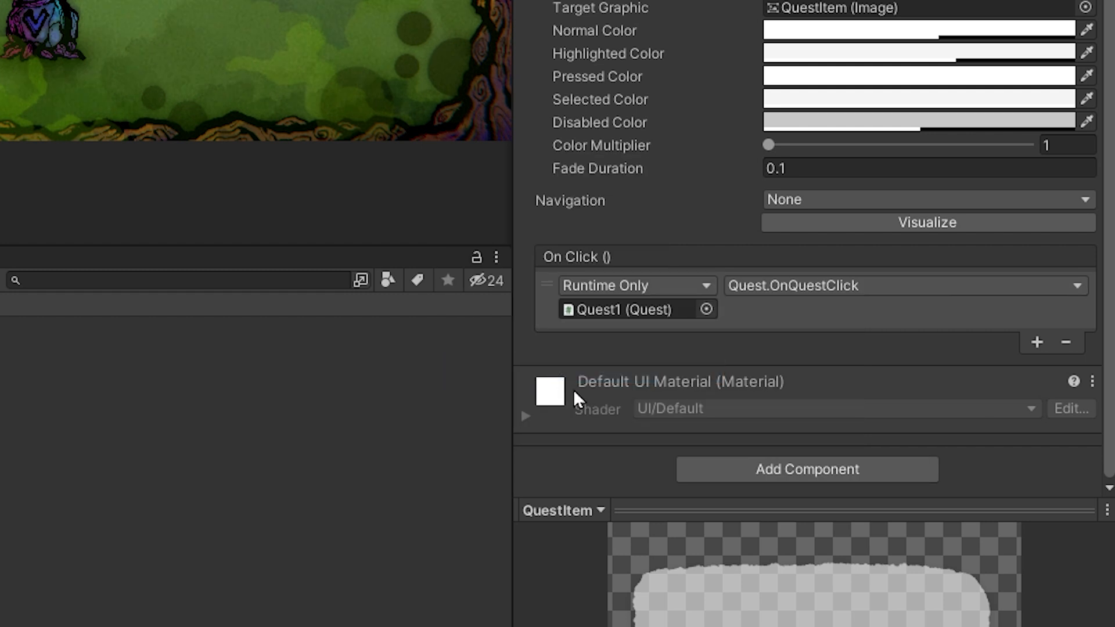
mouse_move(576, 397)
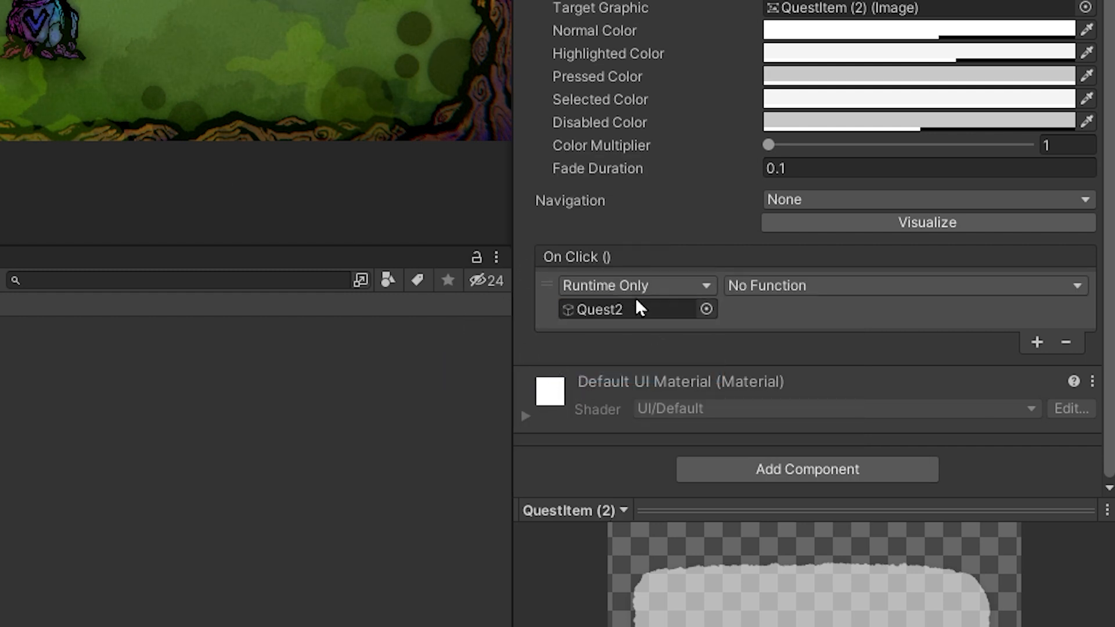
click(906, 285)
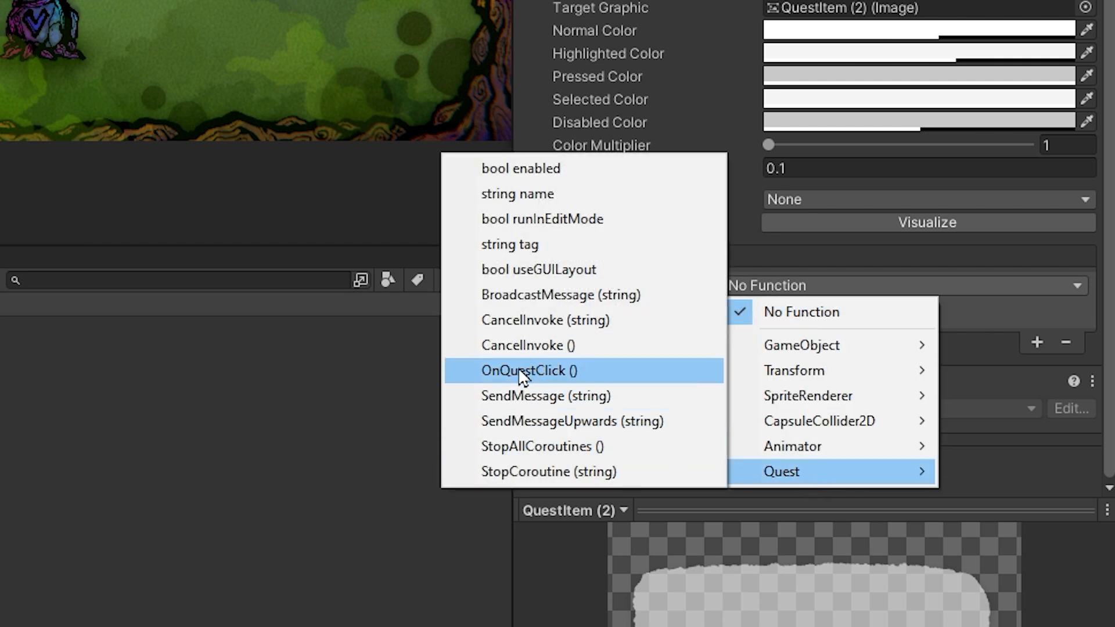
click(529, 370)
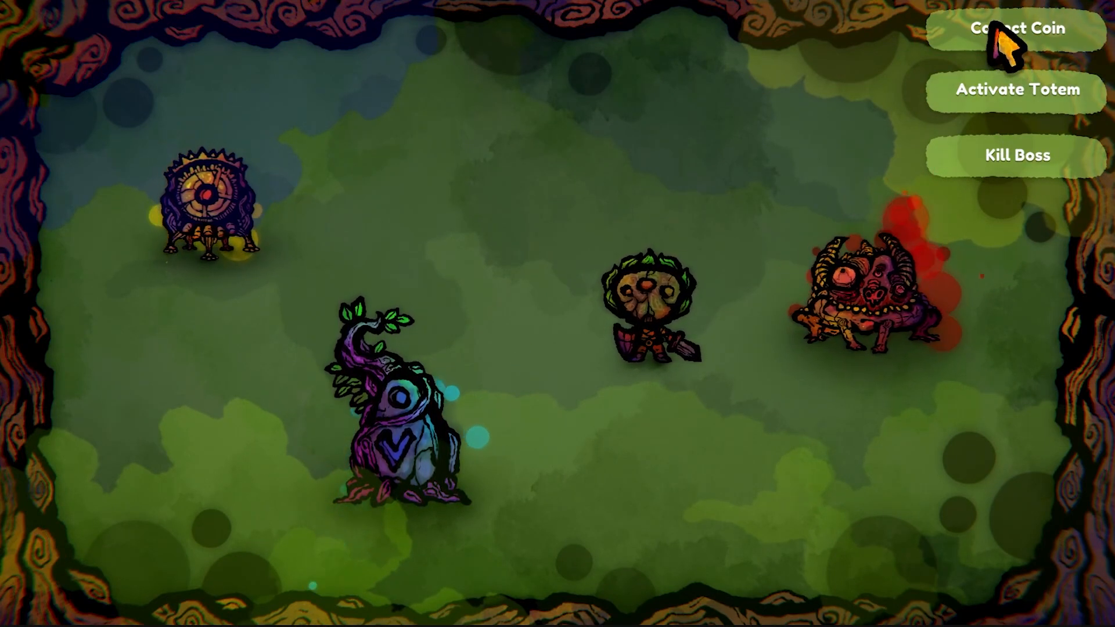
mouse_move(1015, 103)
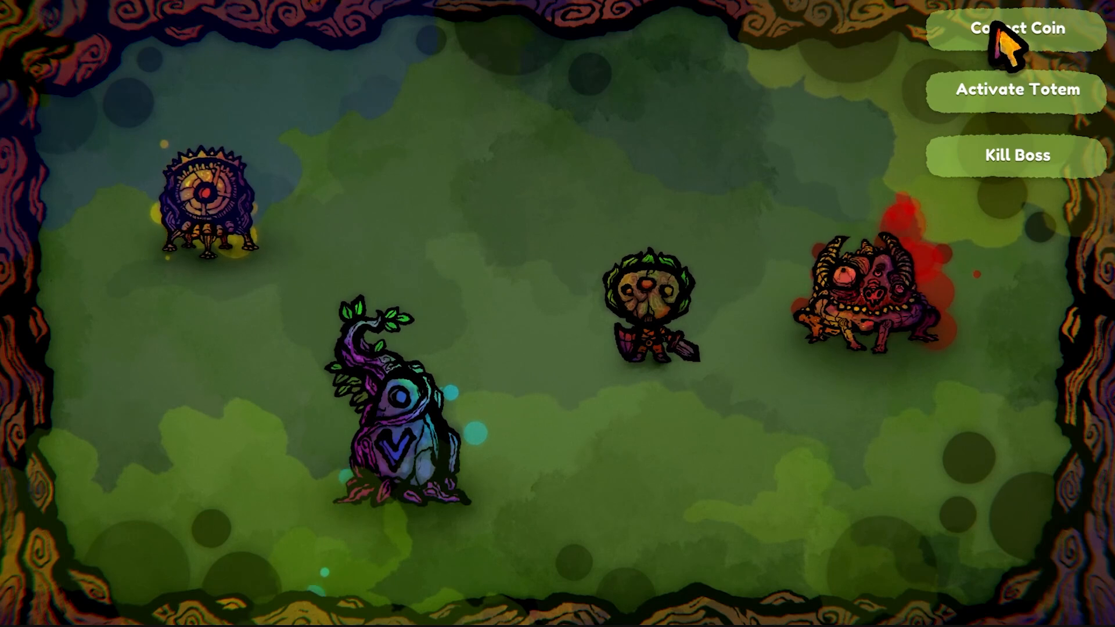
mouse_move(1011, 104)
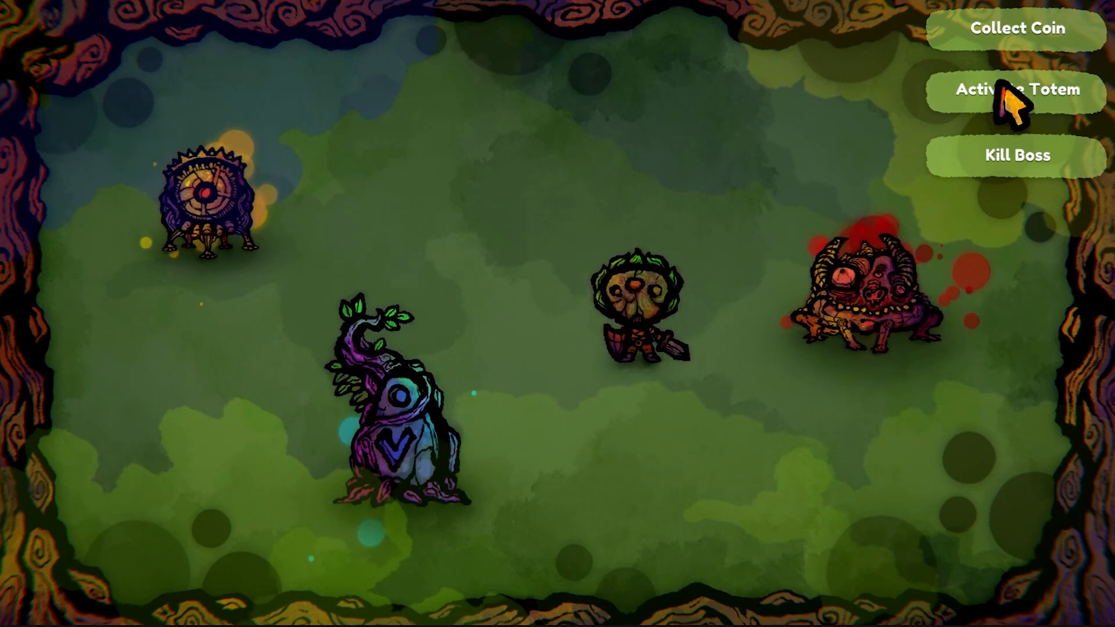